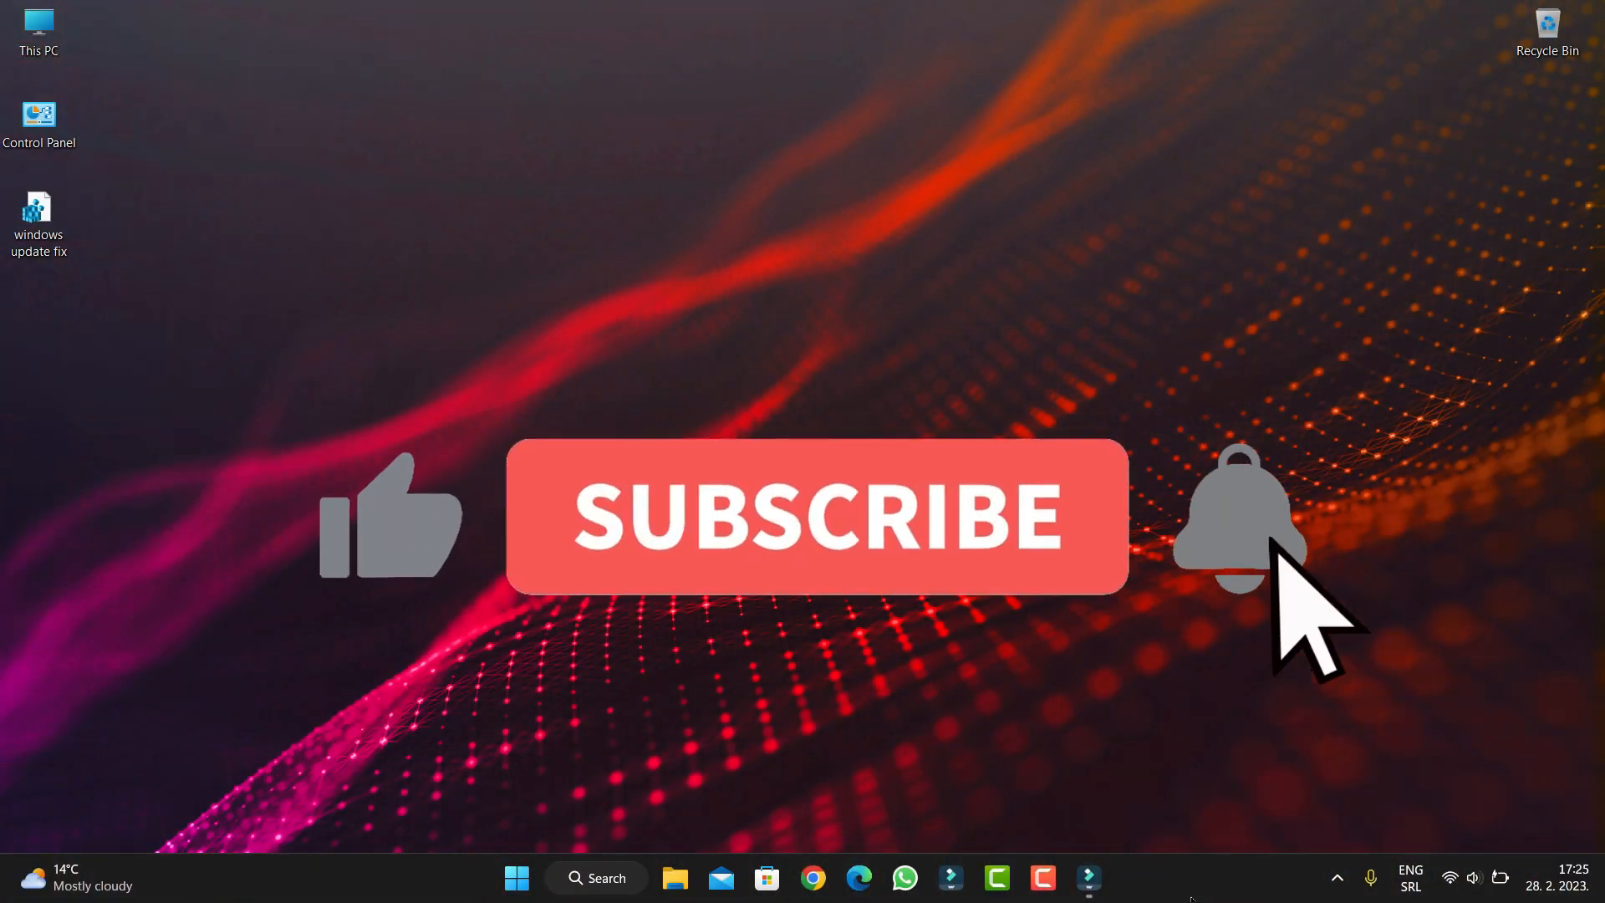
Step: Click through items on the desktop before starting the search
click(816, 516)
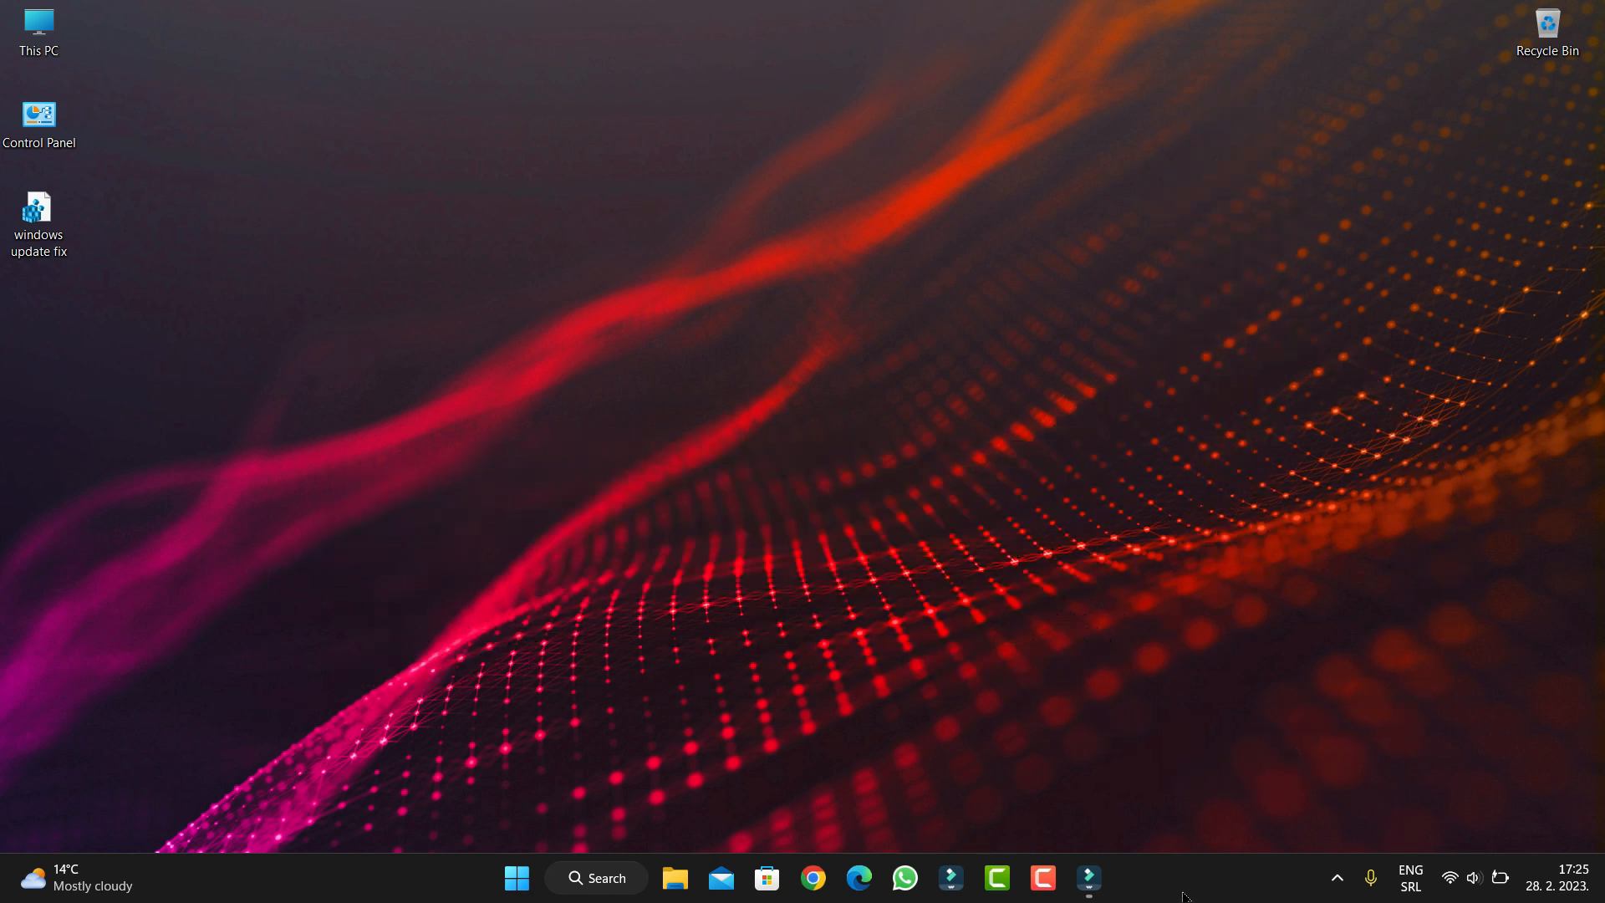
mouse_move(932, 748)
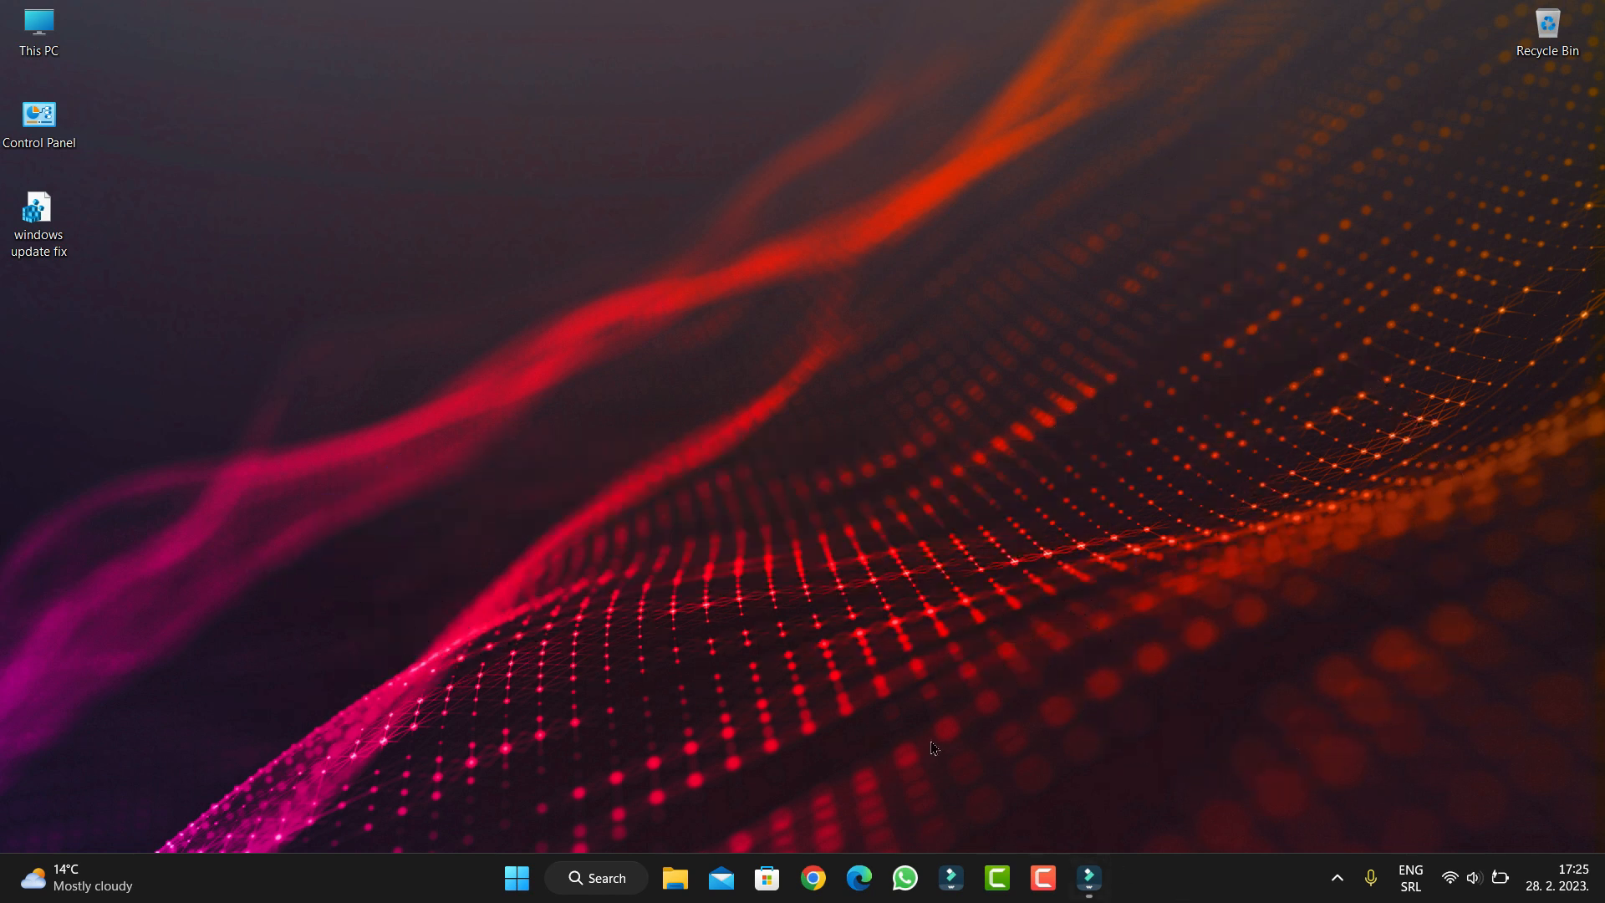
mouse_move(951, 560)
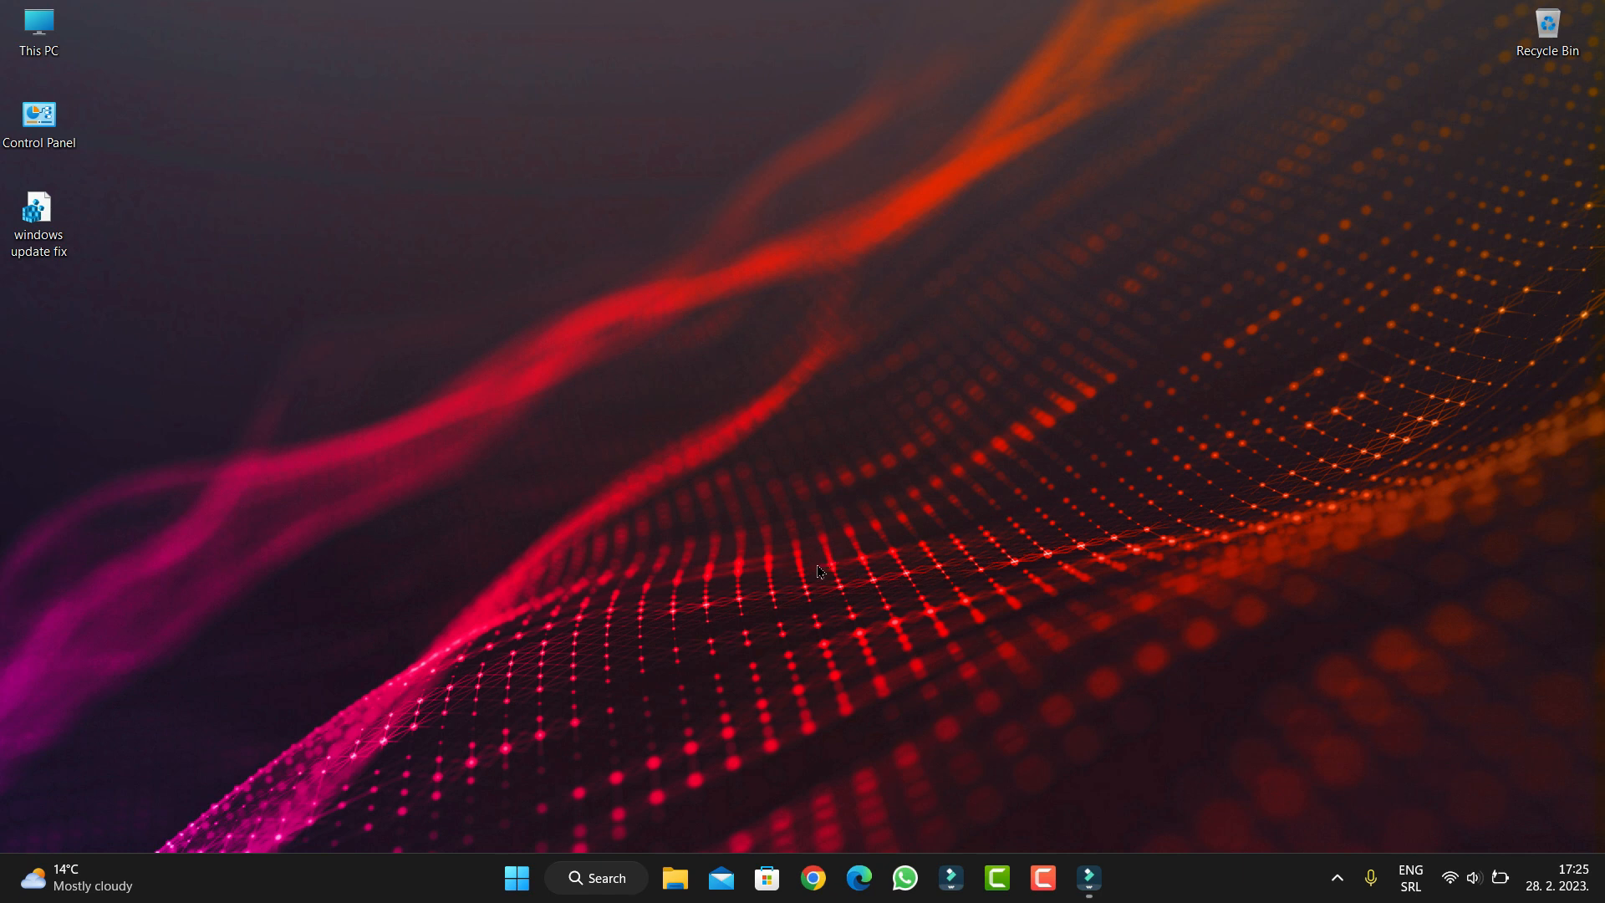
mouse_move(754, 531)
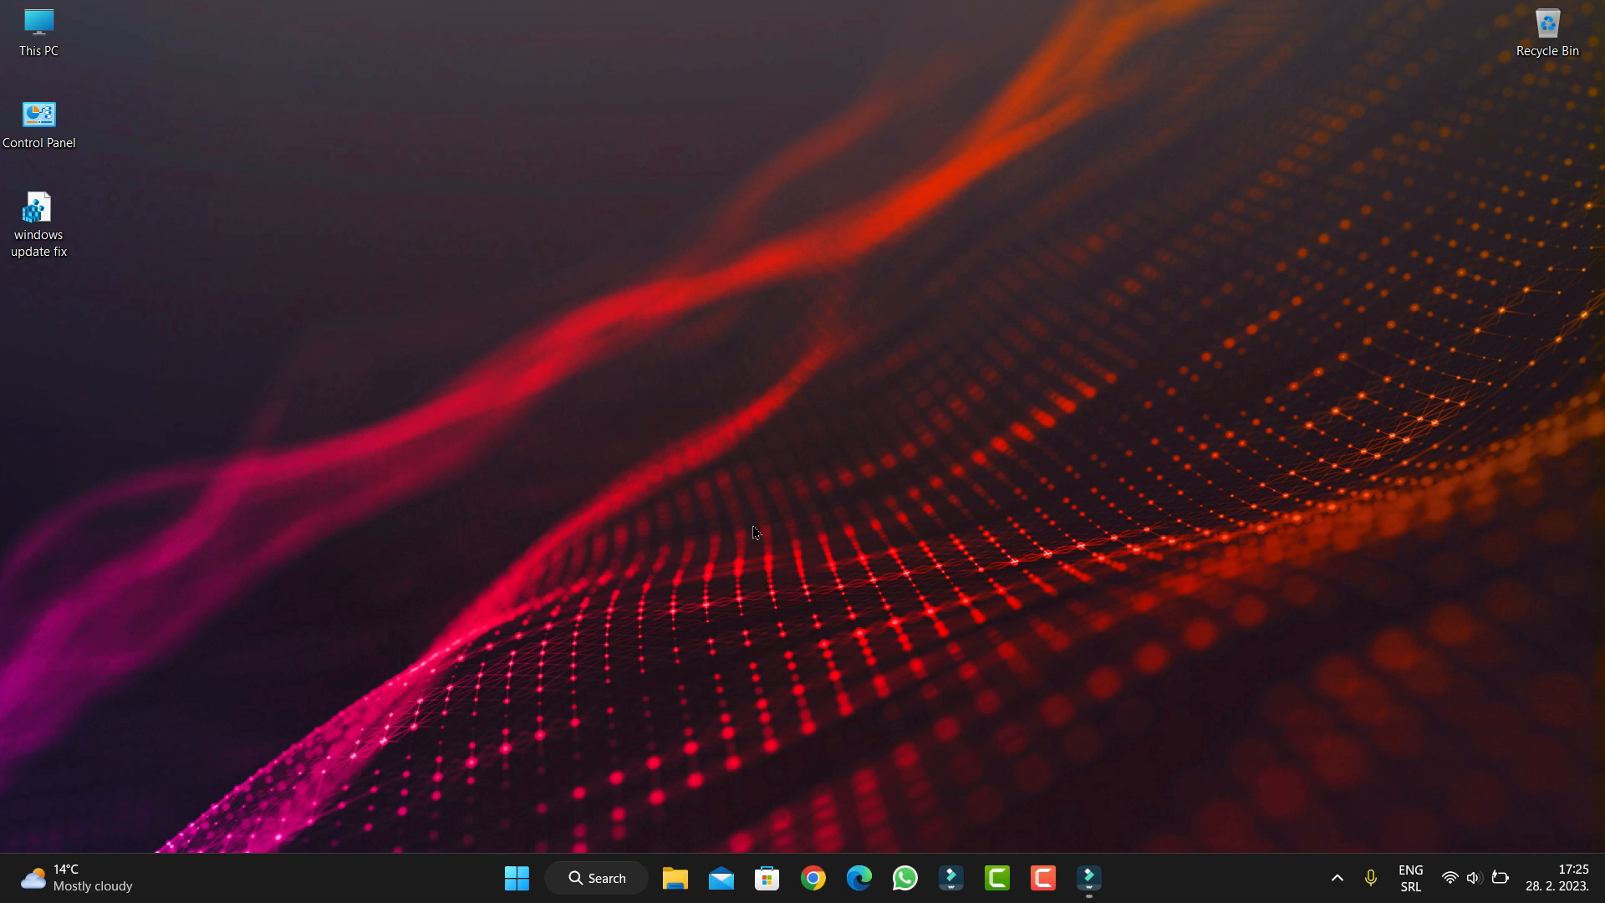
mouse_move(746, 520)
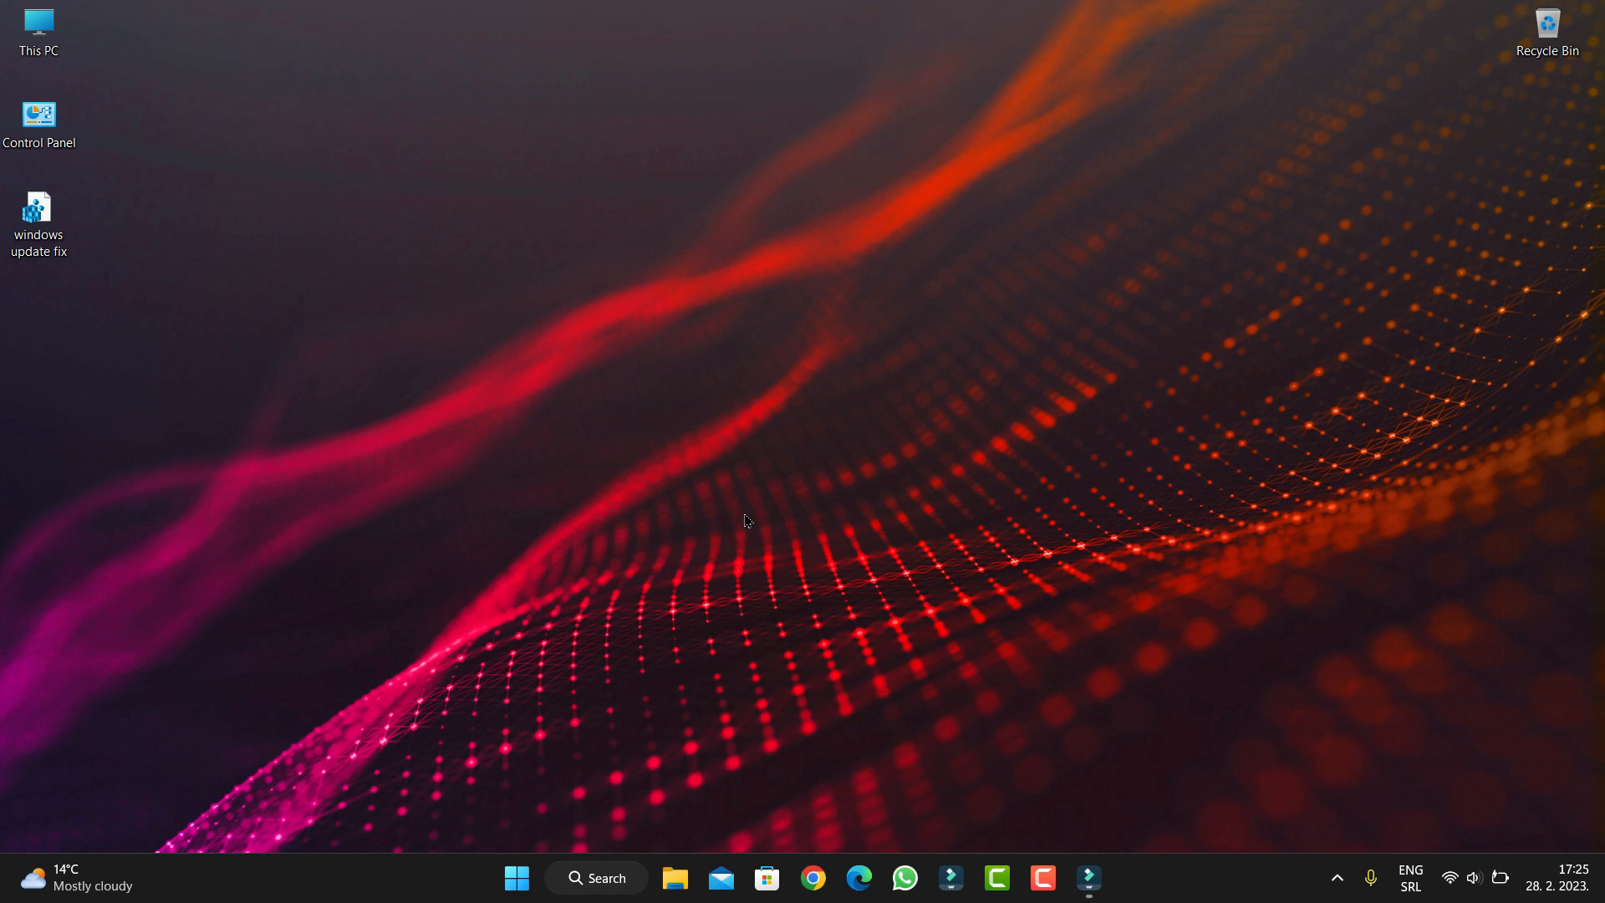
mouse_move(749, 558)
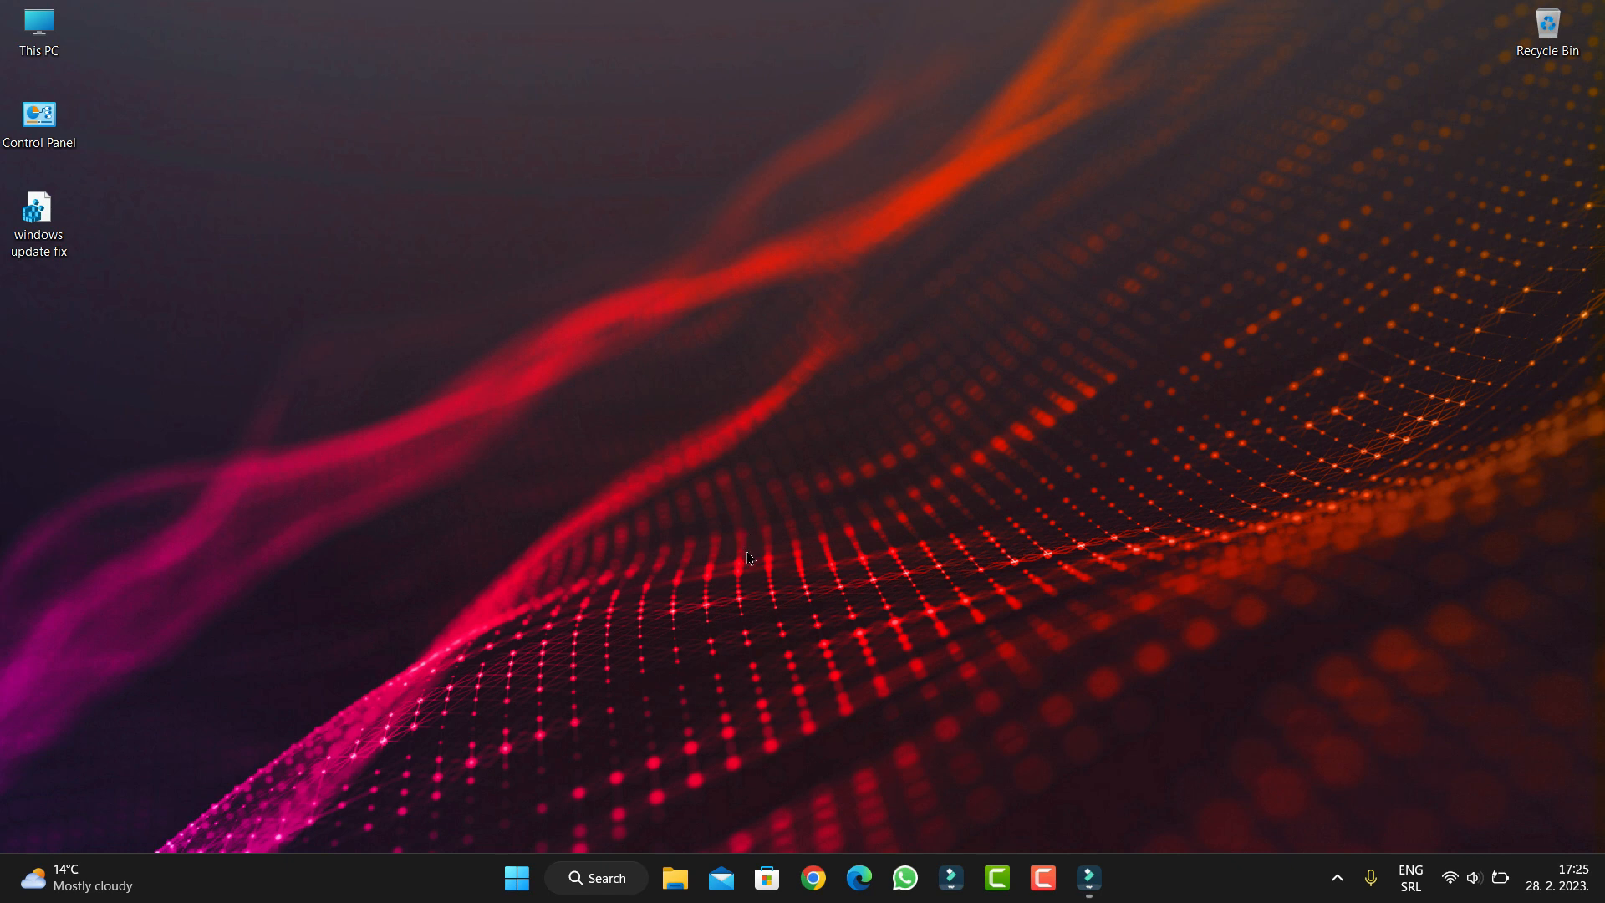
mouse_move(742, 569)
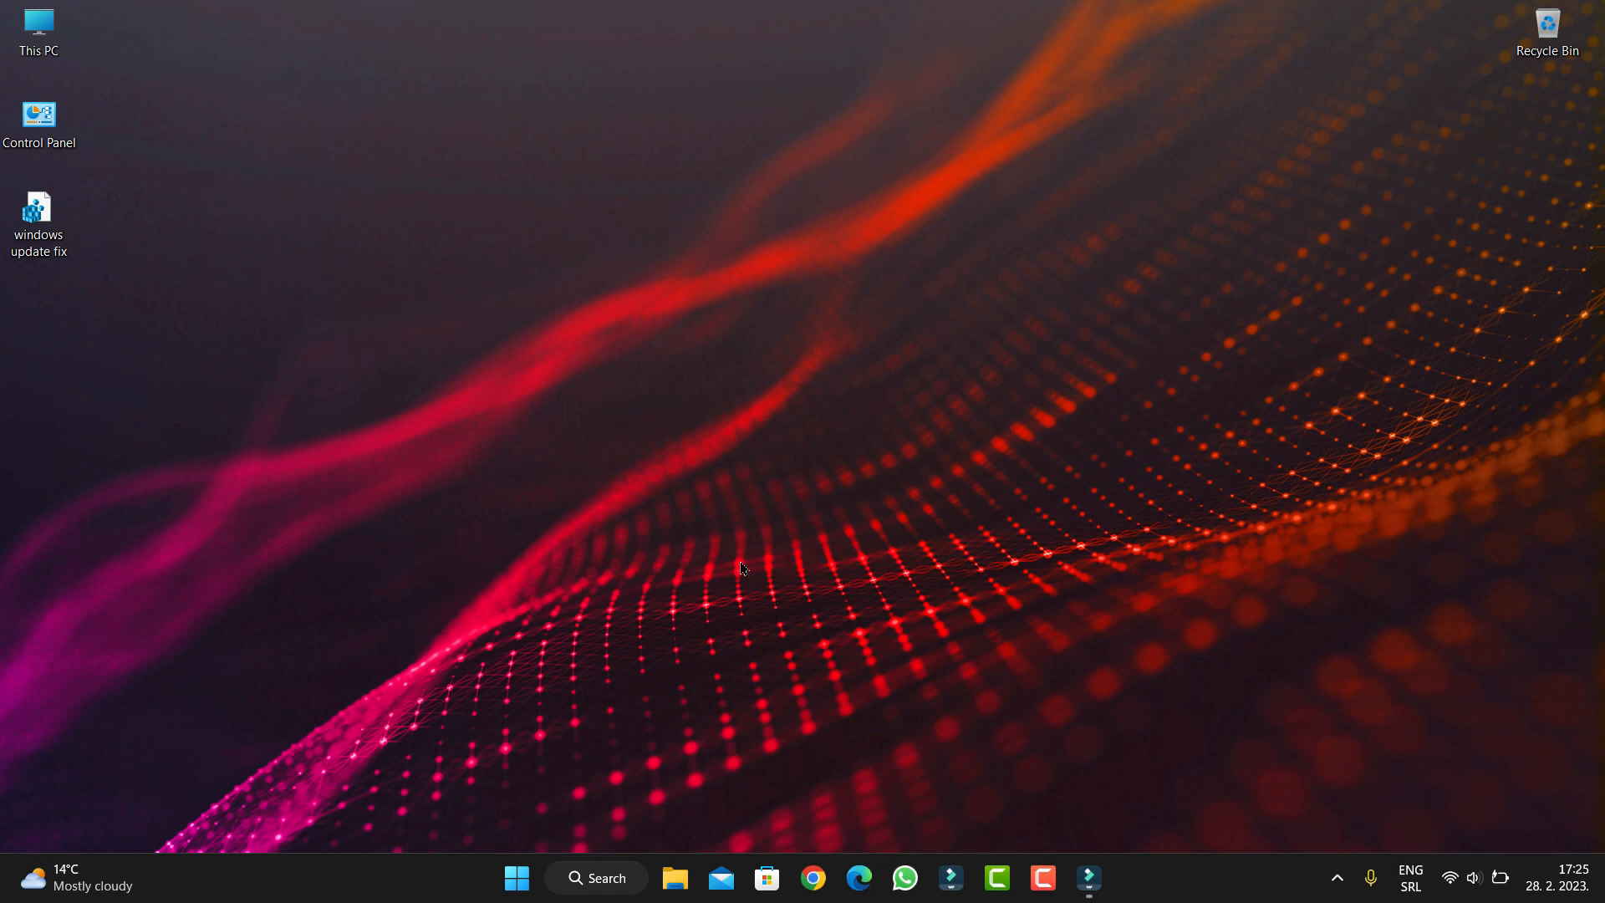
mouse_move(713, 599)
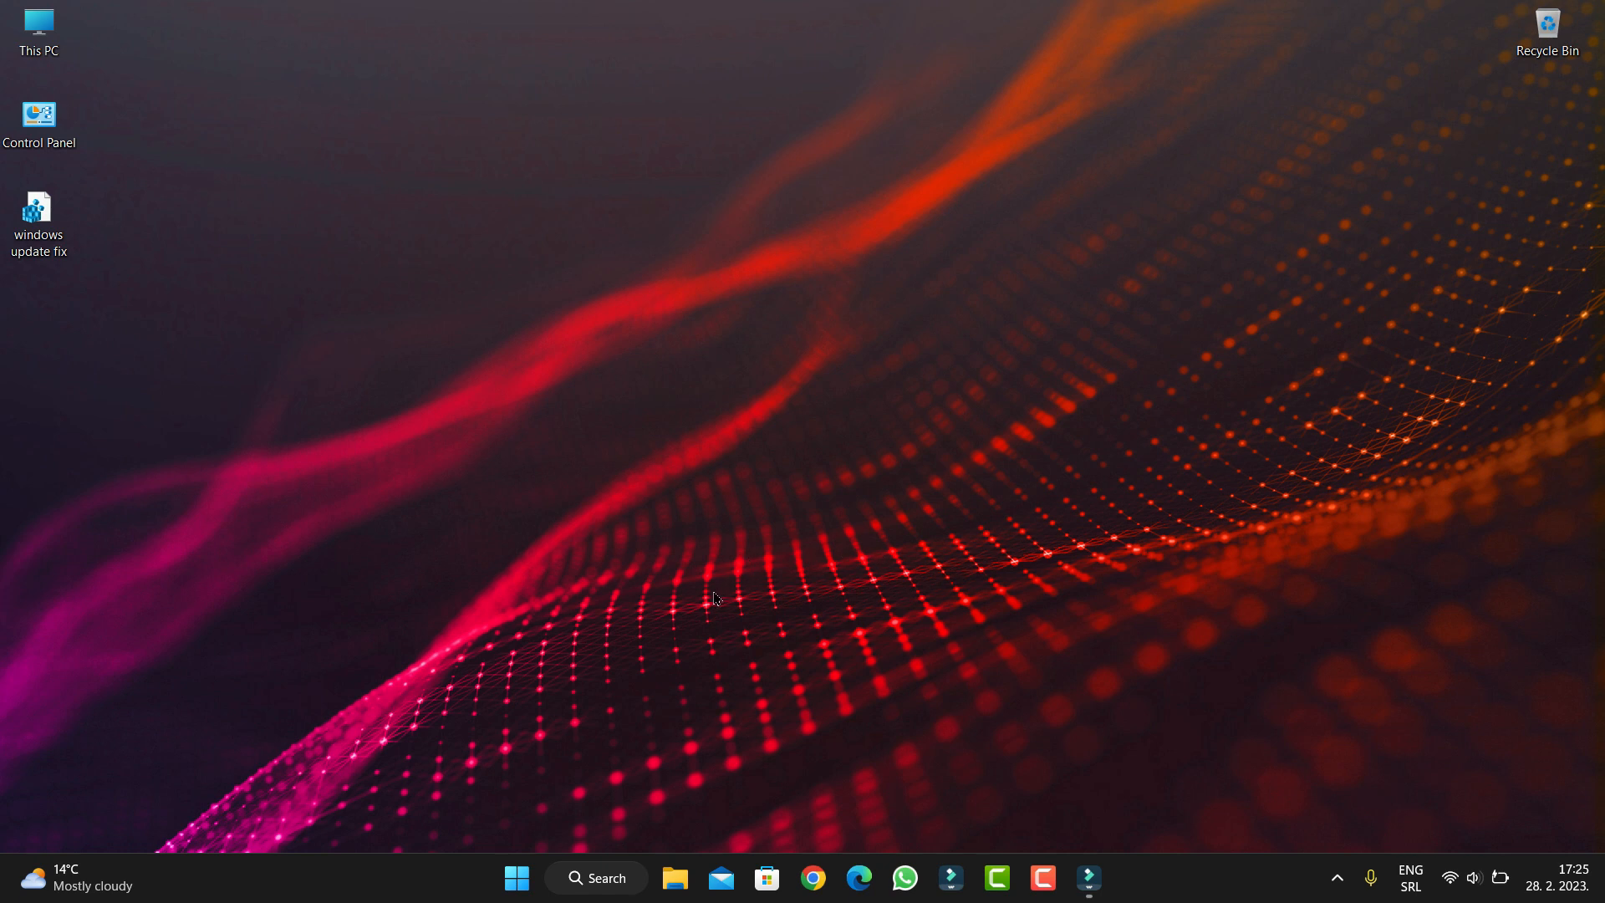
mouse_move(714, 587)
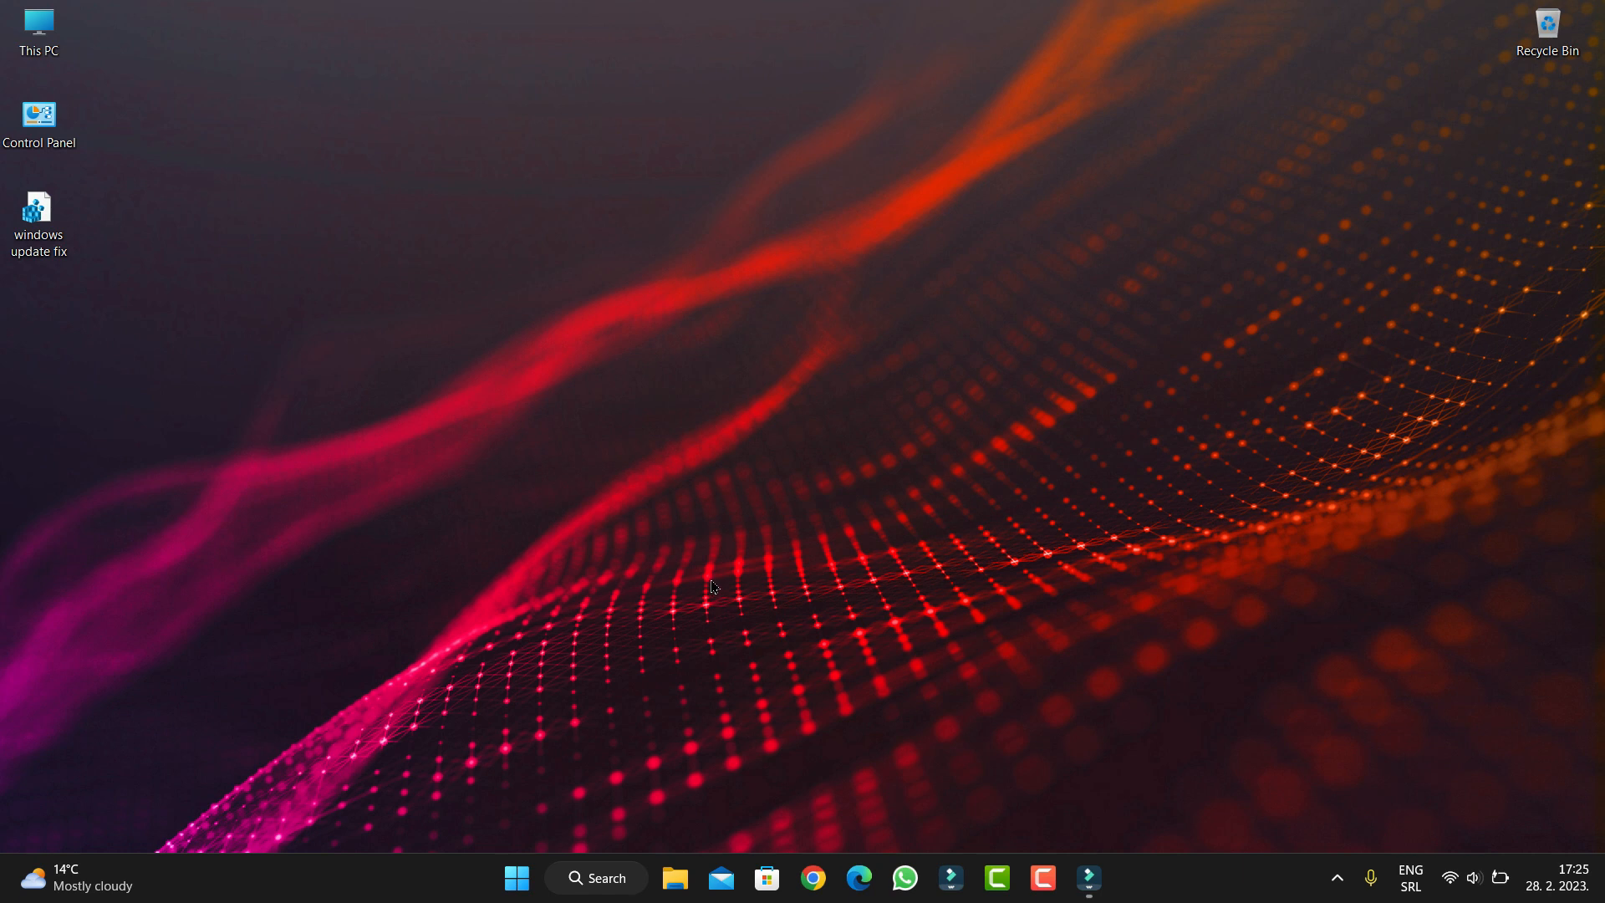
mouse_move(717, 655)
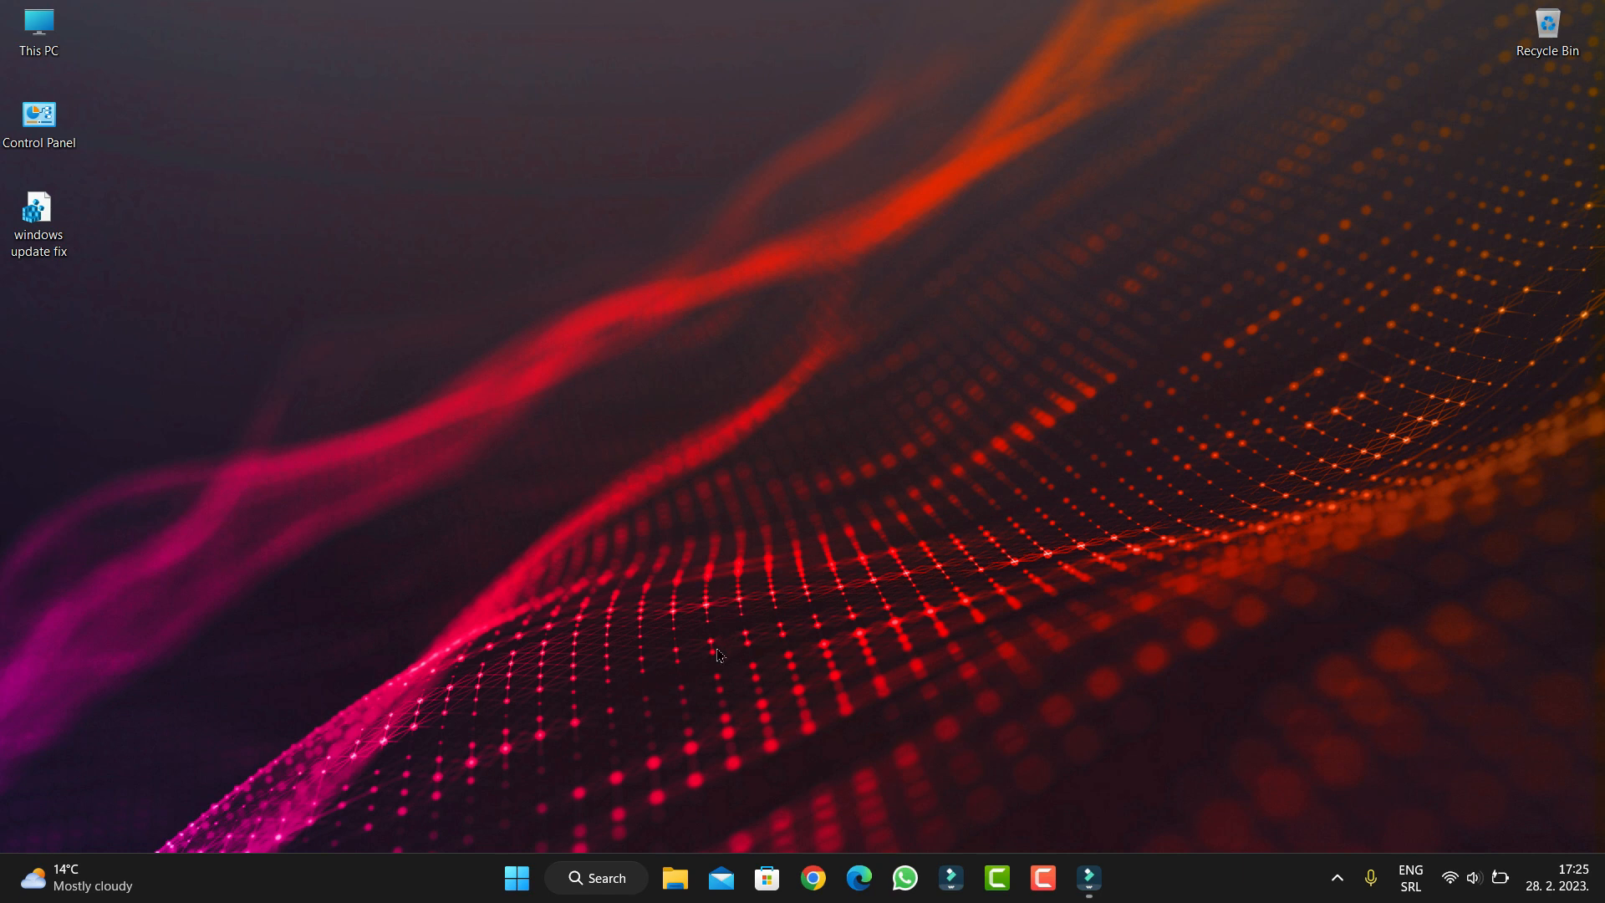
mouse_move(660, 654)
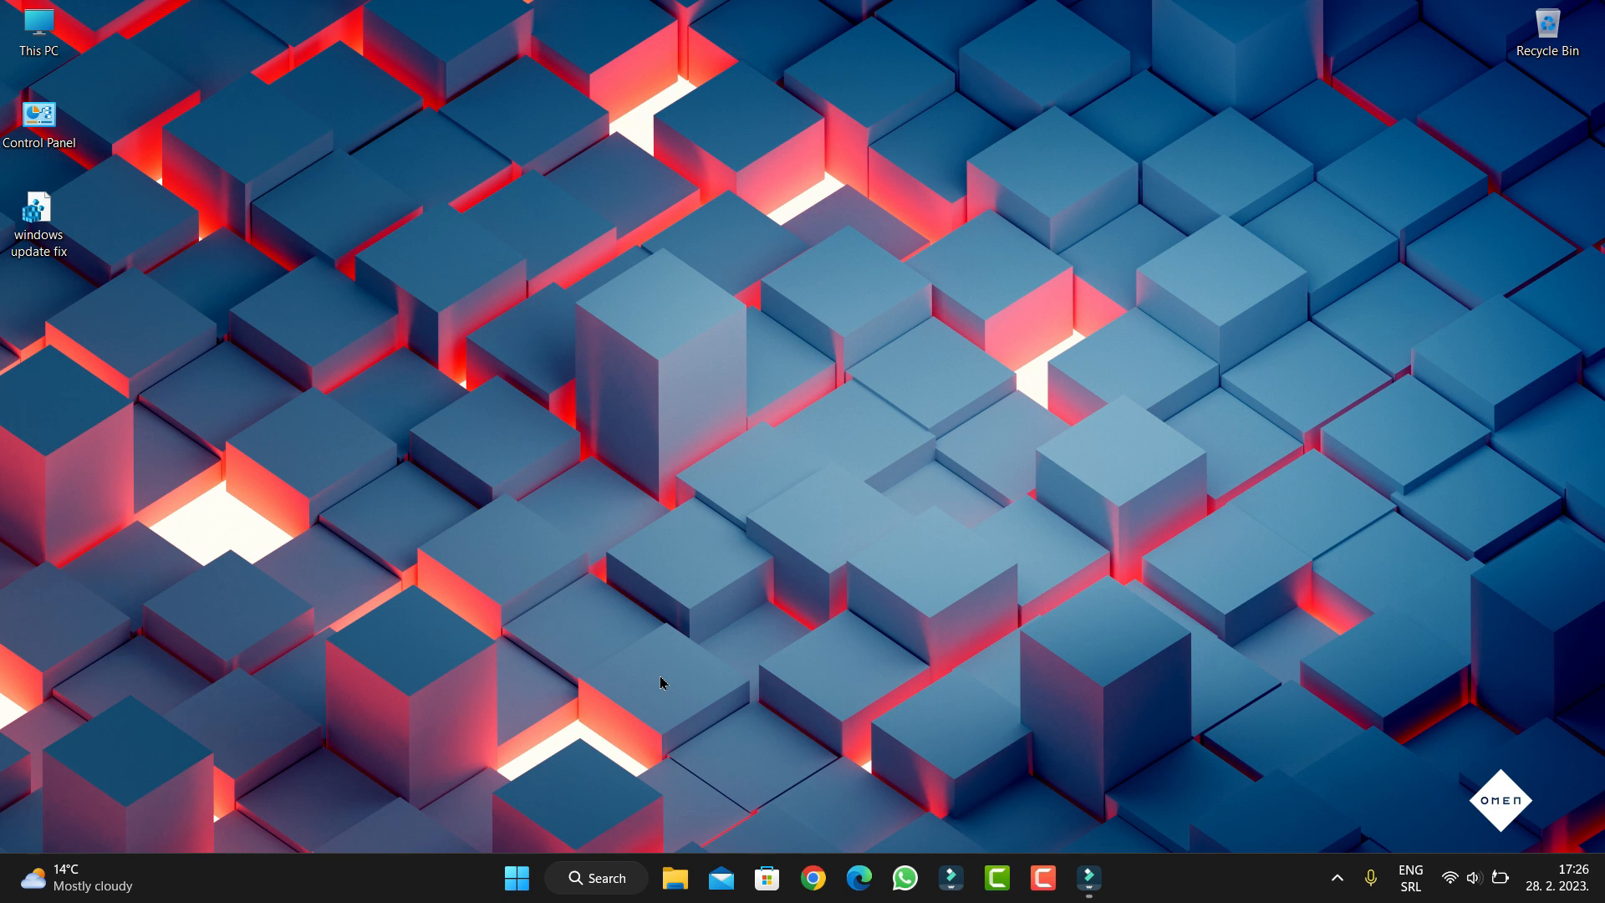
mouse_move(686, 677)
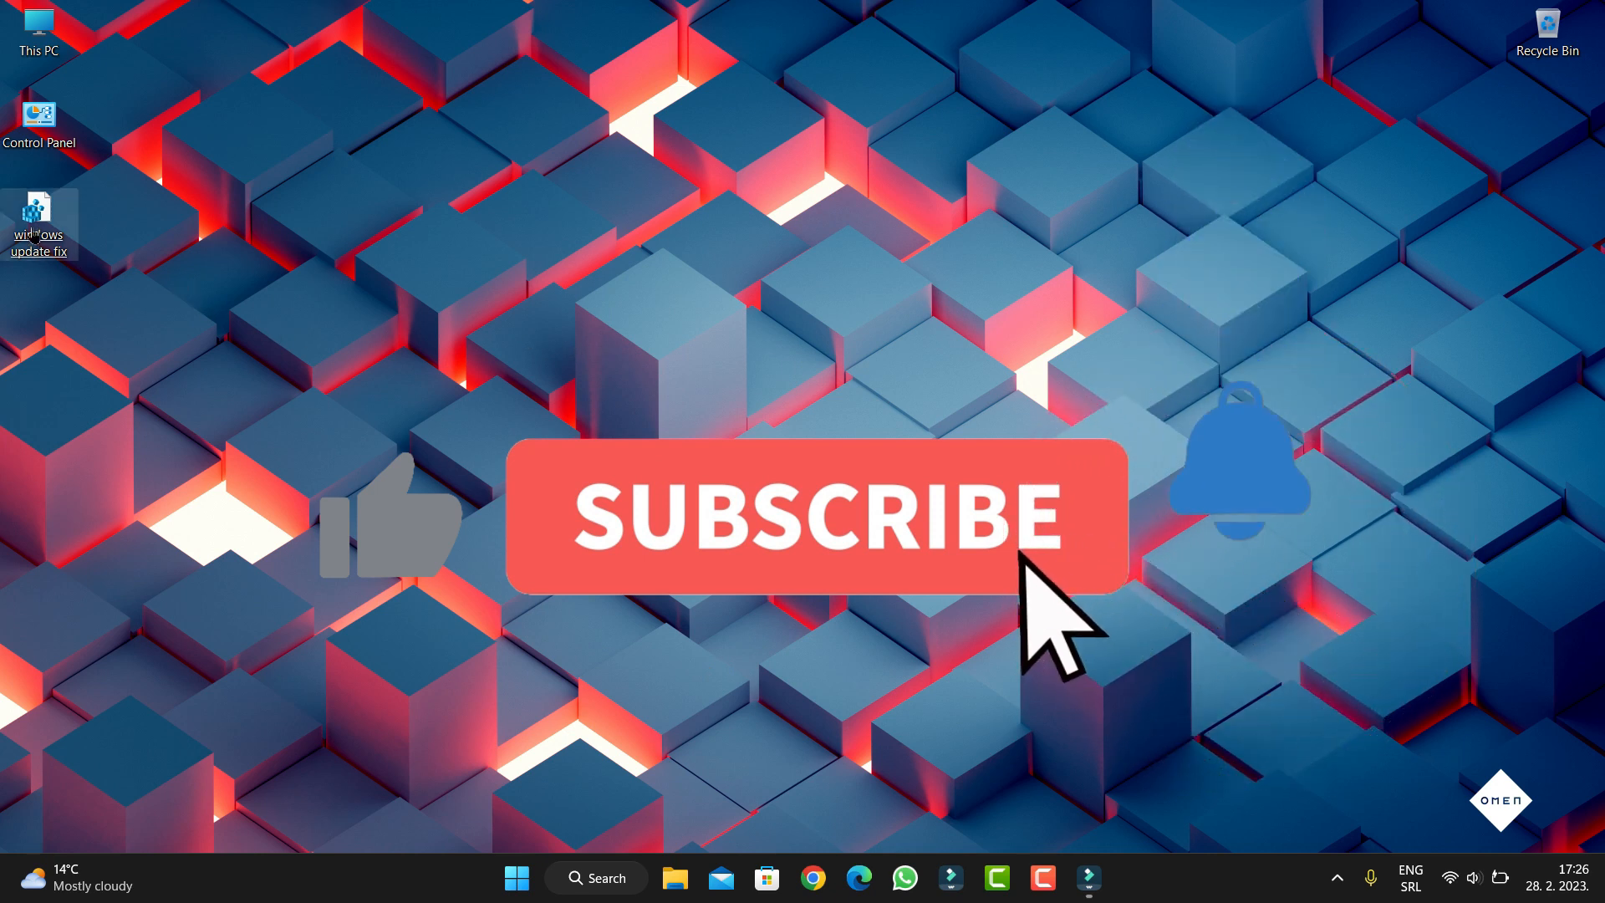
click(814, 517)
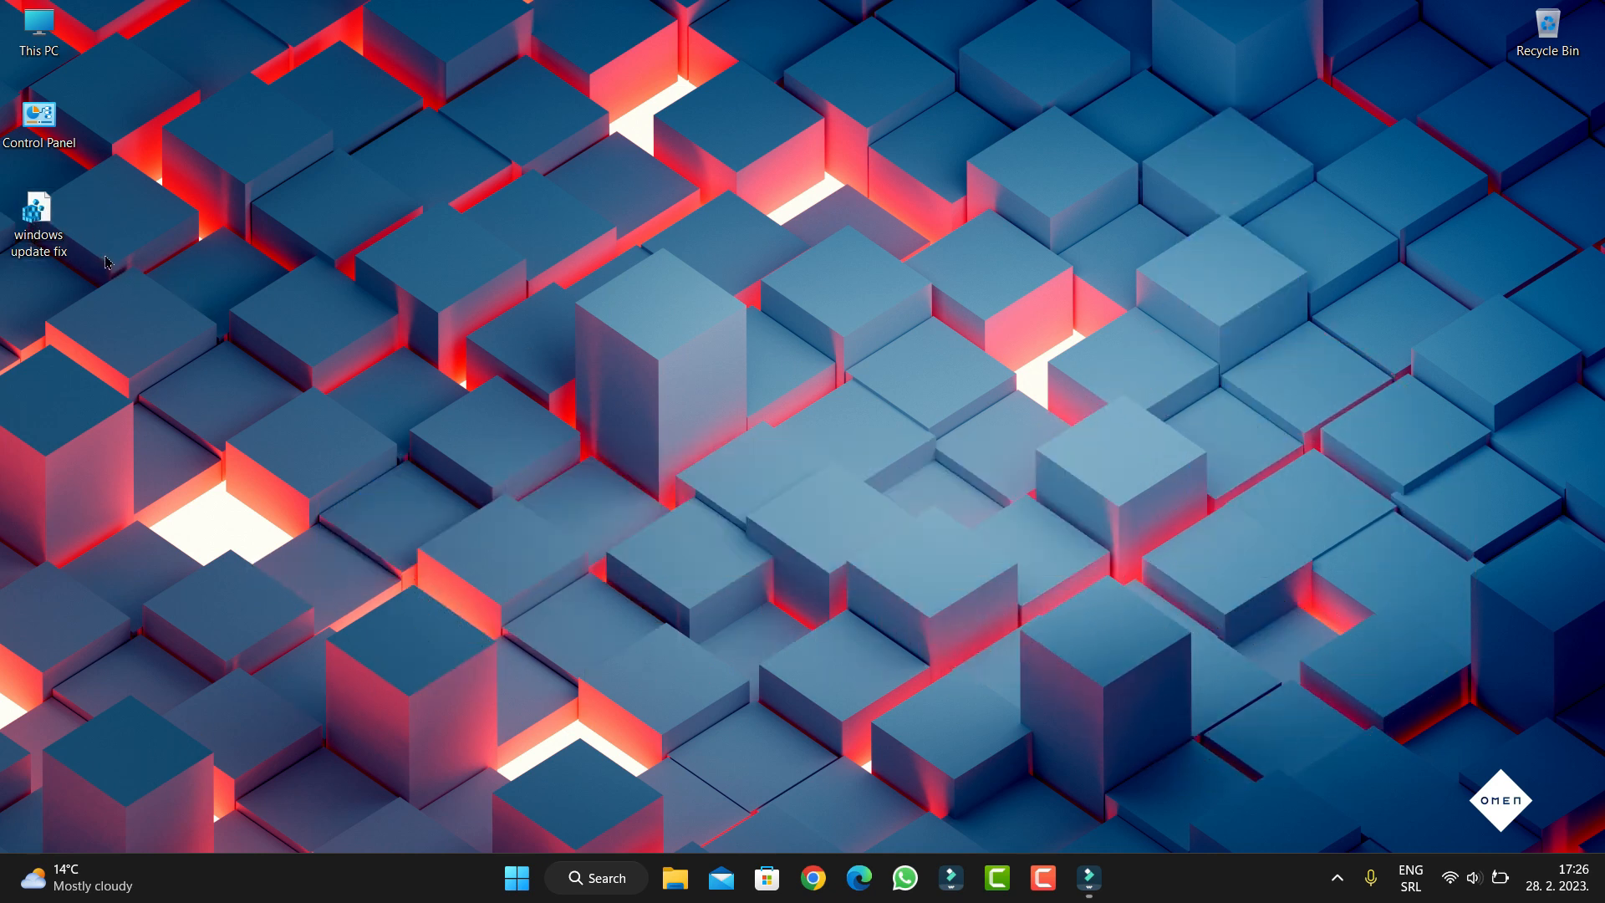
mouse_move(102, 248)
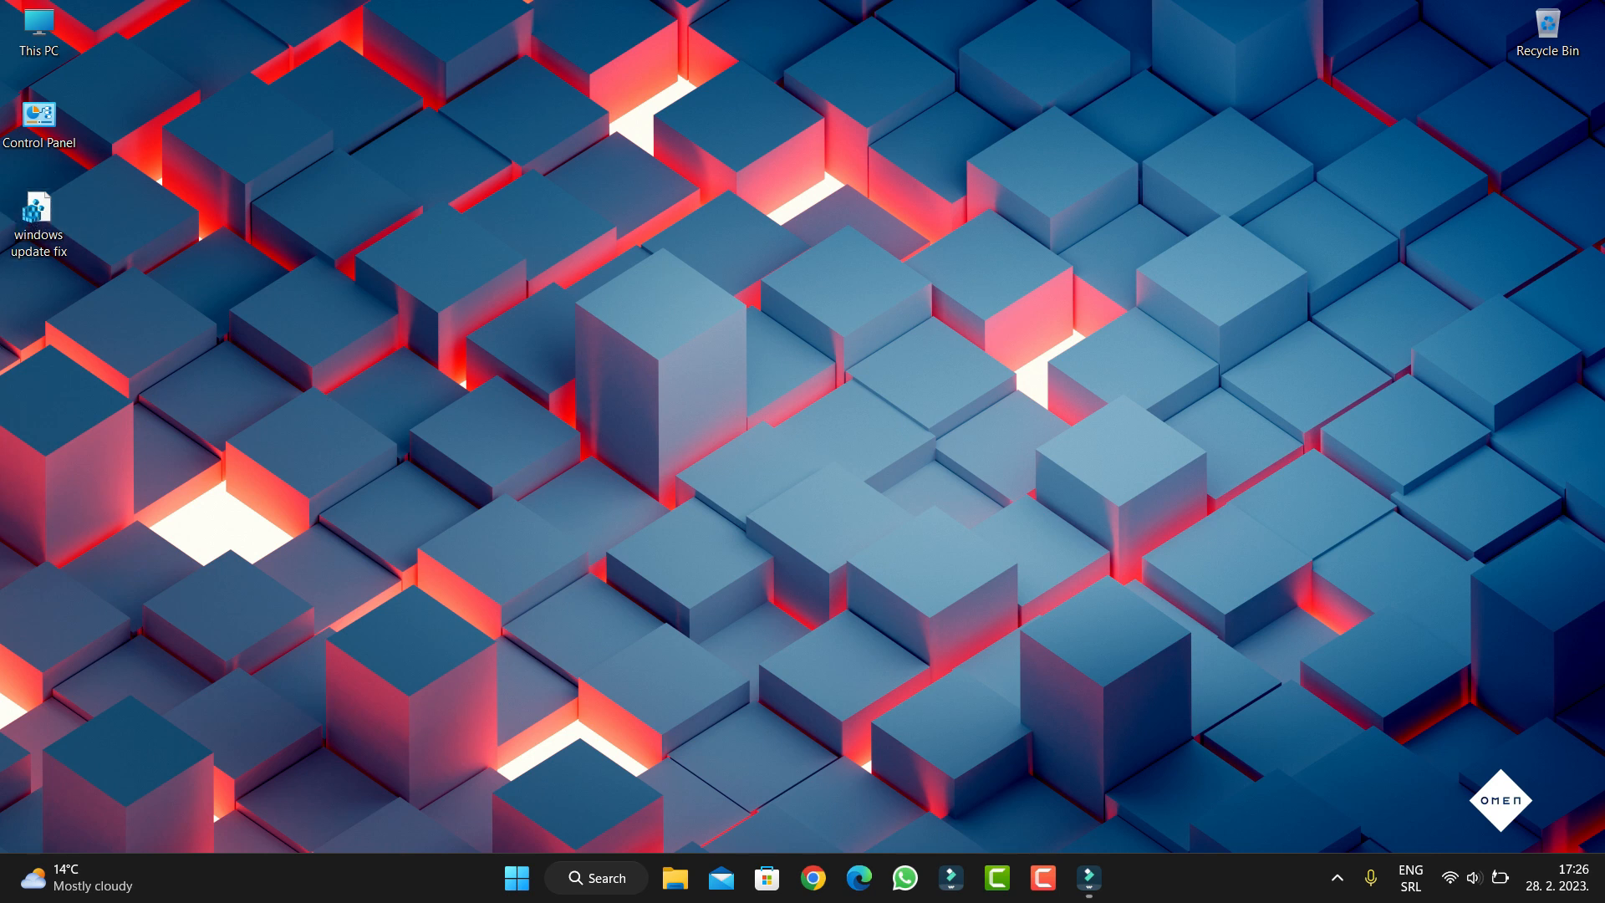
mouse_move(346, 373)
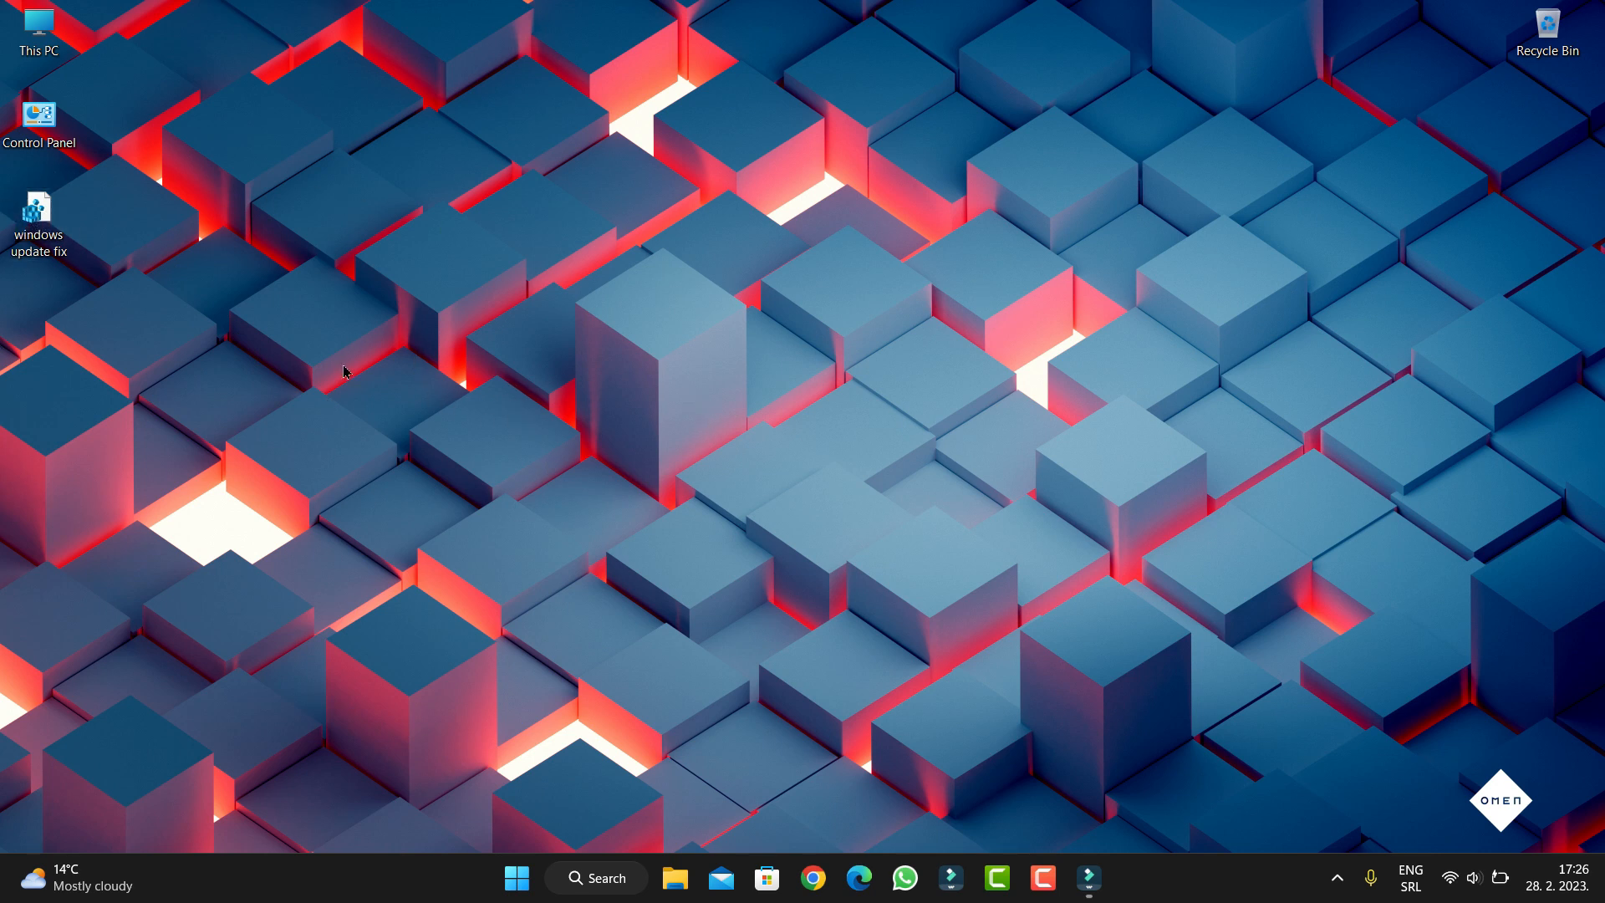
mouse_move(236, 386)
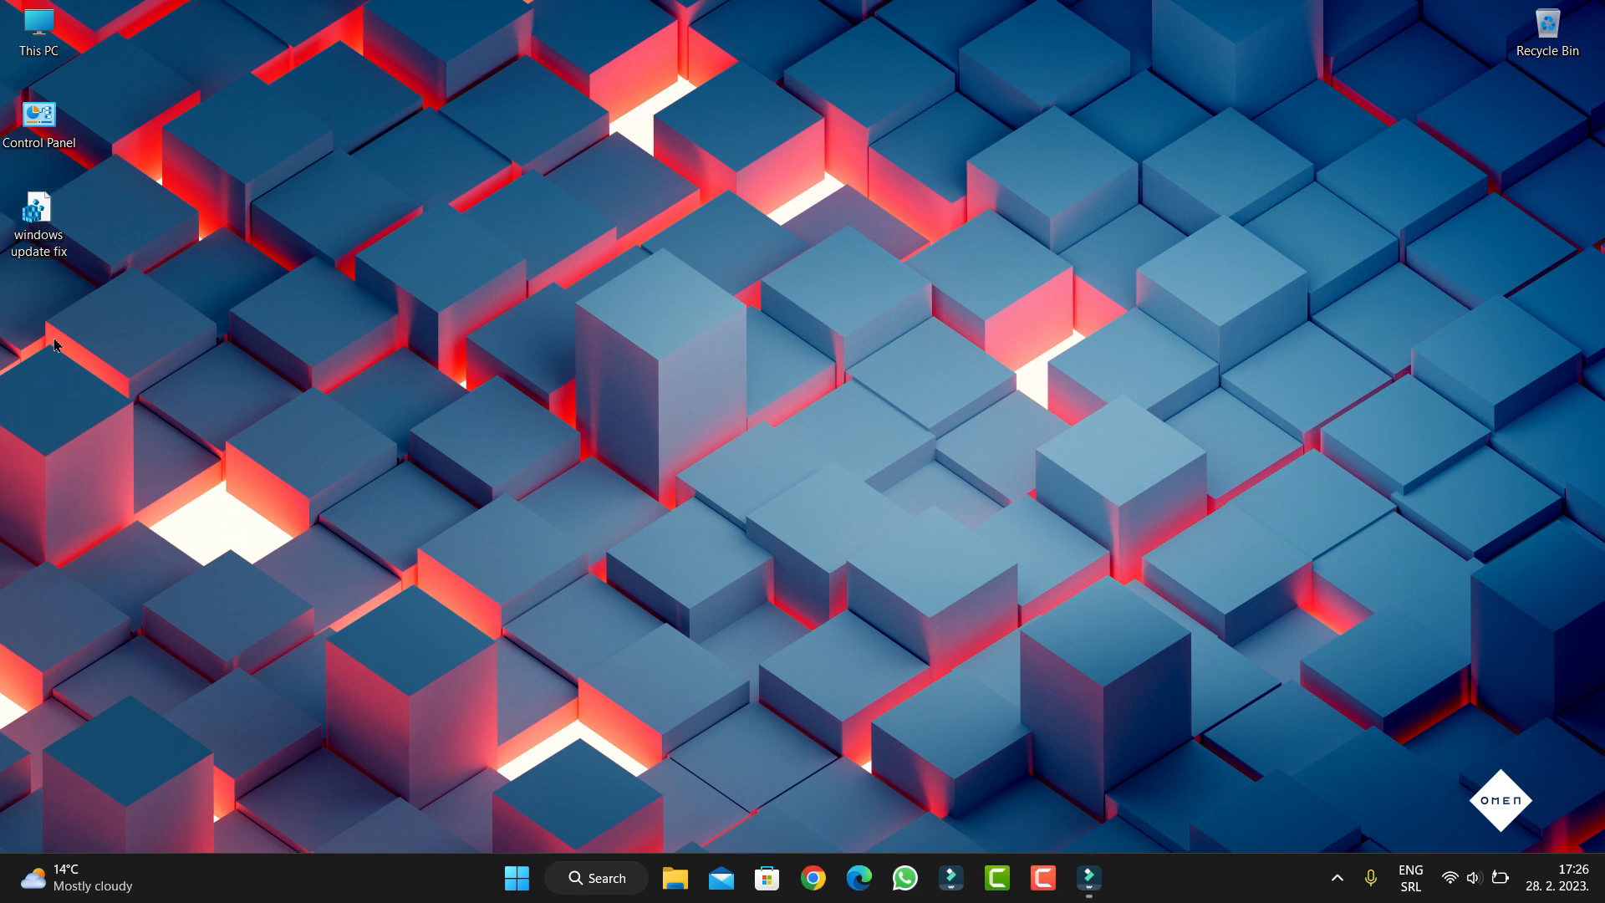
mouse_move(818, 519)
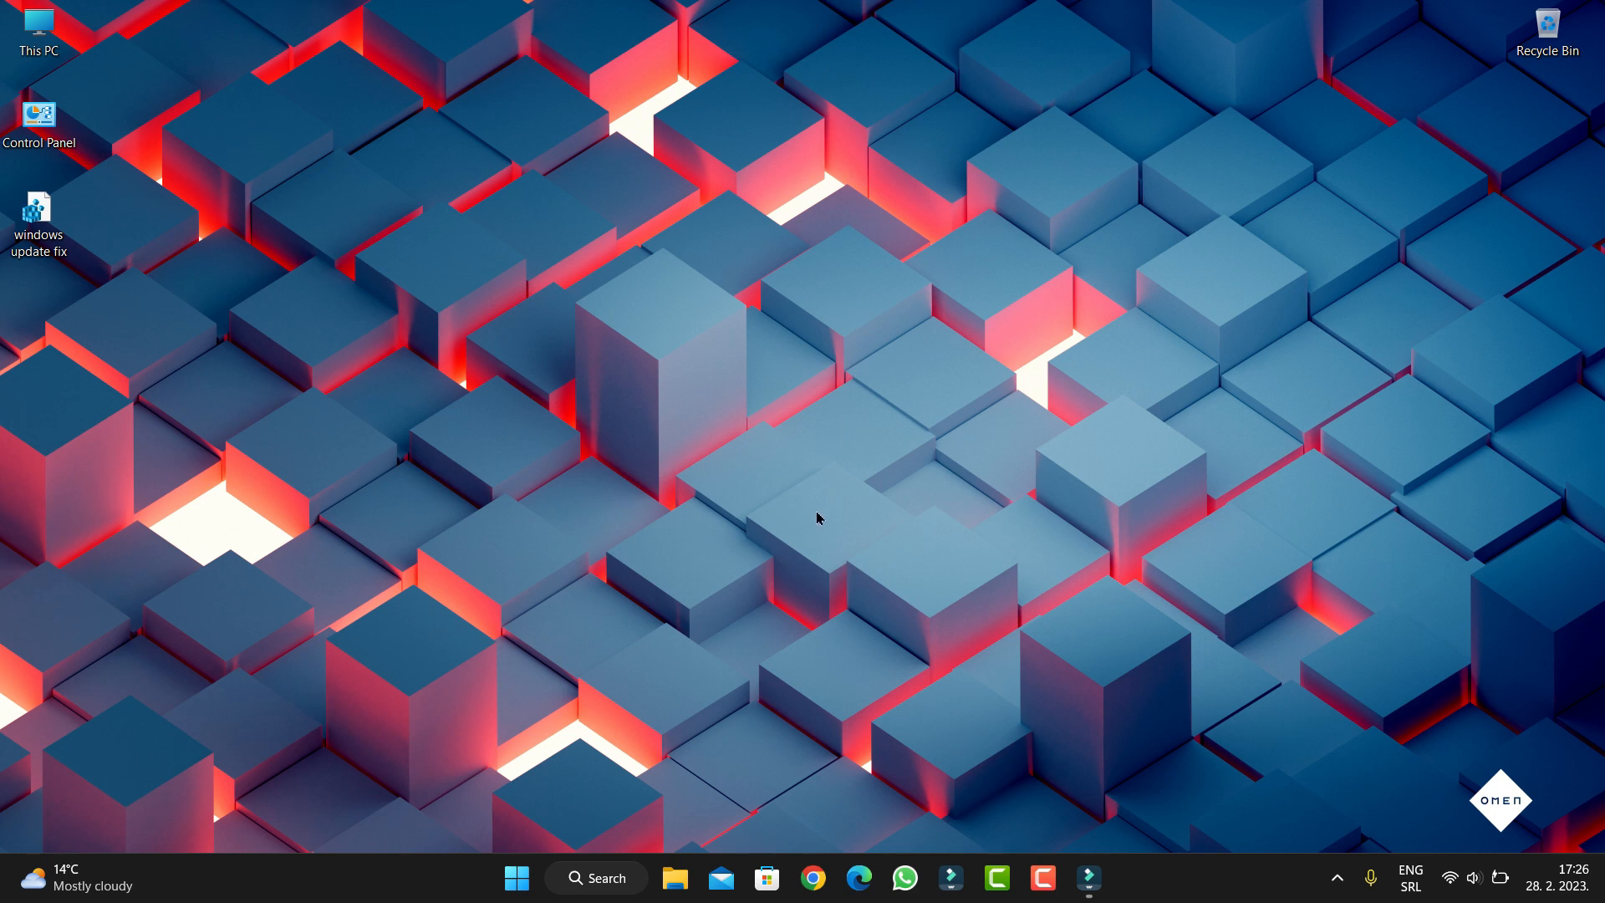
mouse_move(466, 649)
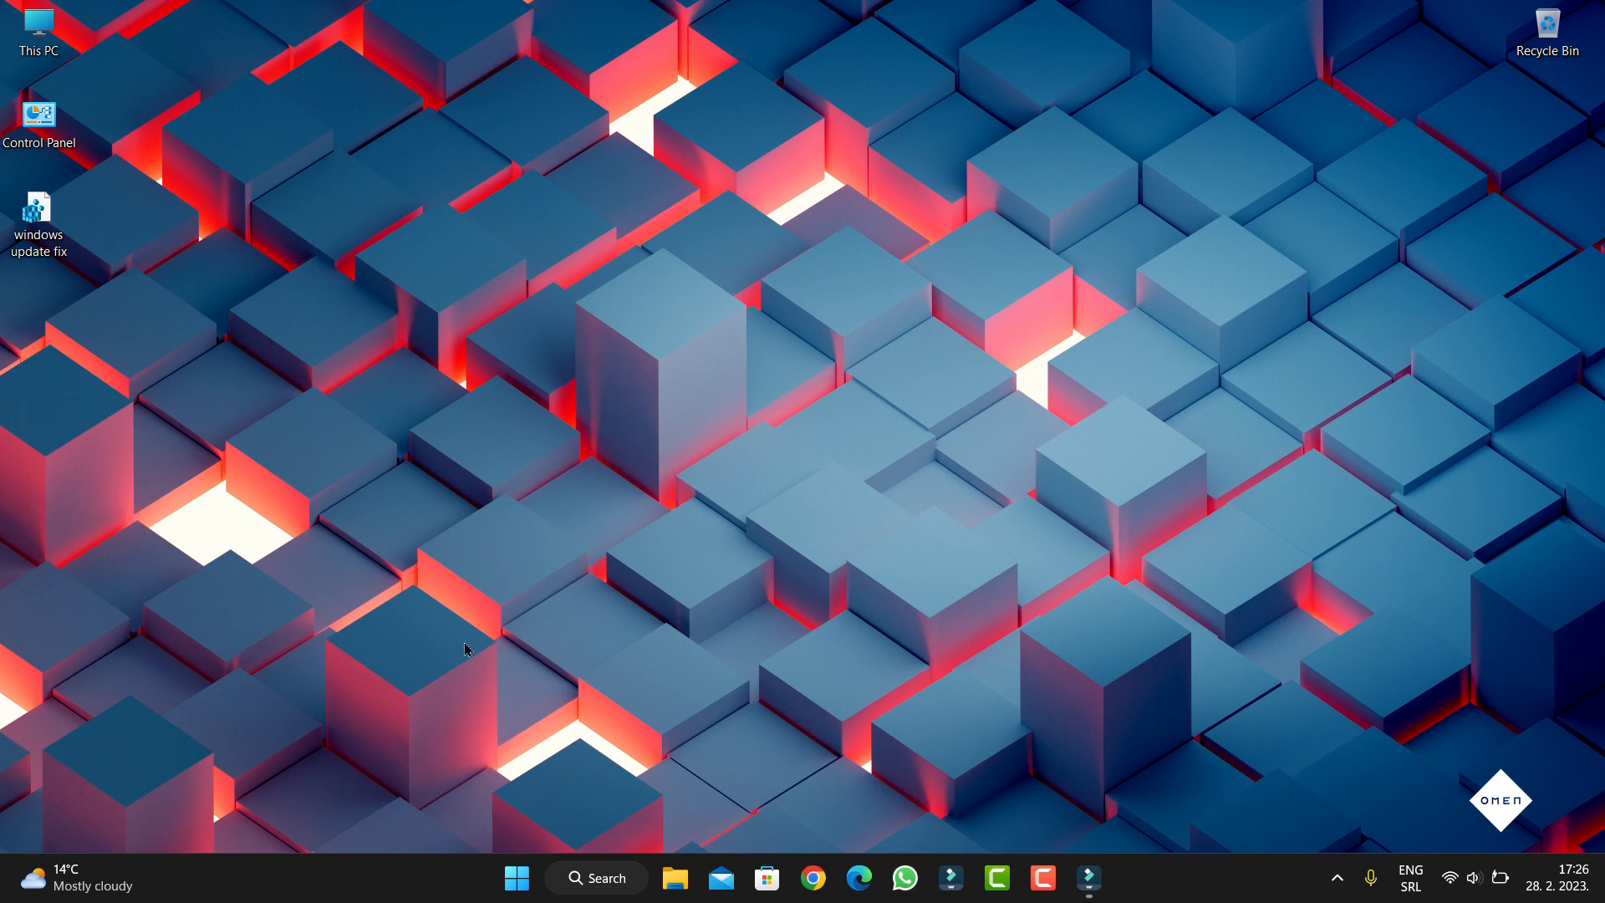
mouse_move(980, 261)
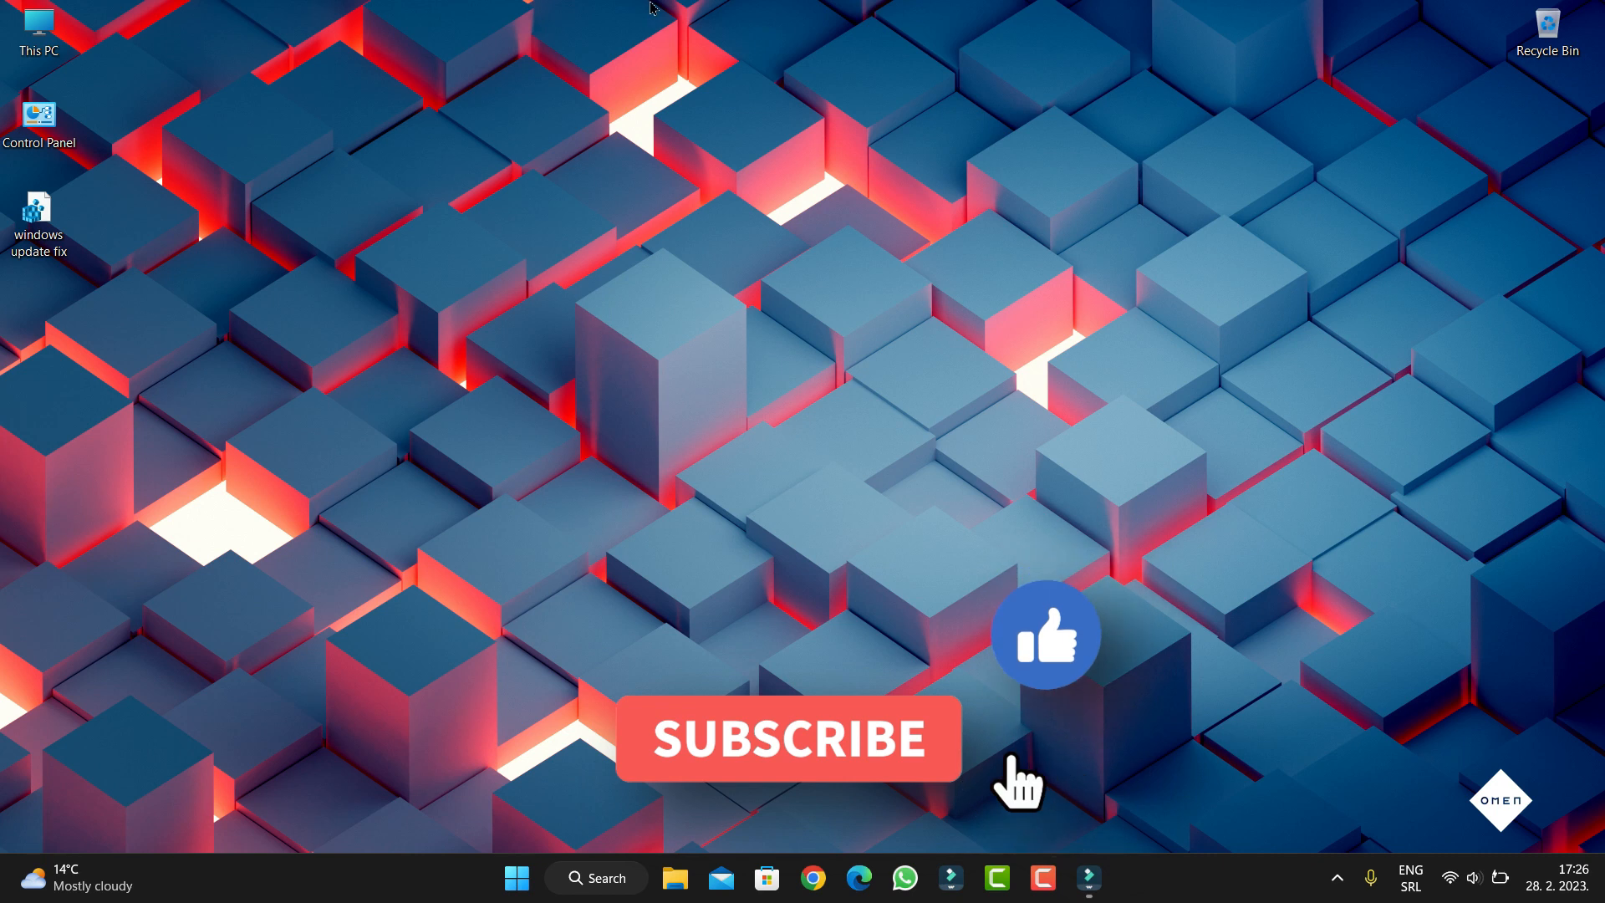
click(787, 737)
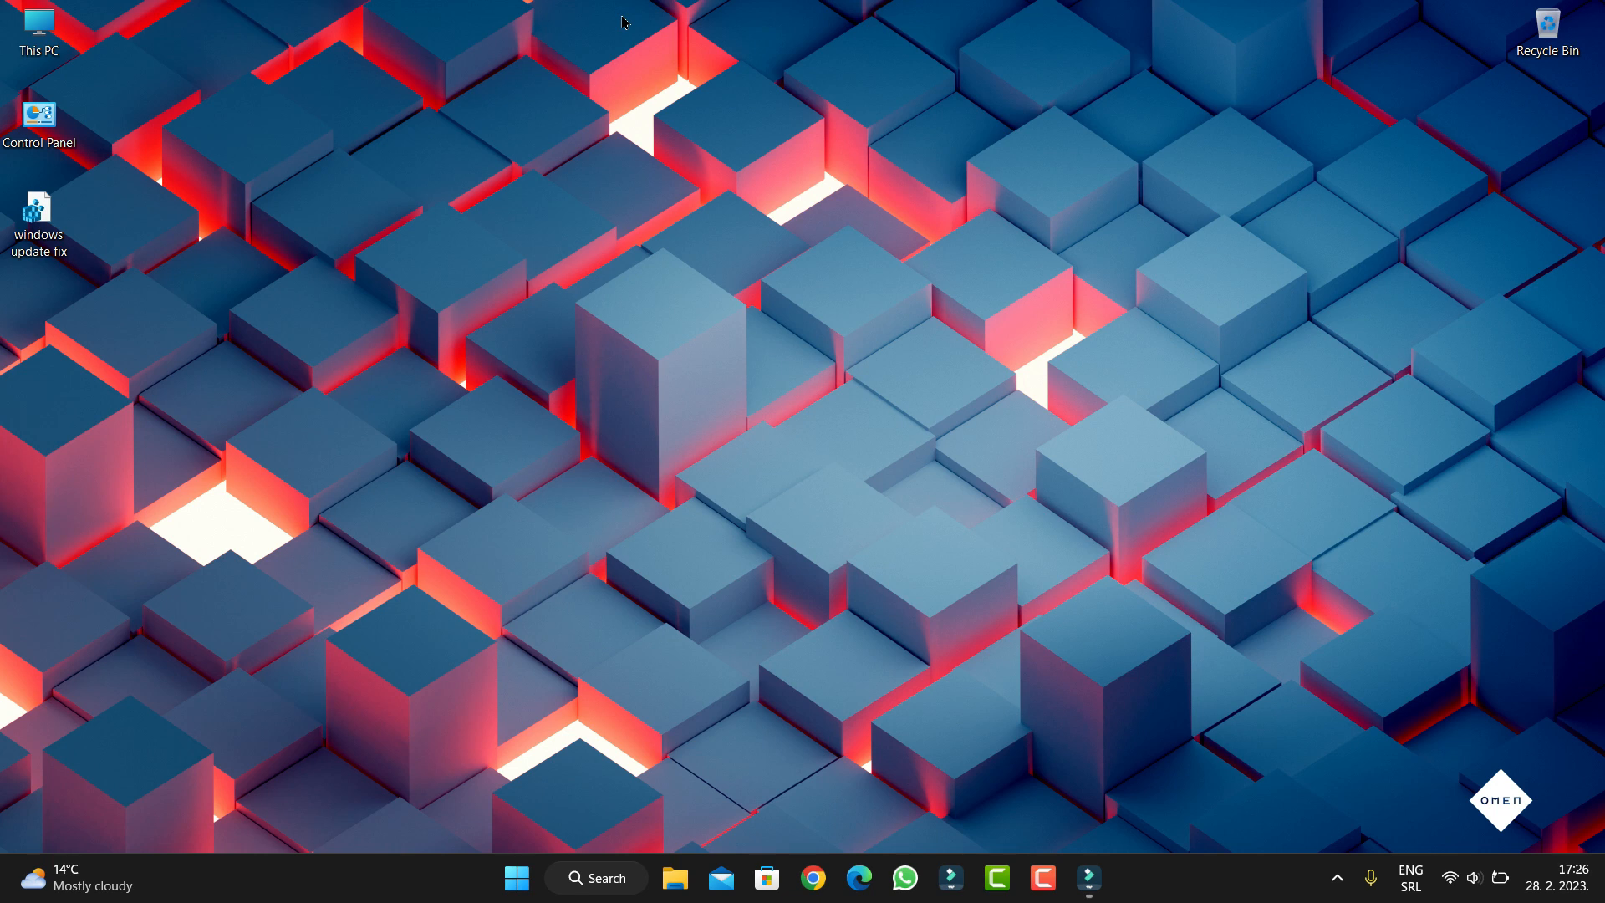
mouse_move(612, 72)
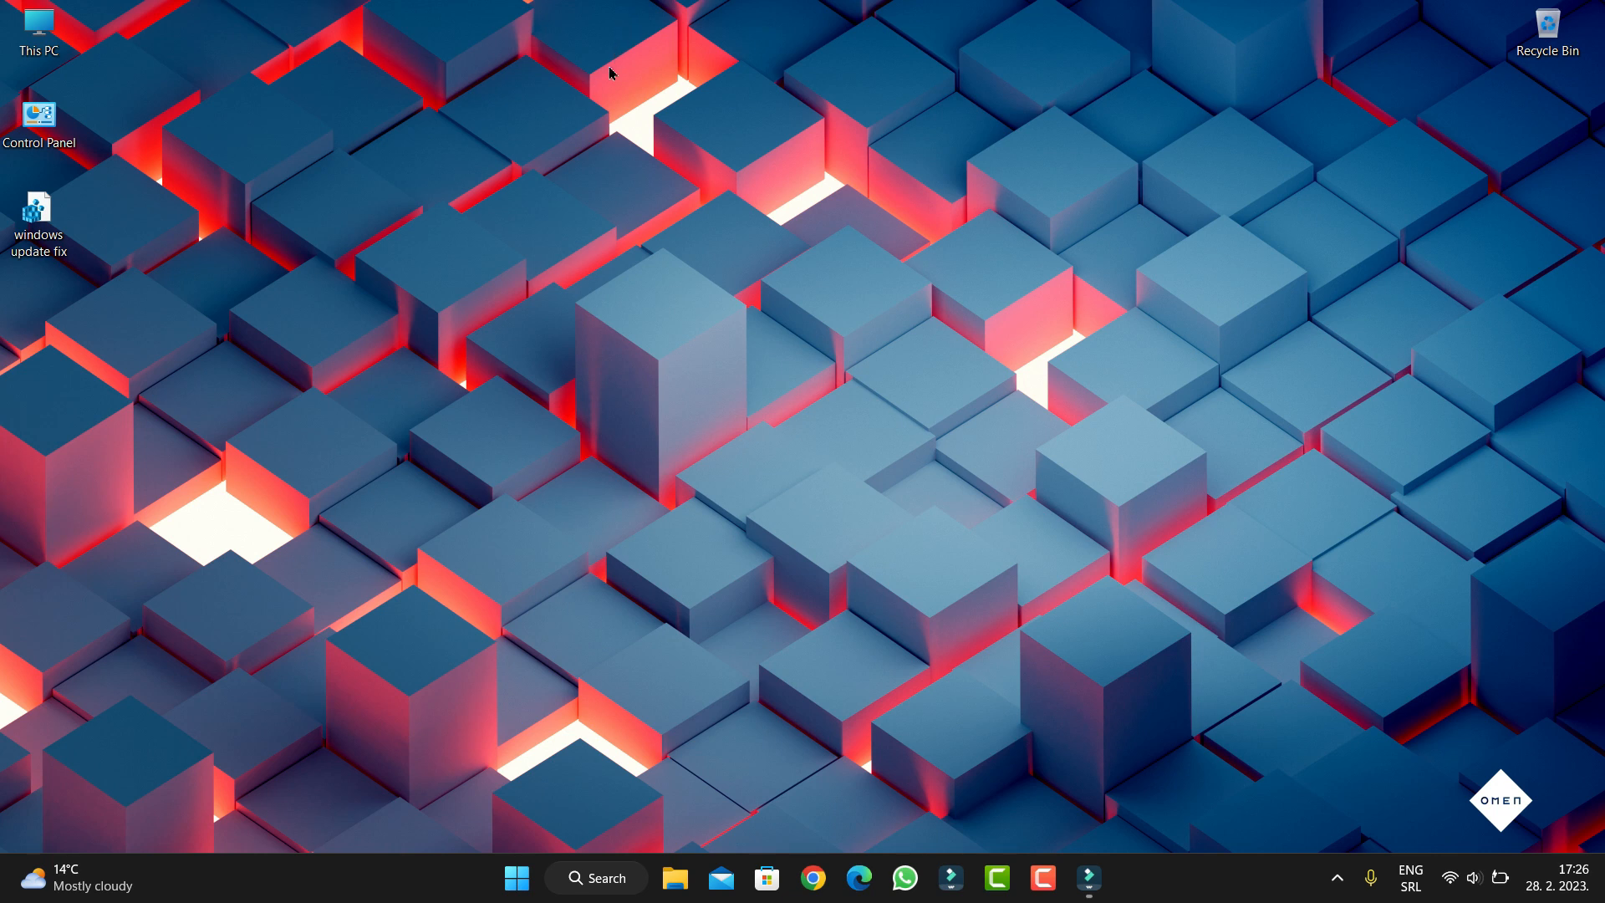
mouse_move(609, 498)
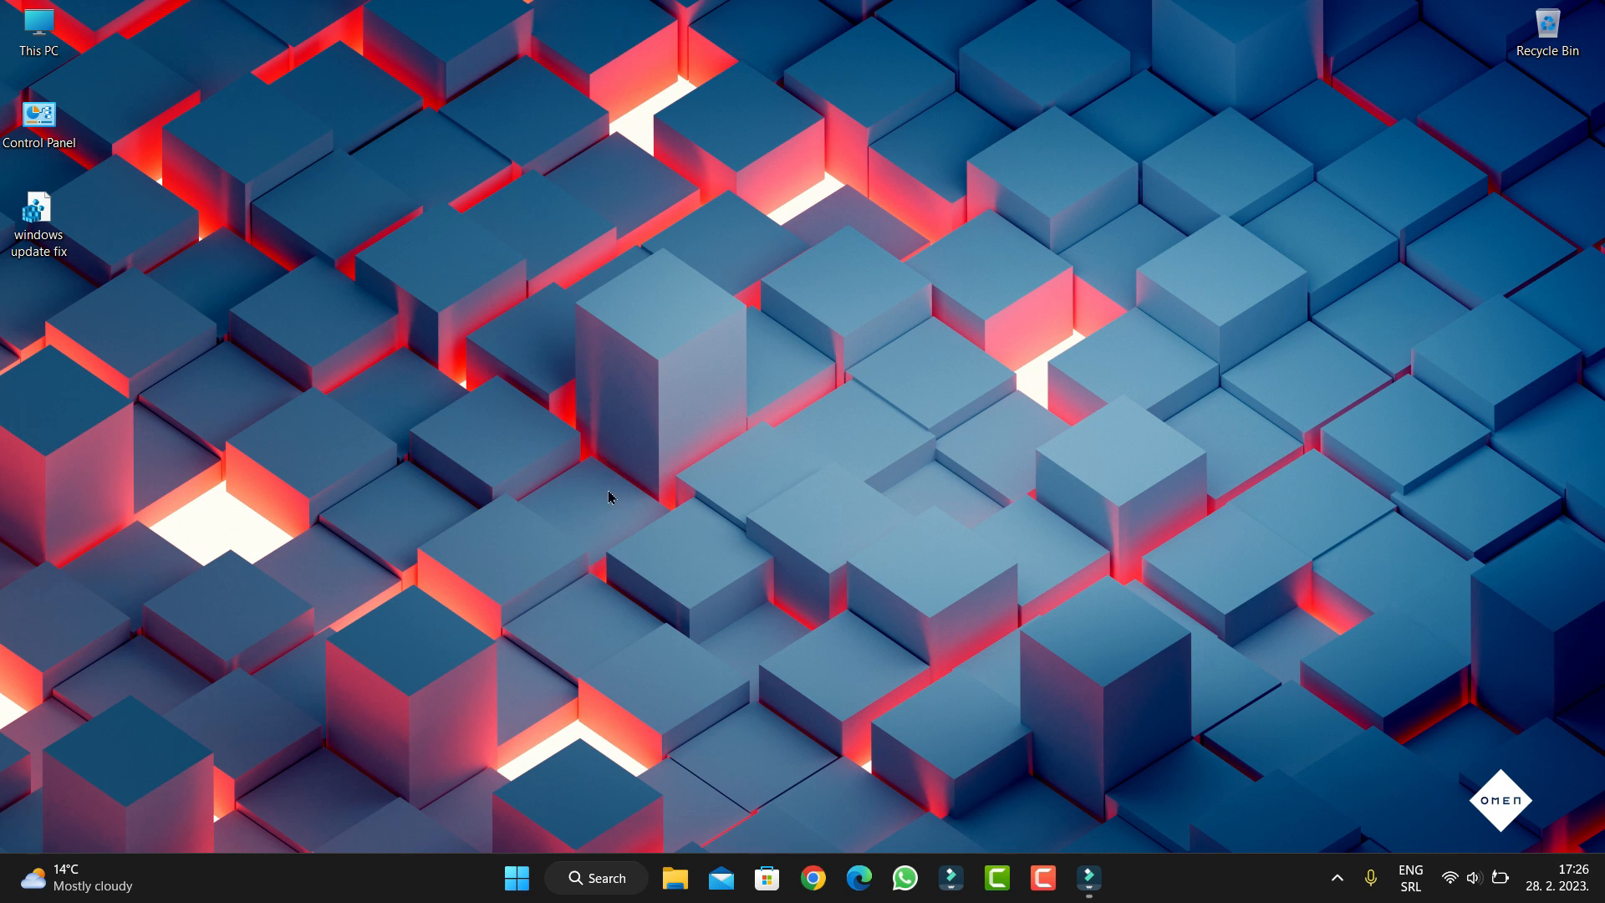
mouse_move(497, 757)
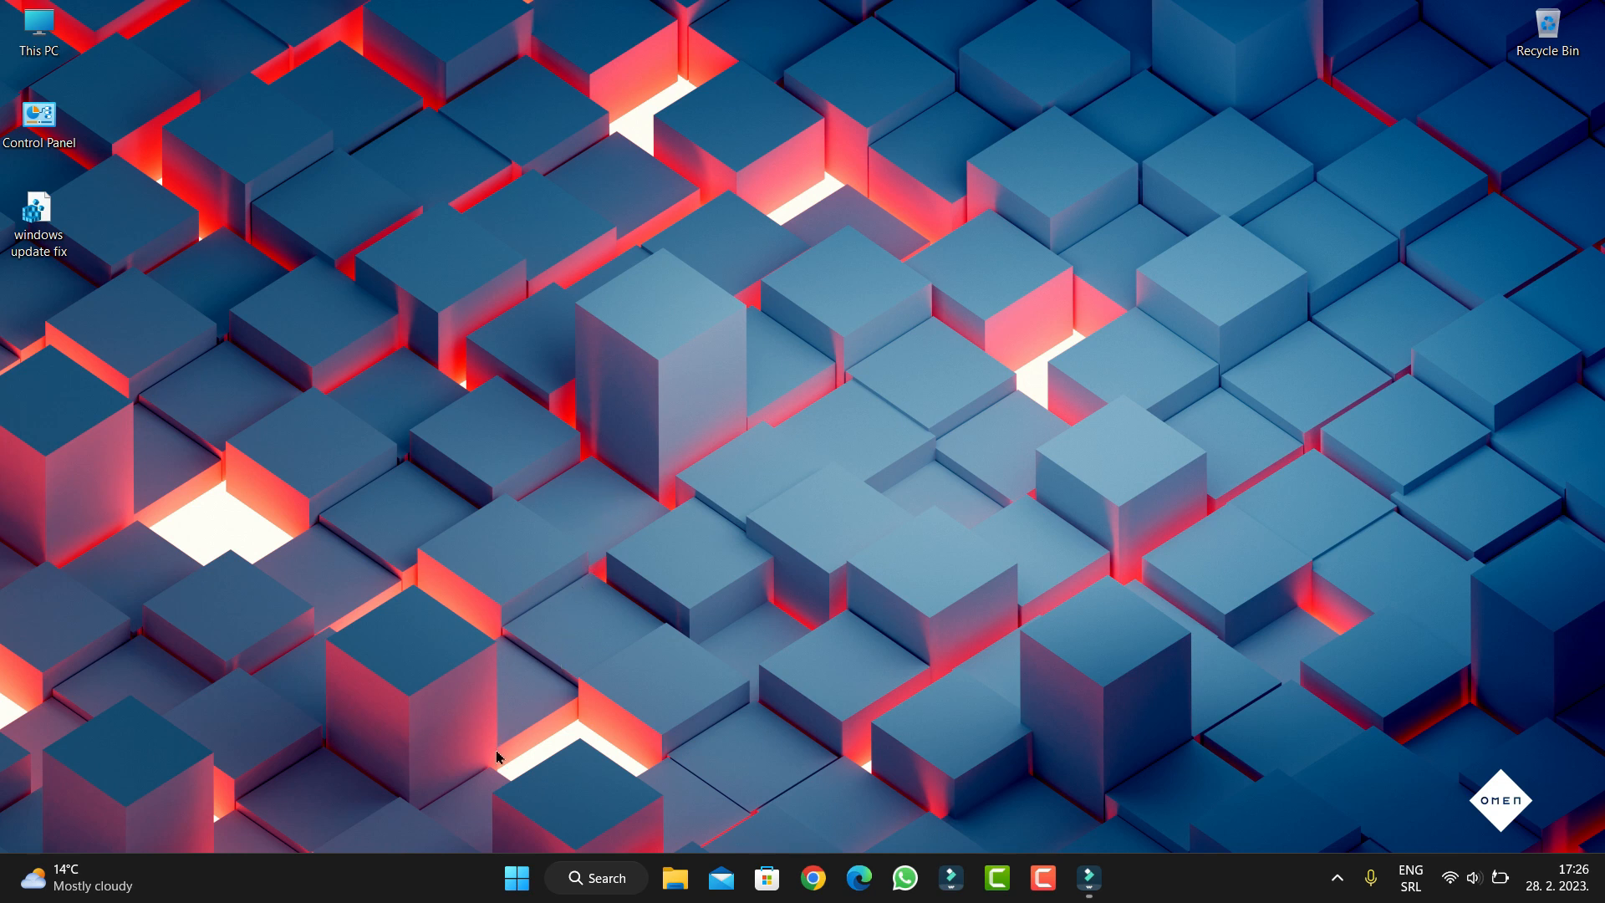
mouse_move(916, 770)
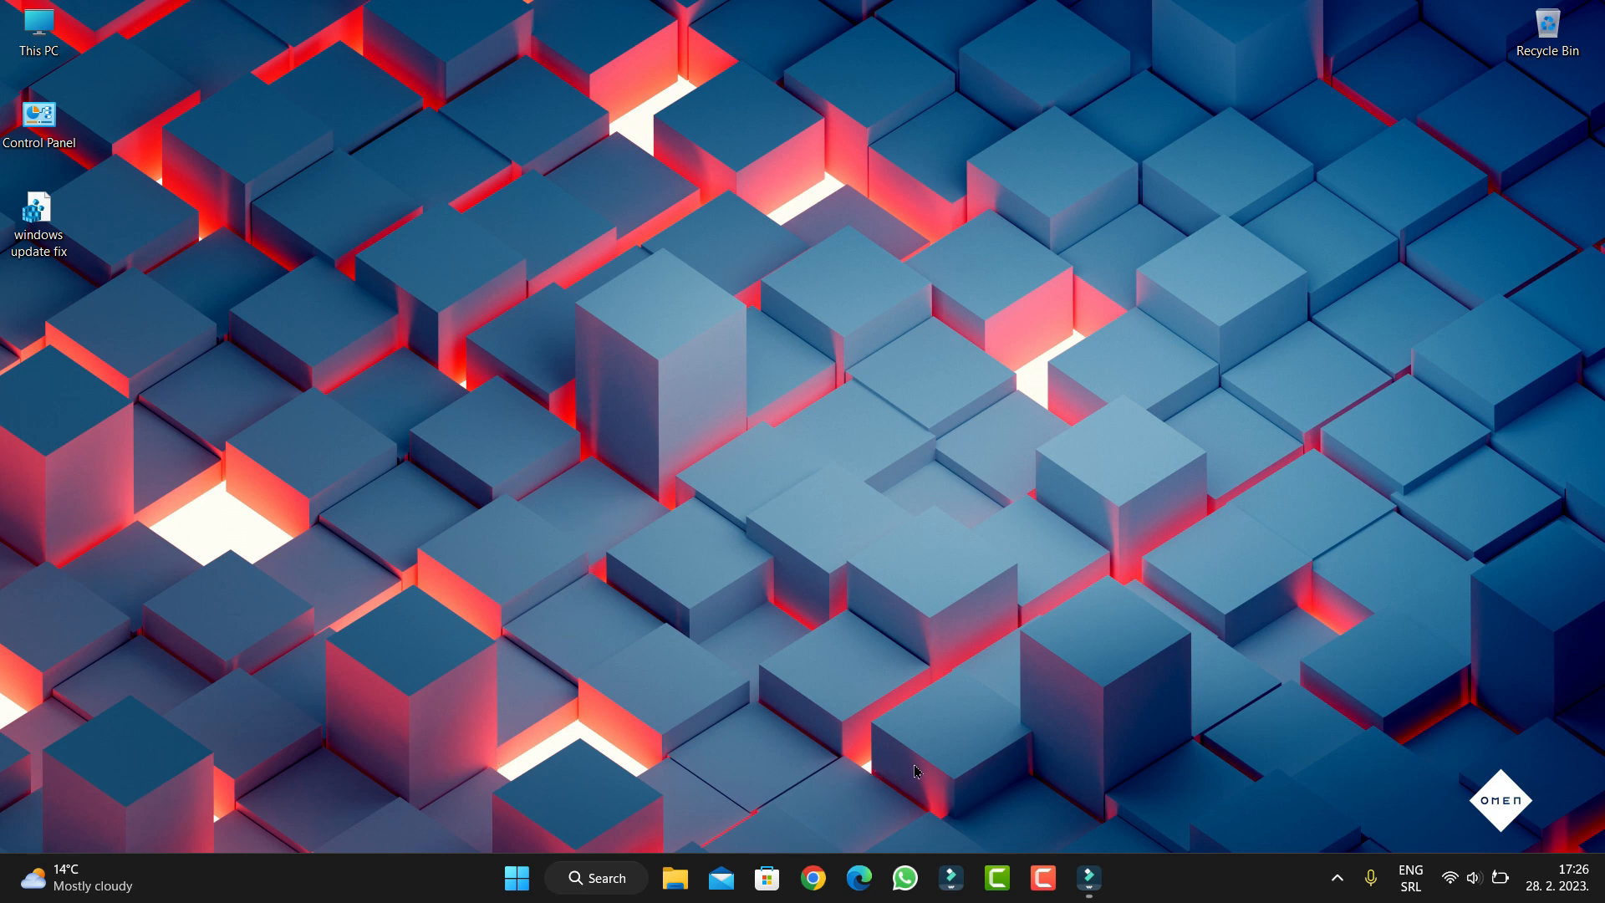
mouse_move(915, 767)
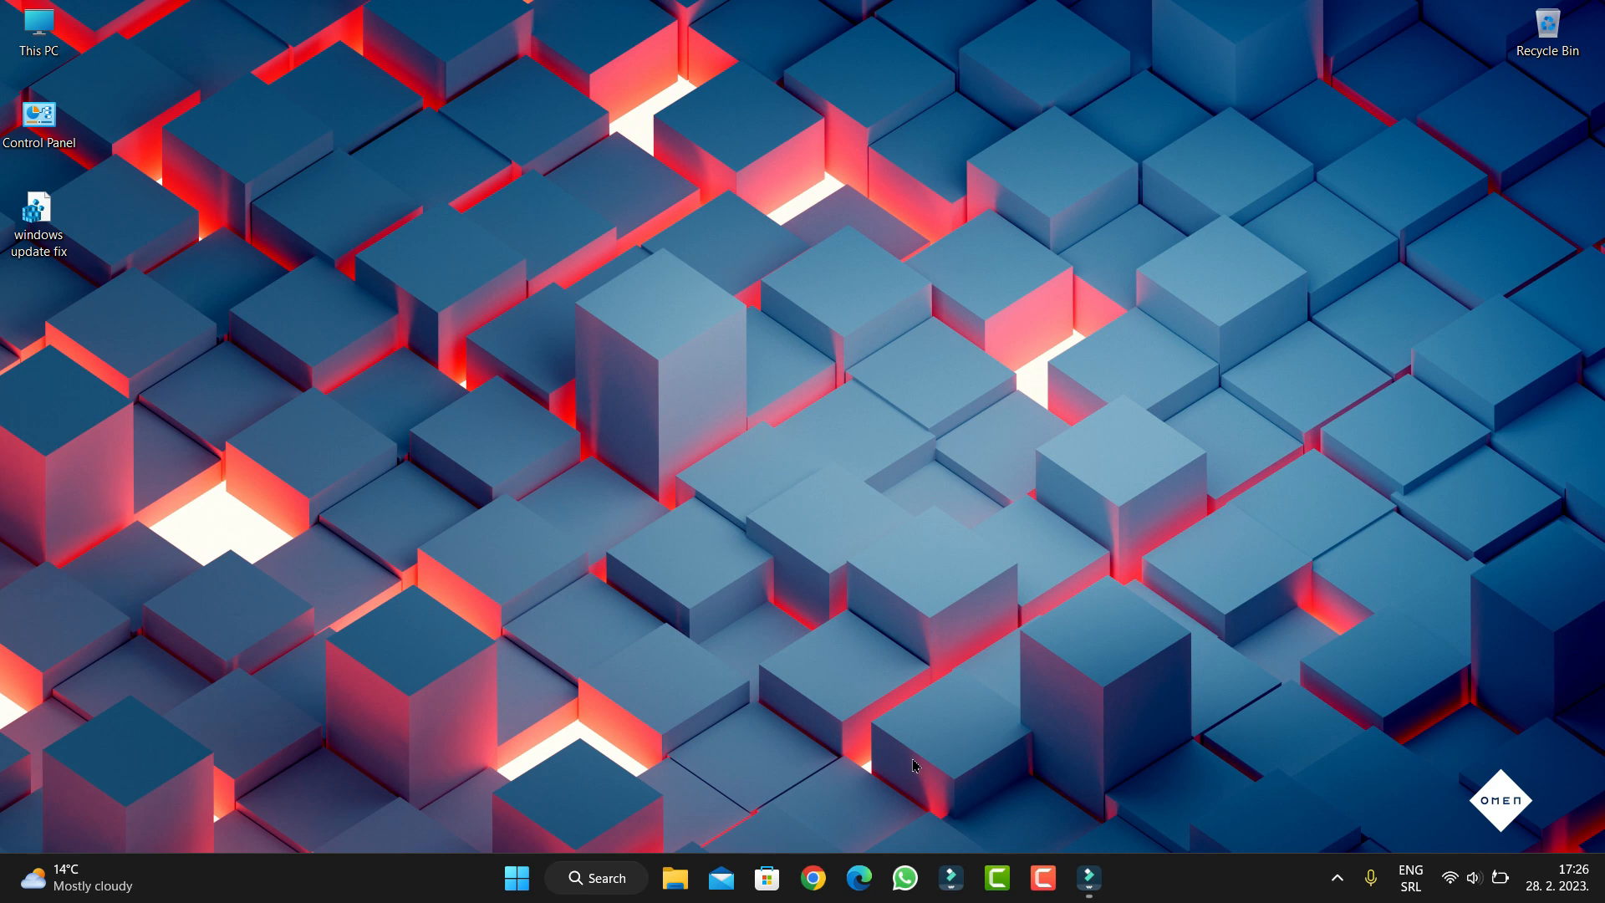
mouse_move(460, 624)
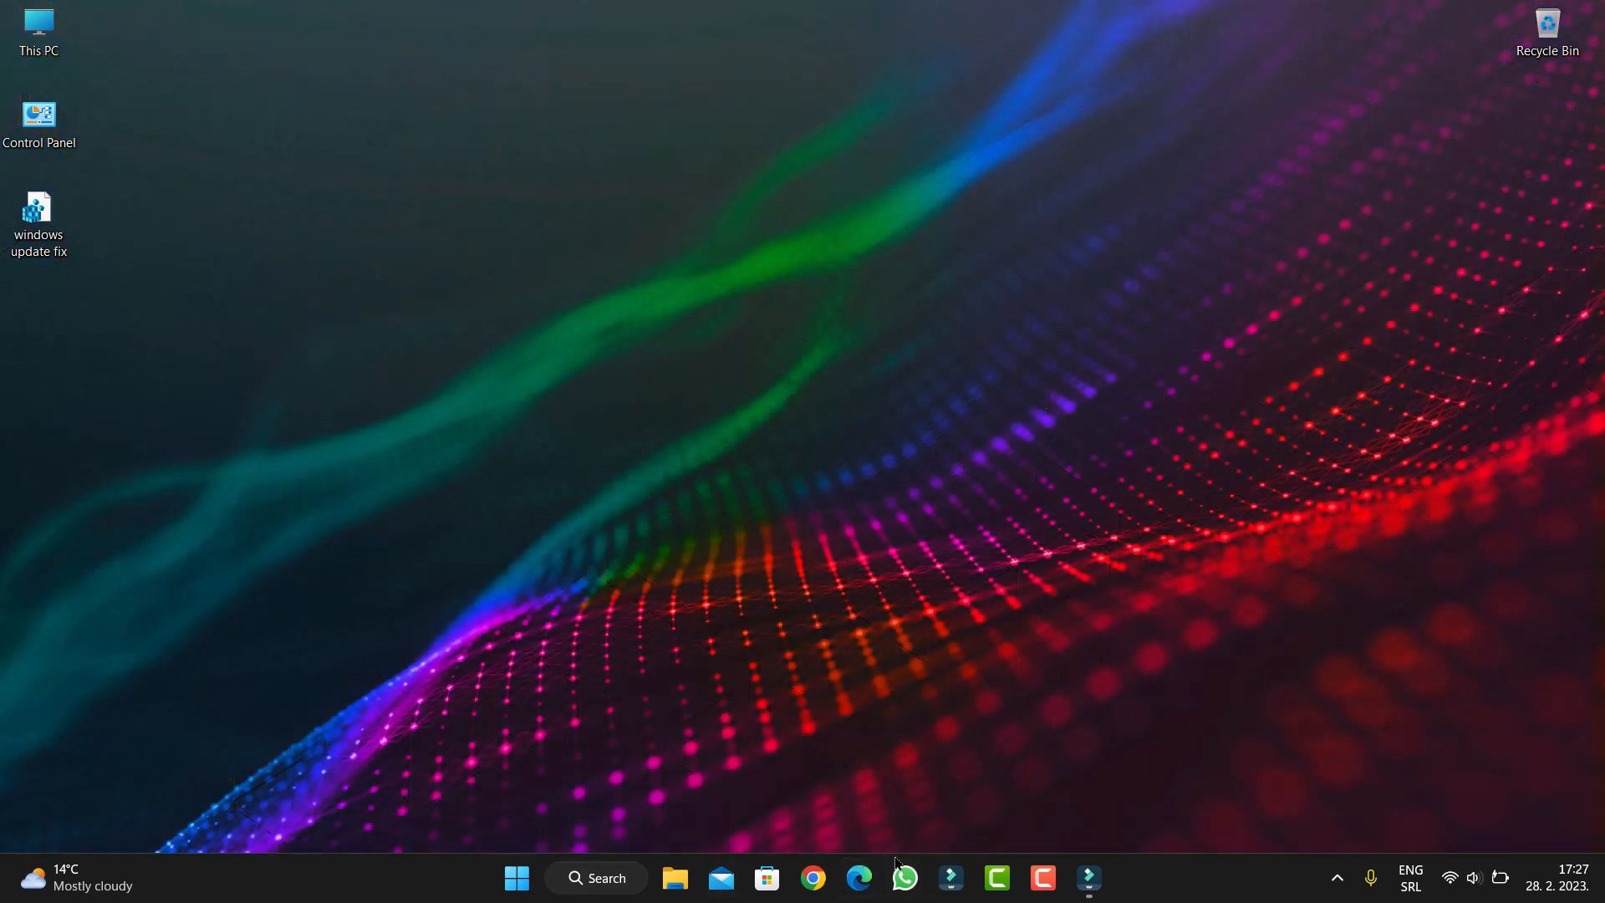
mouse_move(112, 397)
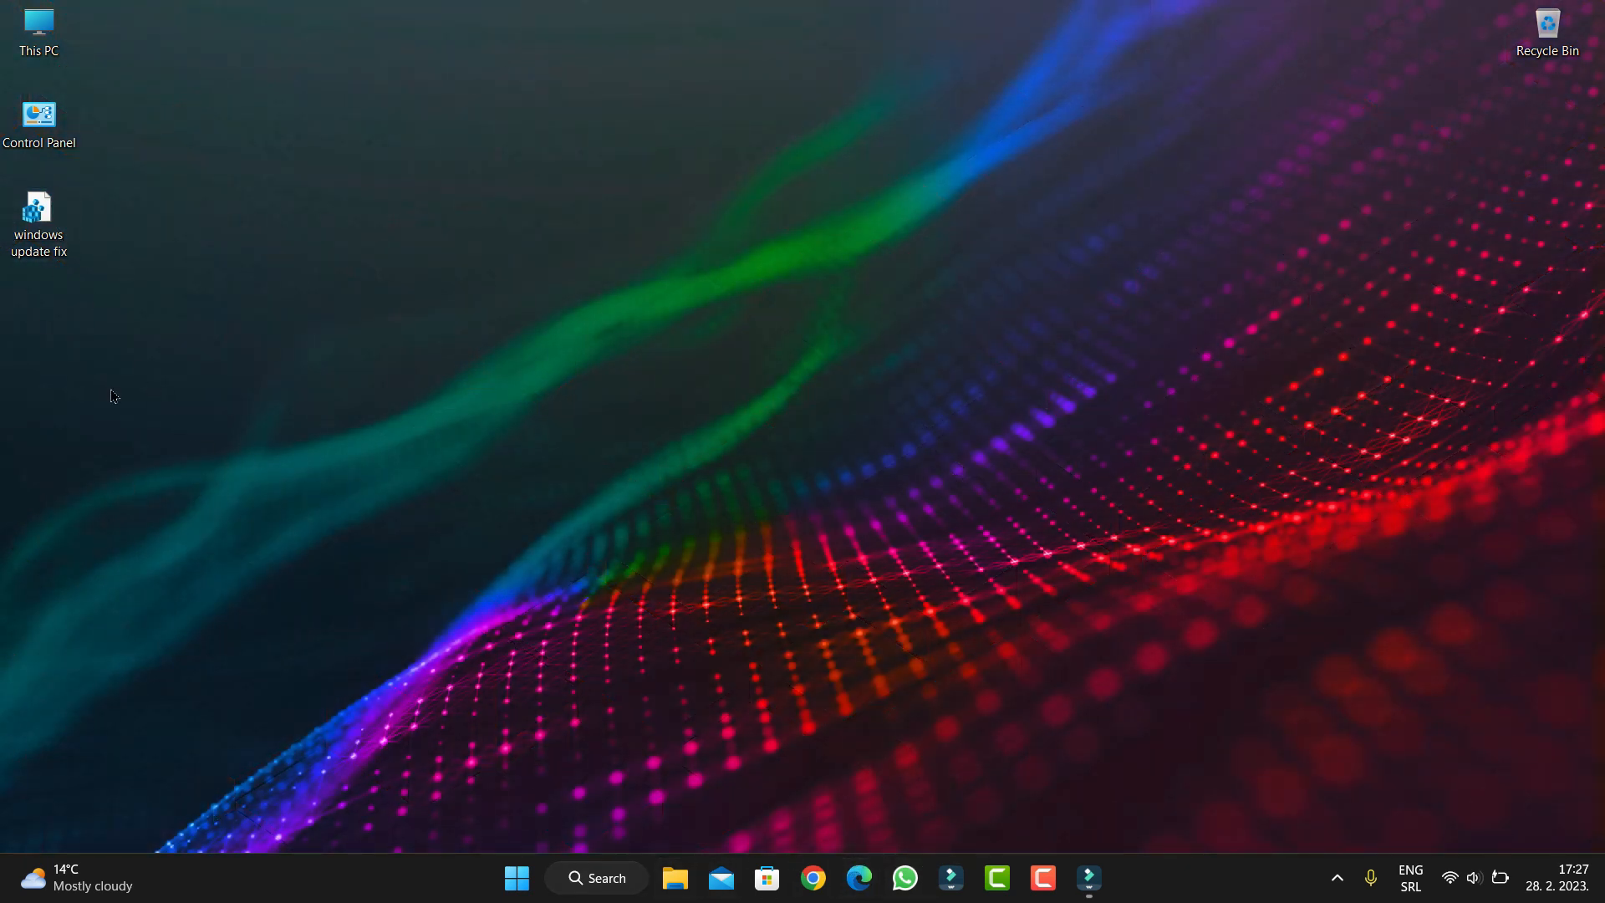
Step: Search Windows for 'notifications & actions', then for 'notepad' to find Notepad
click(595, 878)
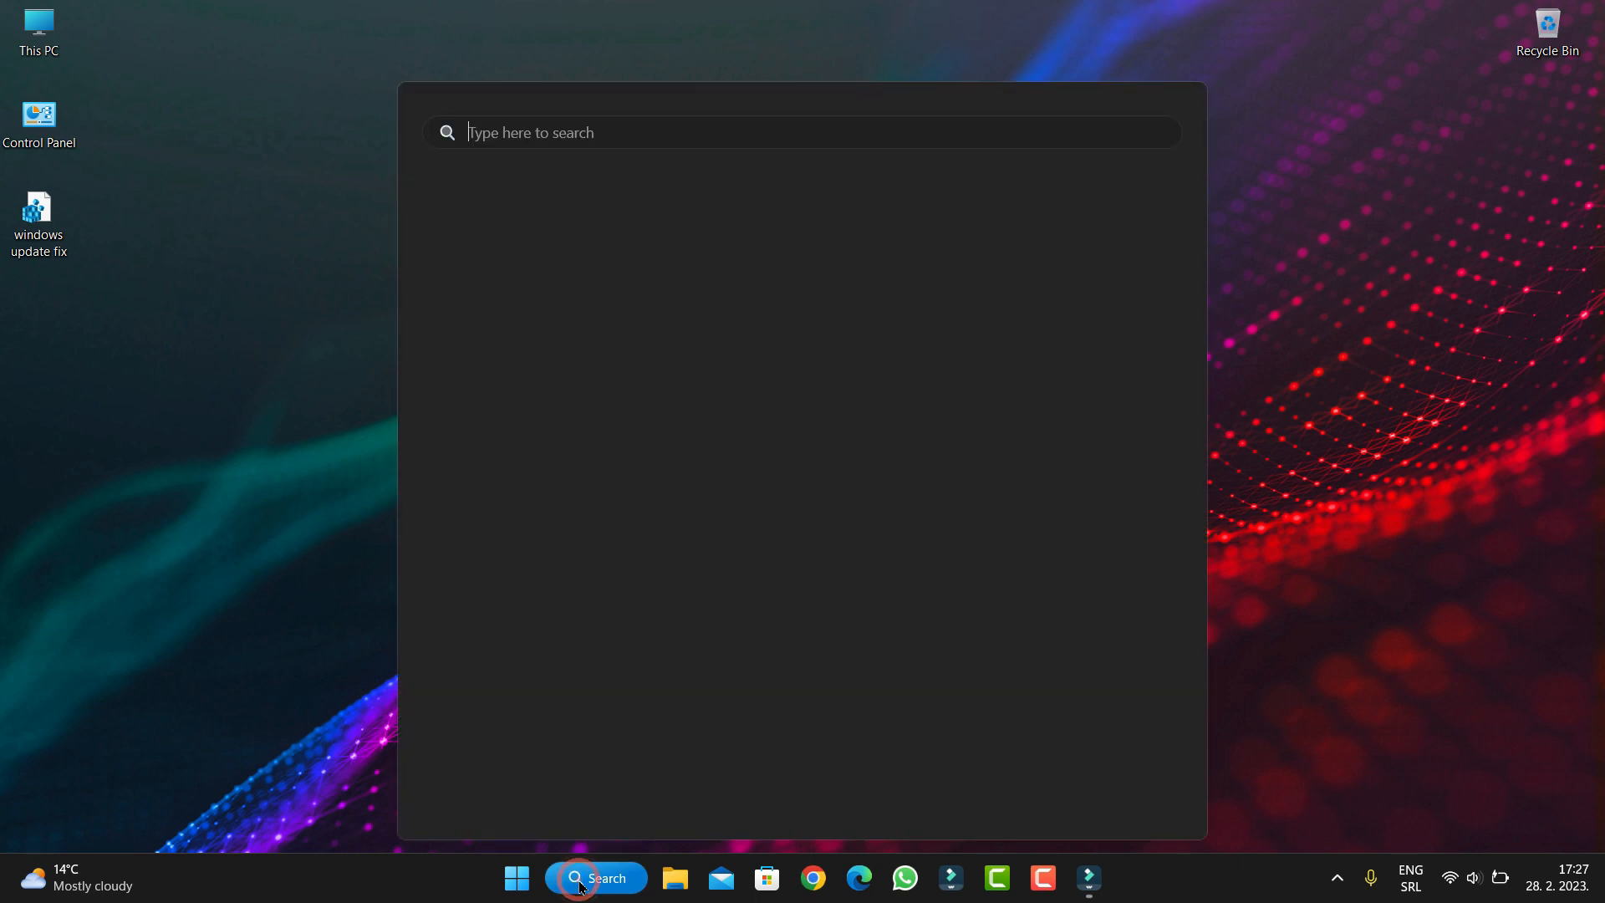
click(595, 878)
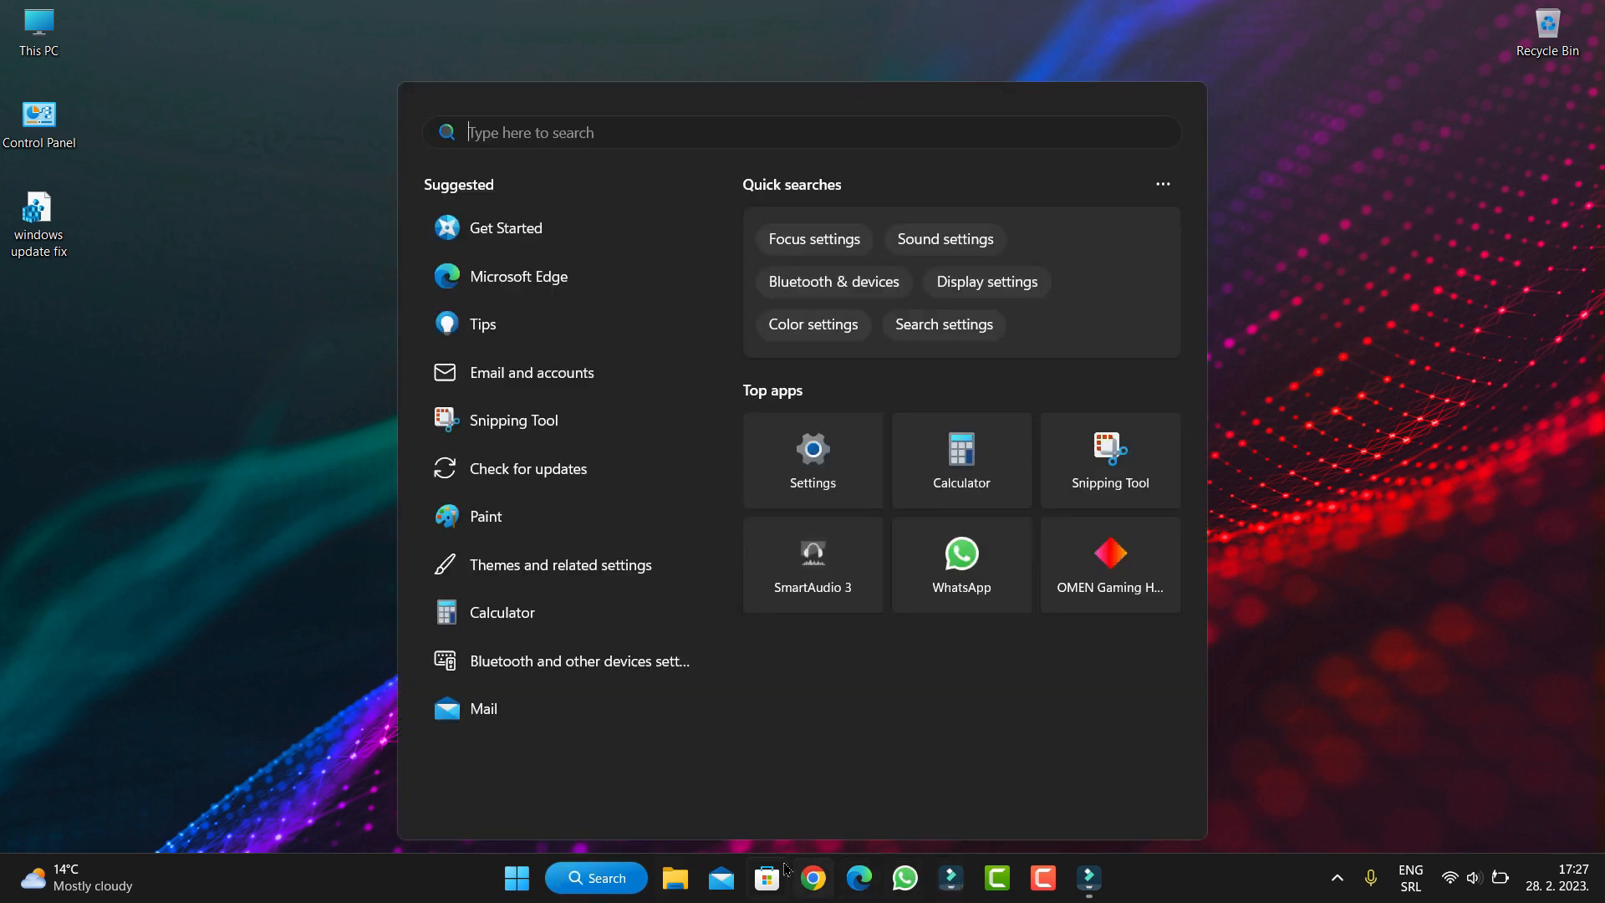
mouse_move(385, 637)
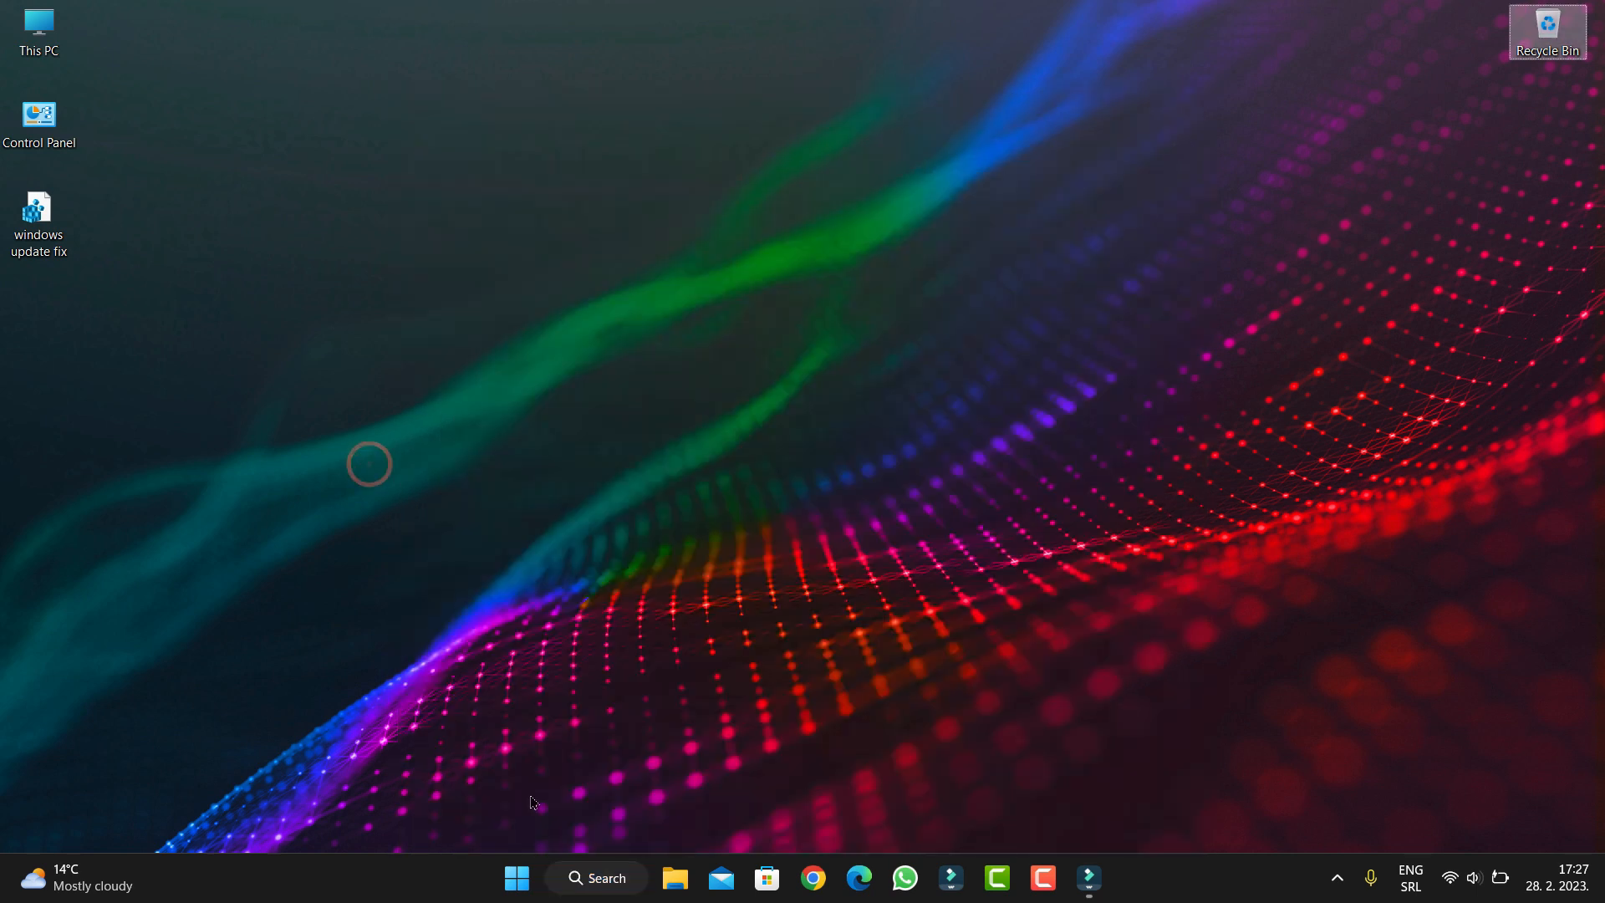
click(597, 878)
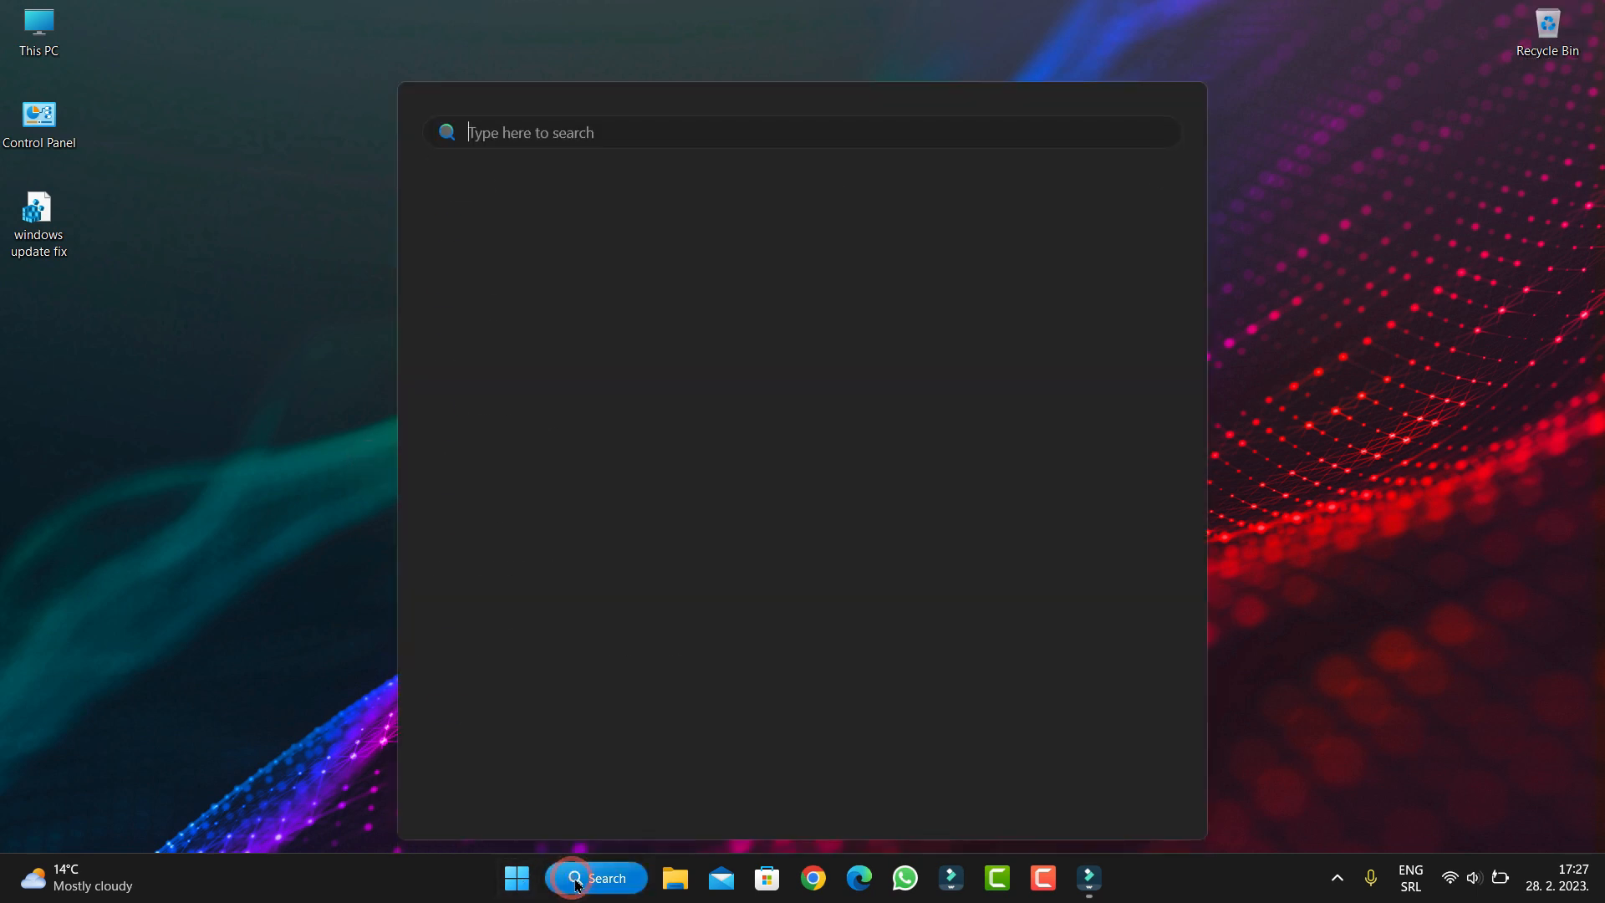
text(notifications & actions)
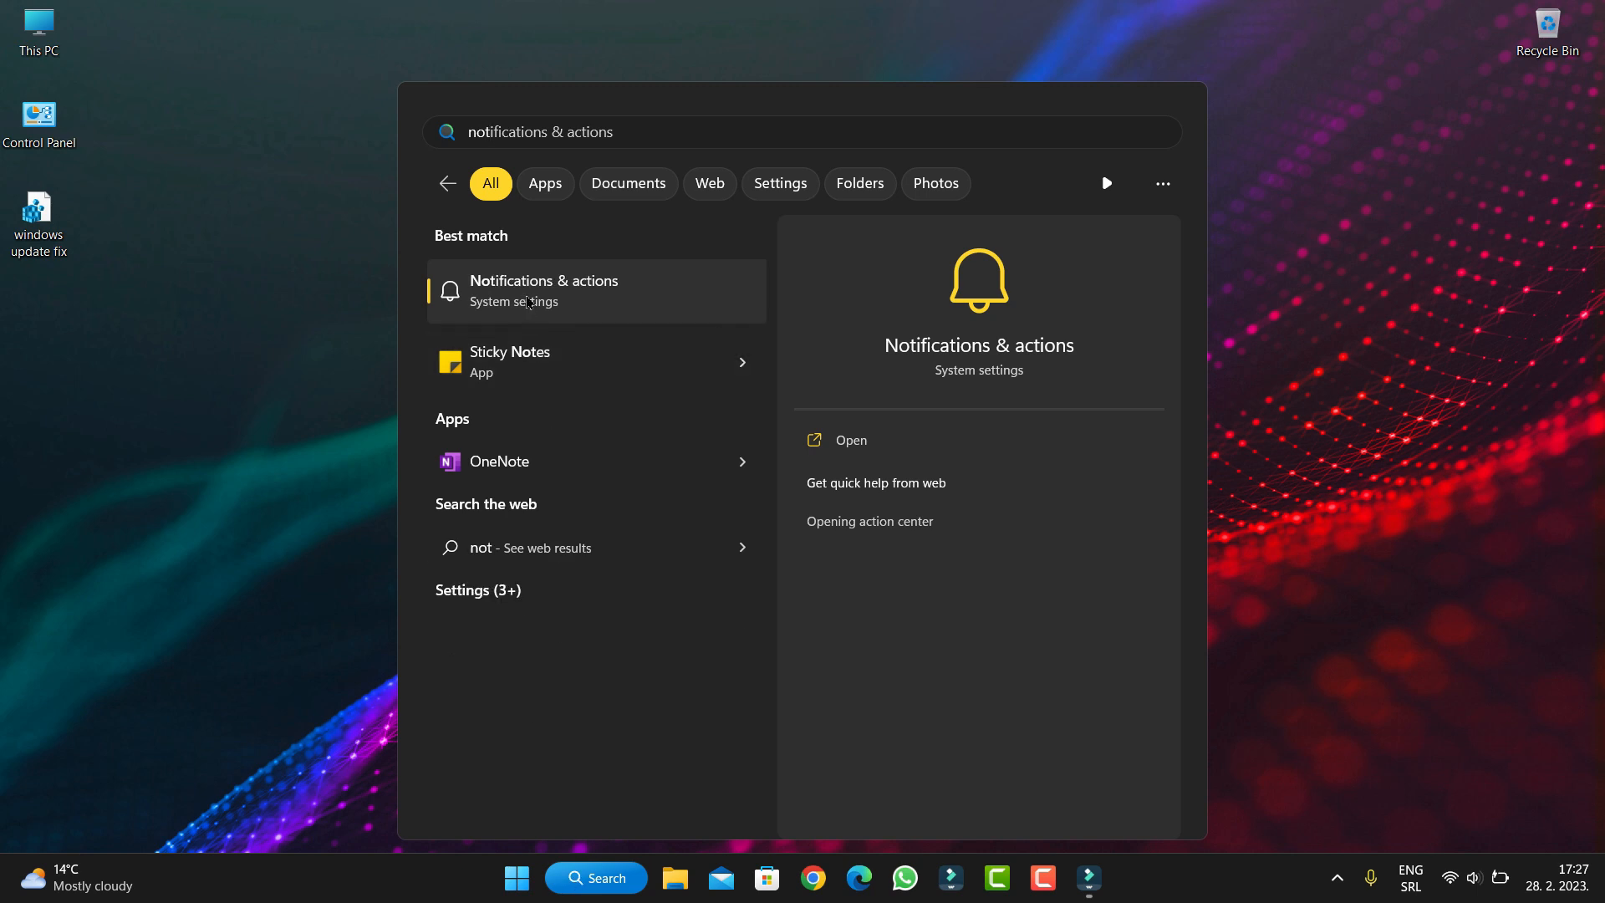
mouse_move(525, 343)
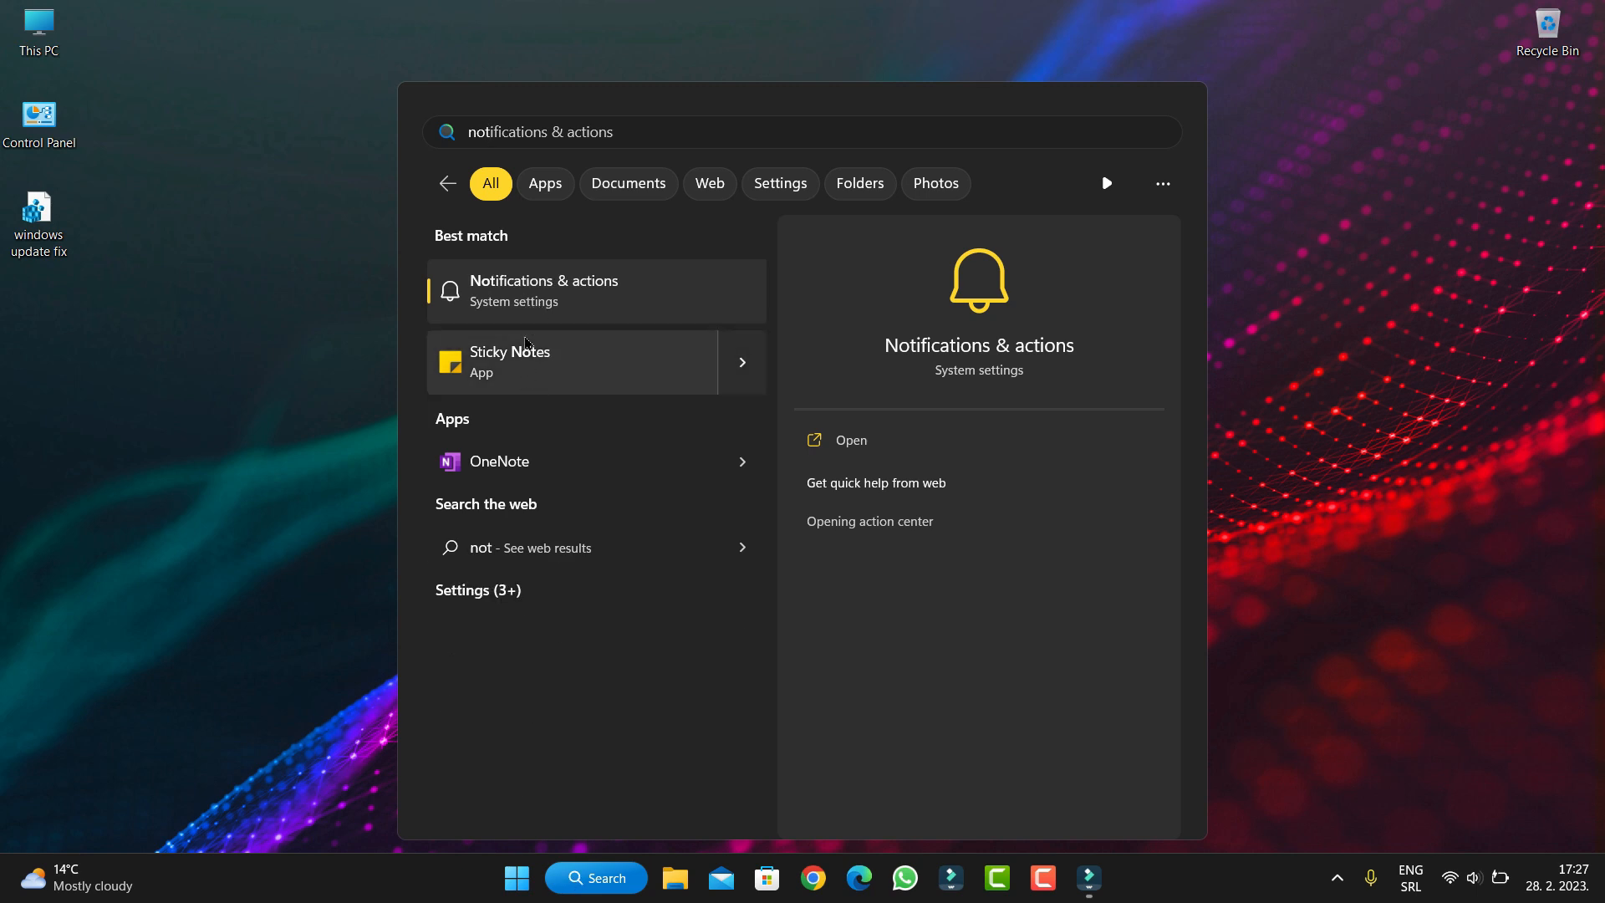
text(notepad)
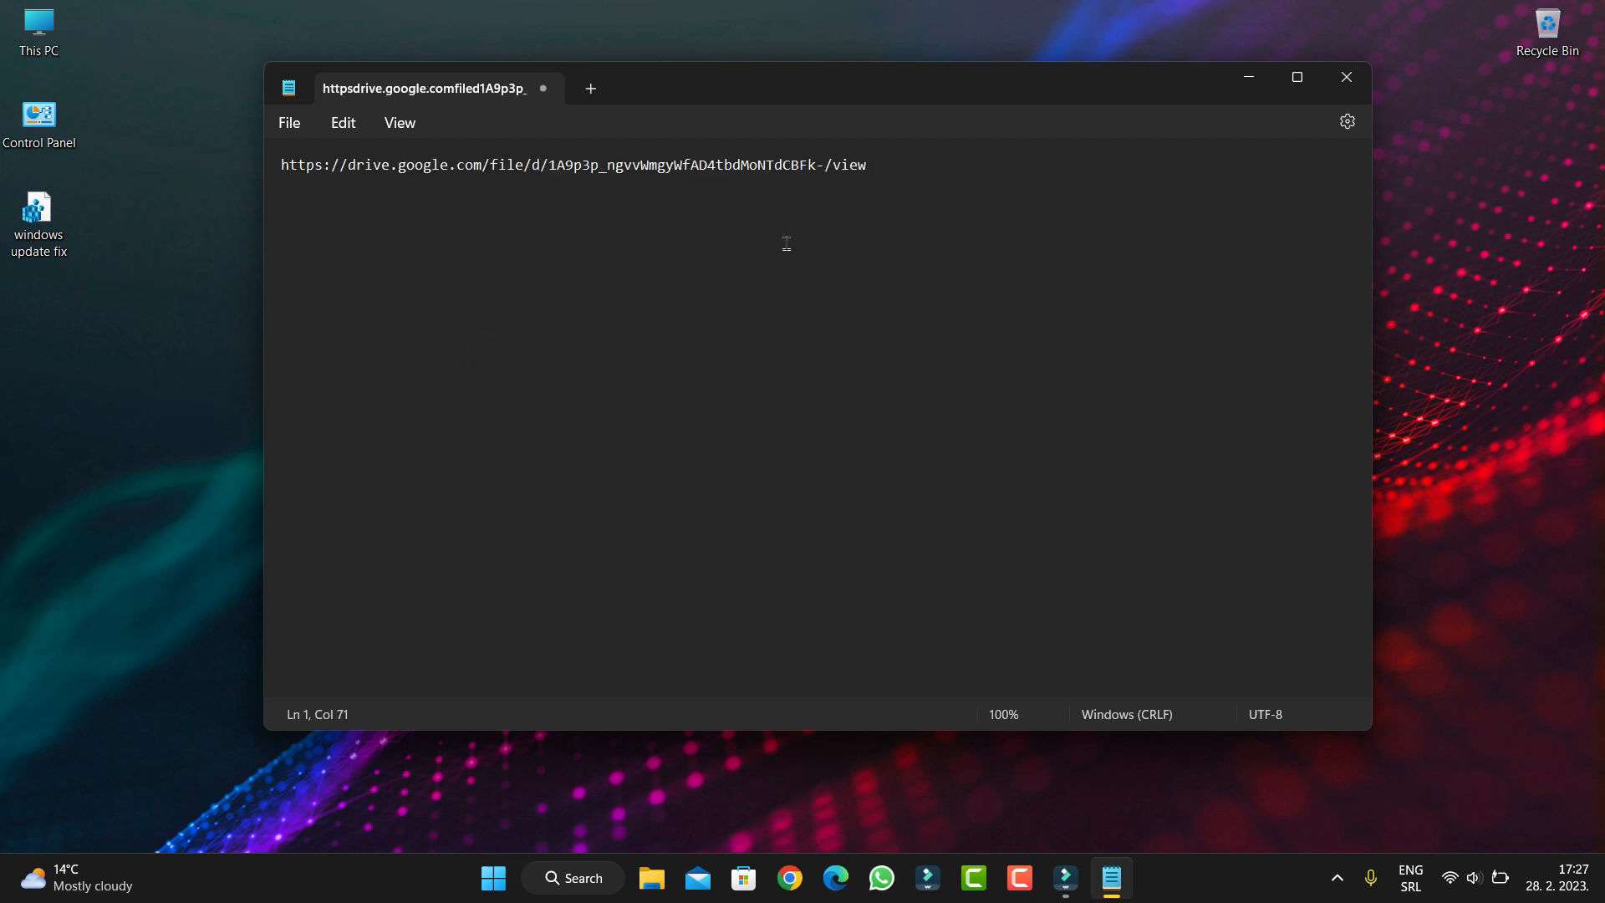
mouse_move(545, 203)
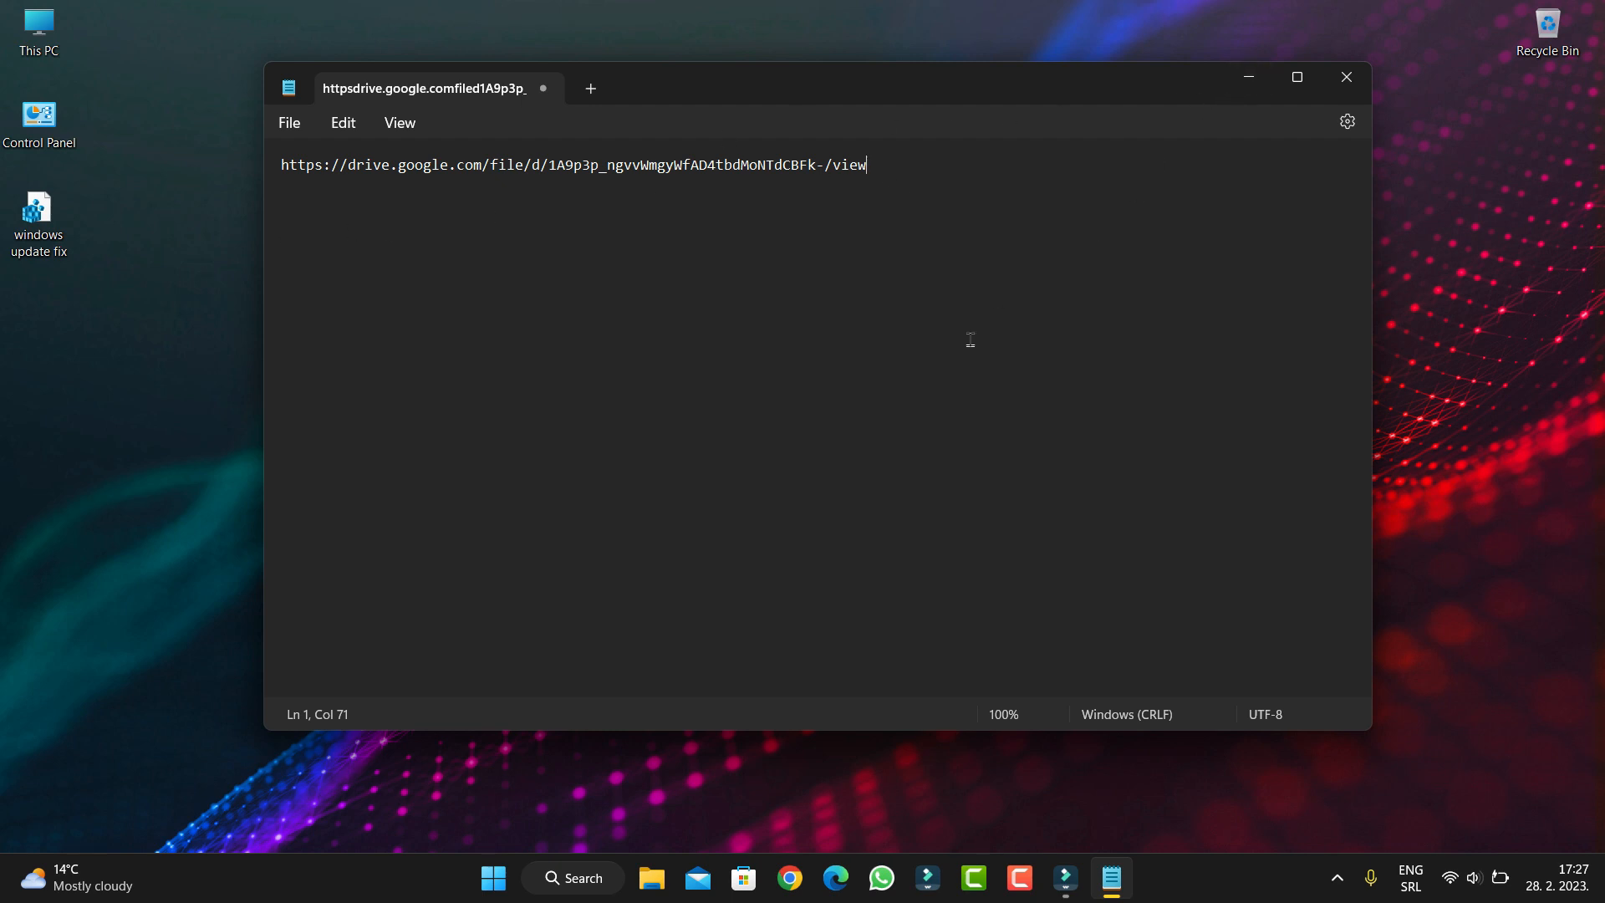
mouse_move(892, 149)
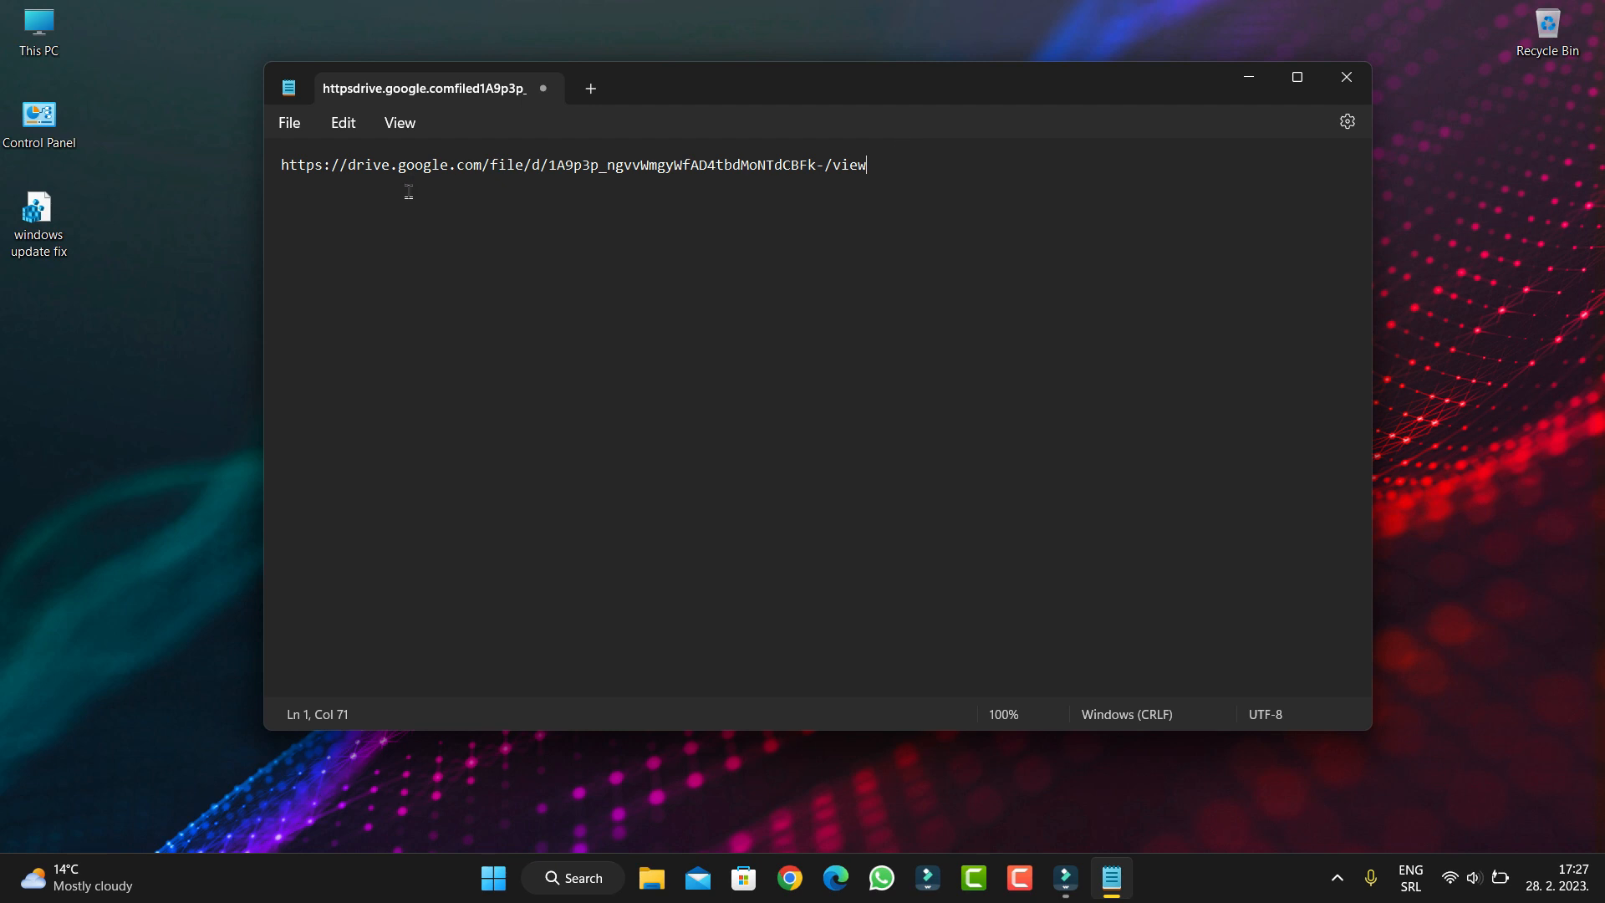
mouse_move(655, 249)
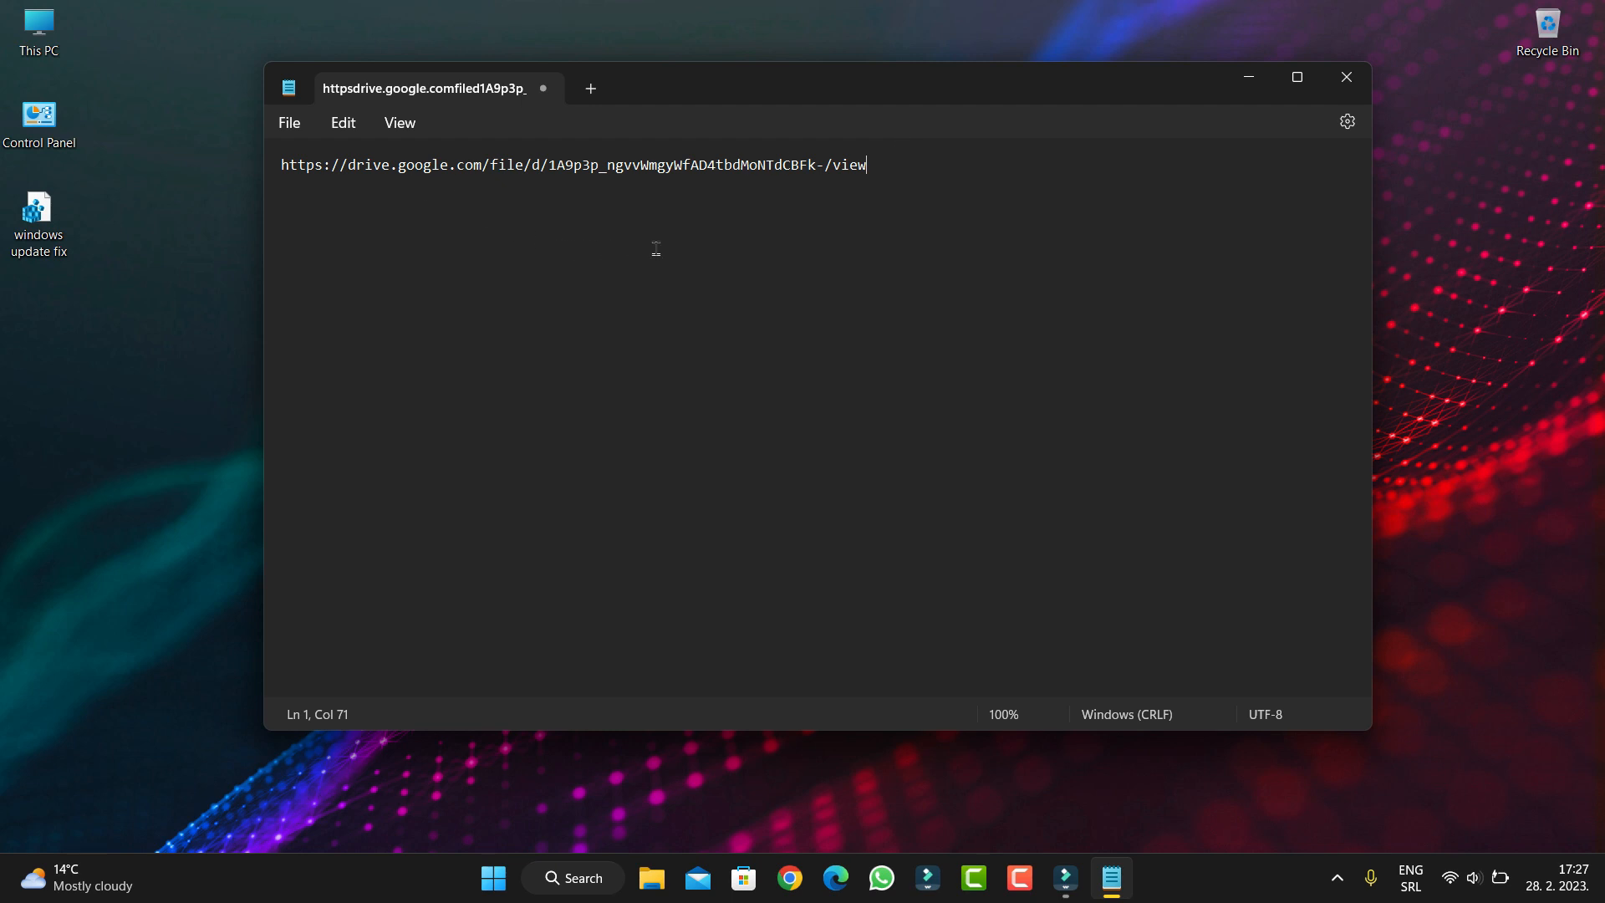
mouse_move(990, 202)
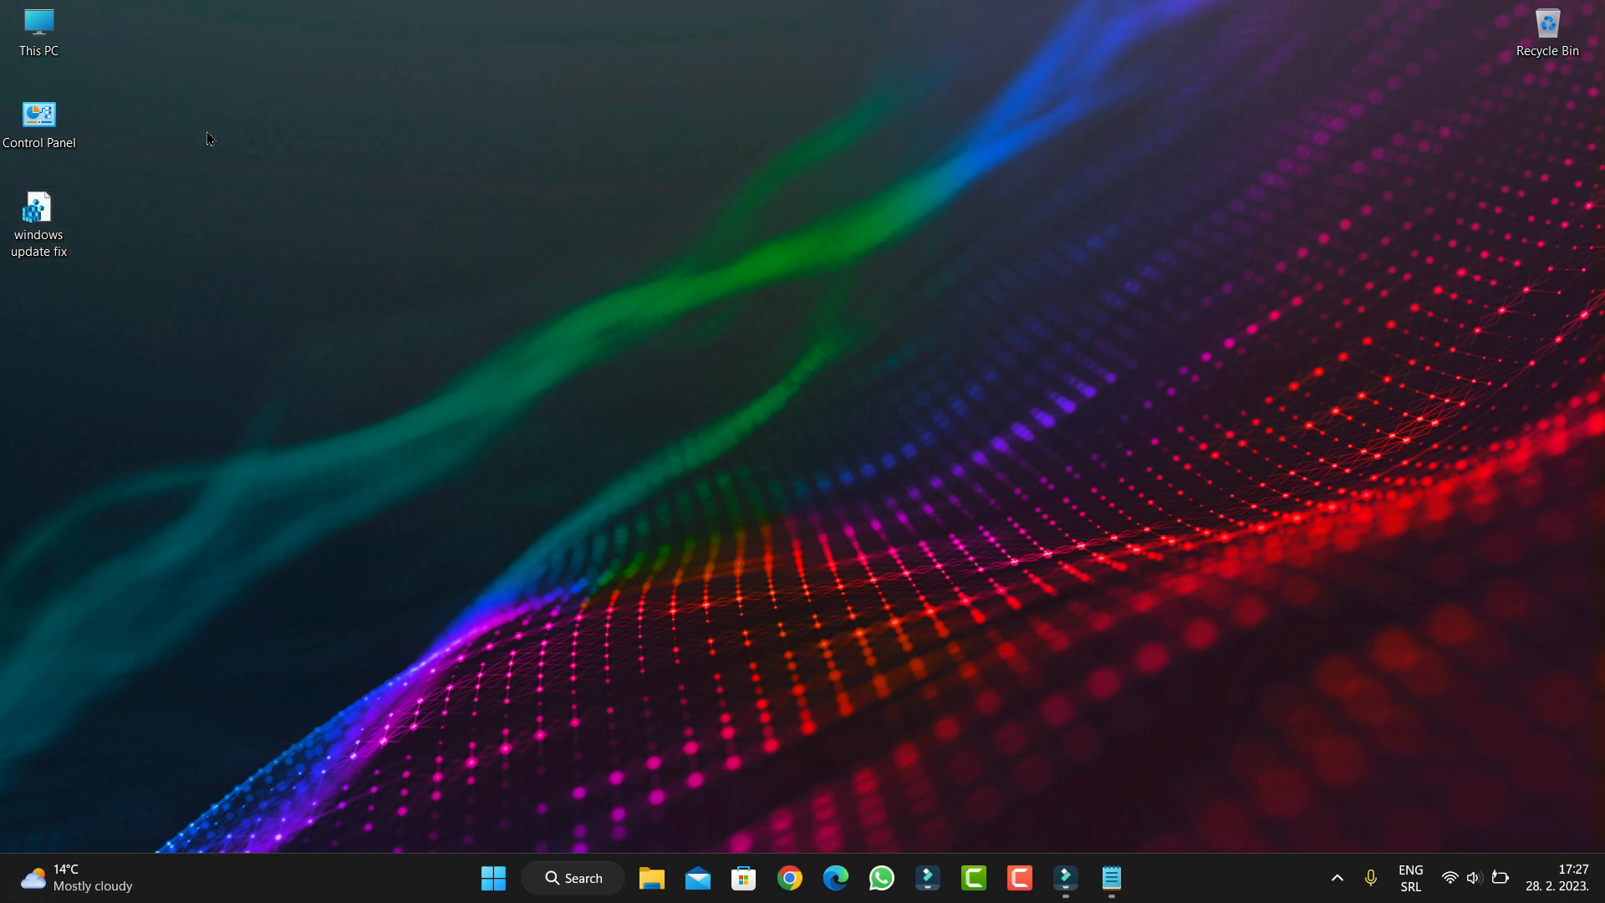
mouse_move(891, 712)
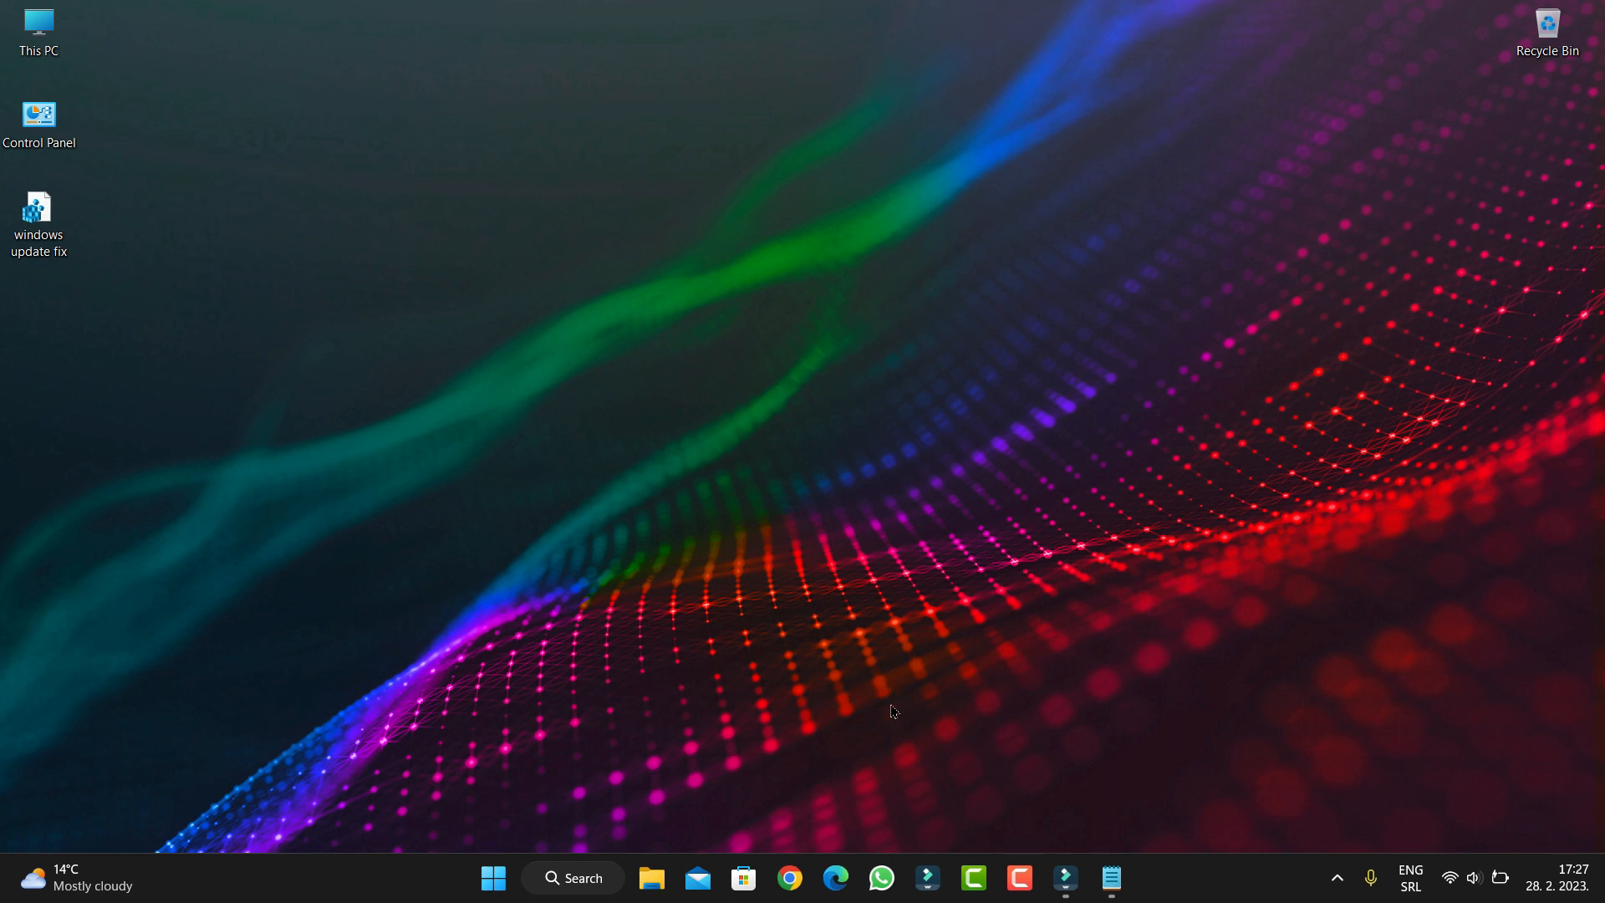
mouse_move(545, 256)
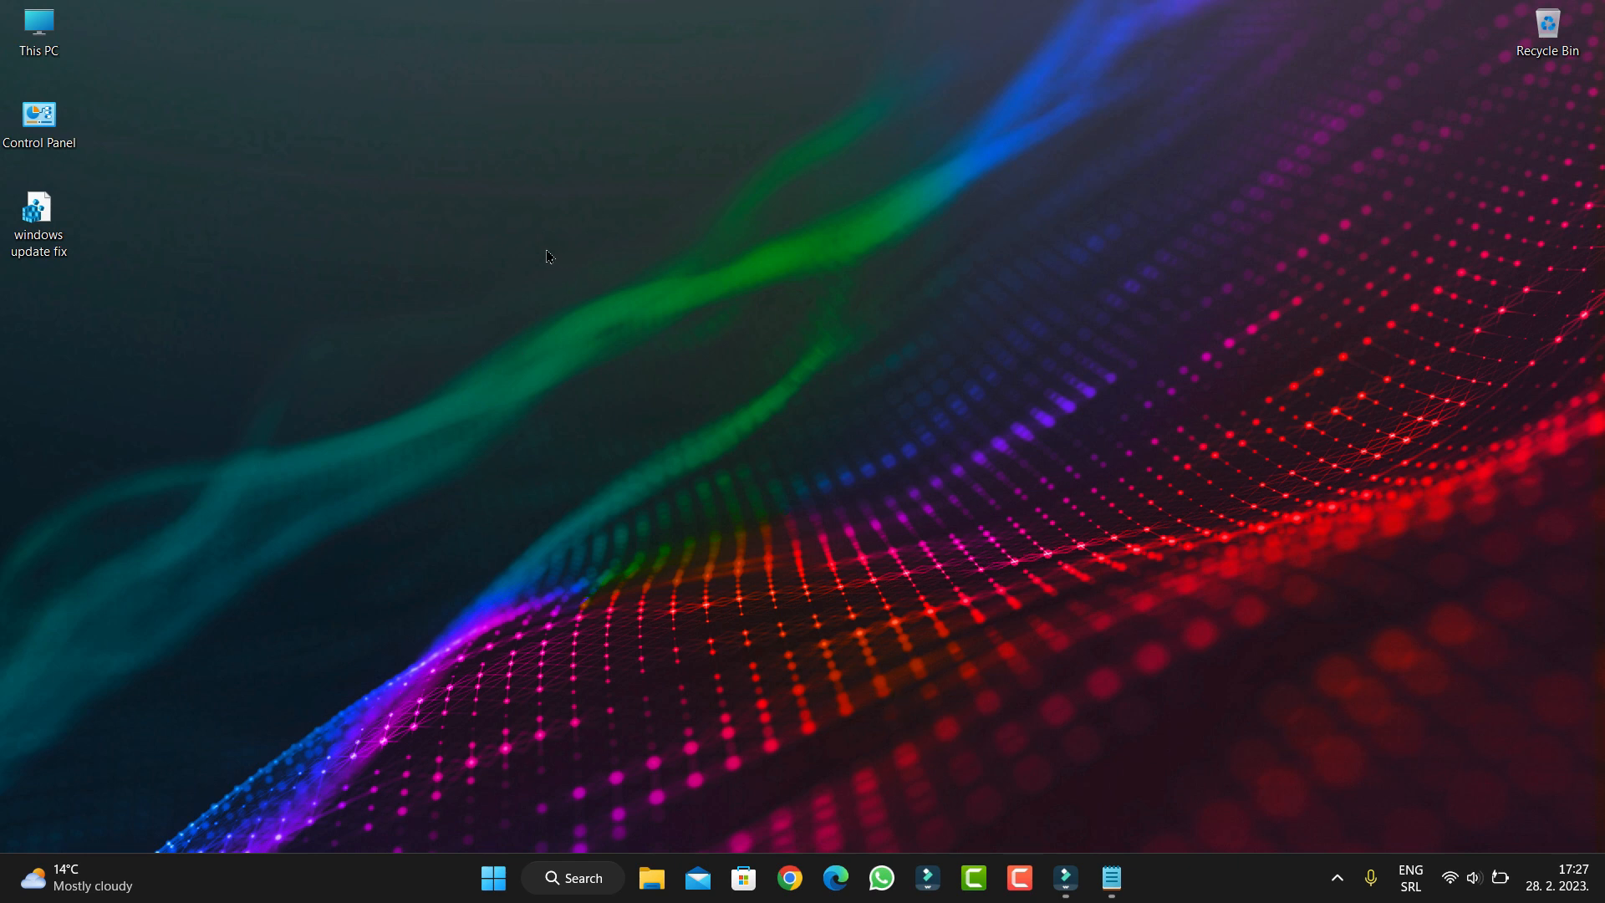
mouse_move(97, 229)
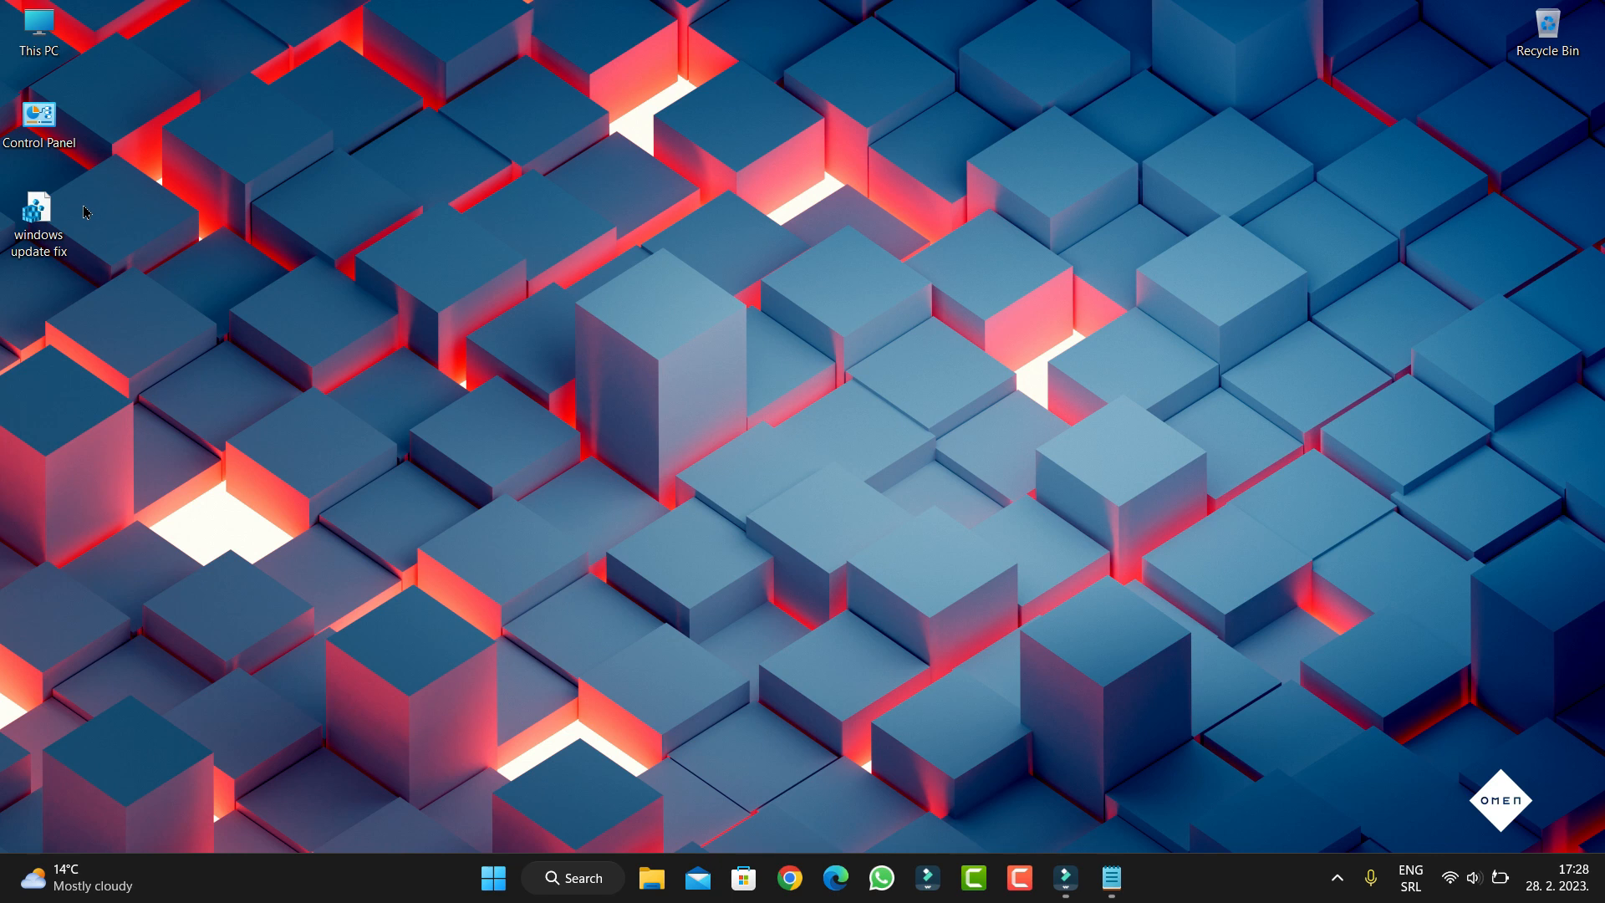
Step: Select the 'windows update fix' file icon on the desktop
click(38, 208)
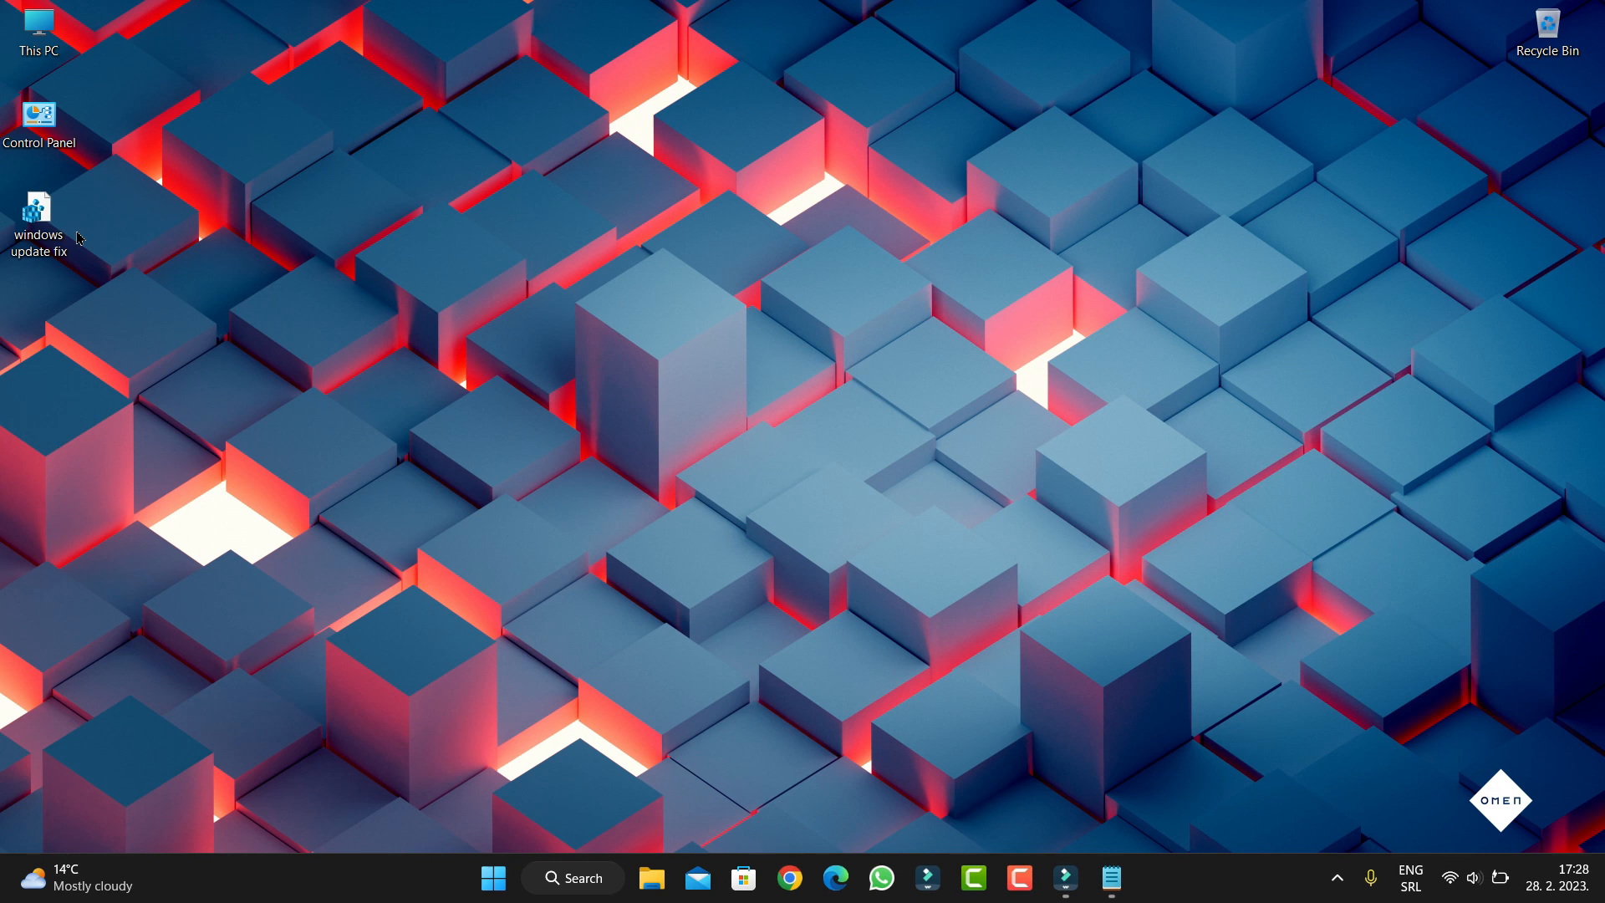
click(38, 208)
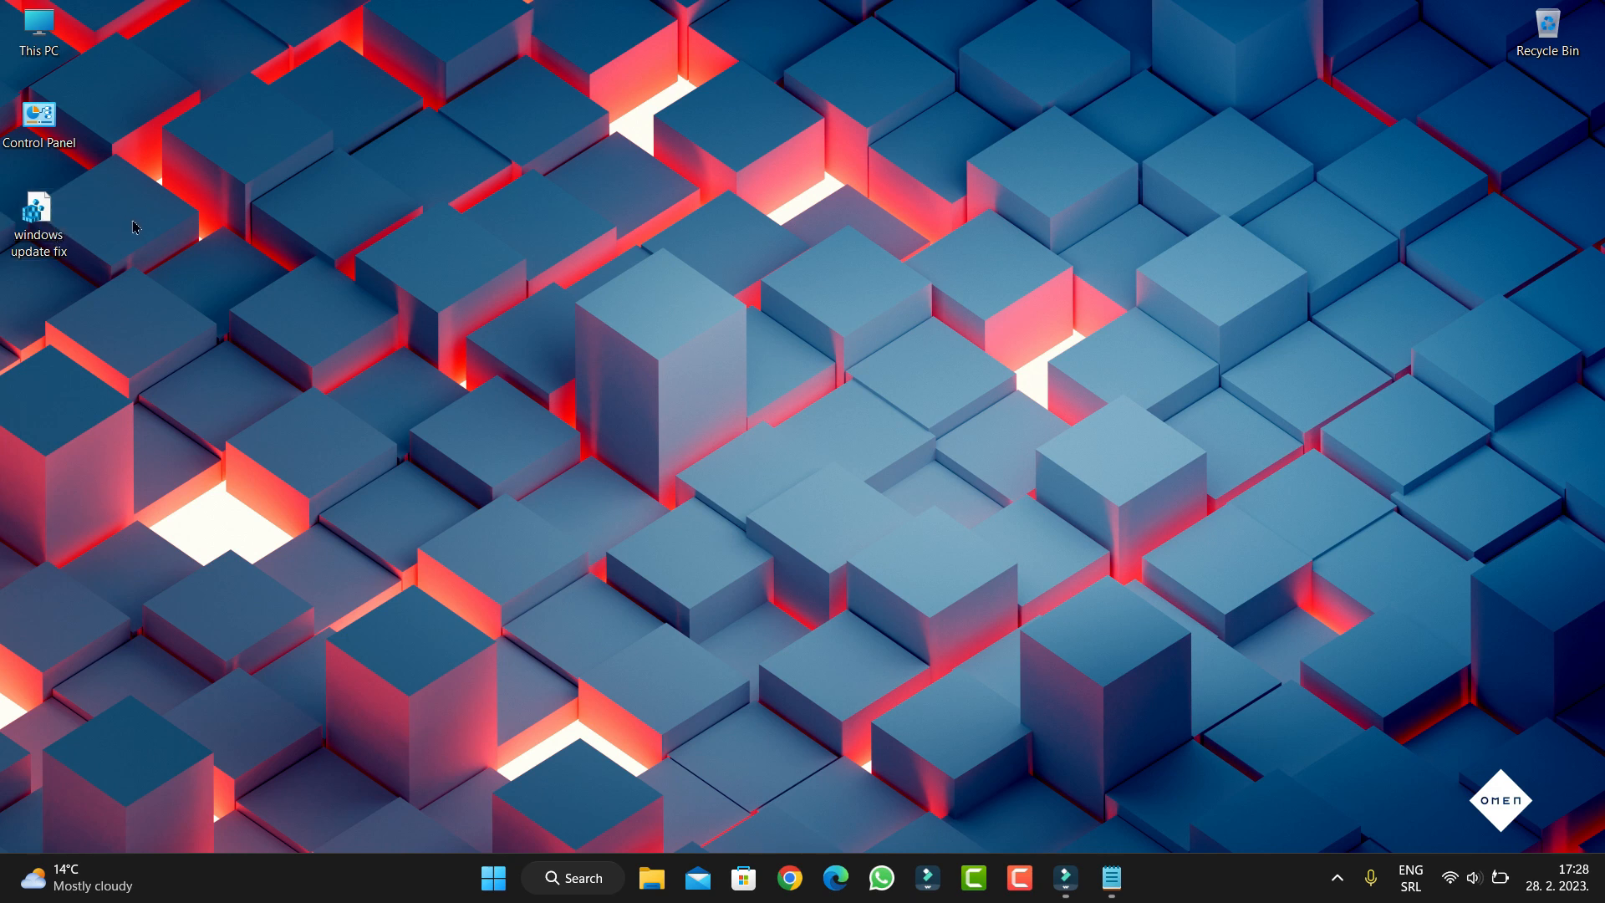
mouse_move(154, 234)
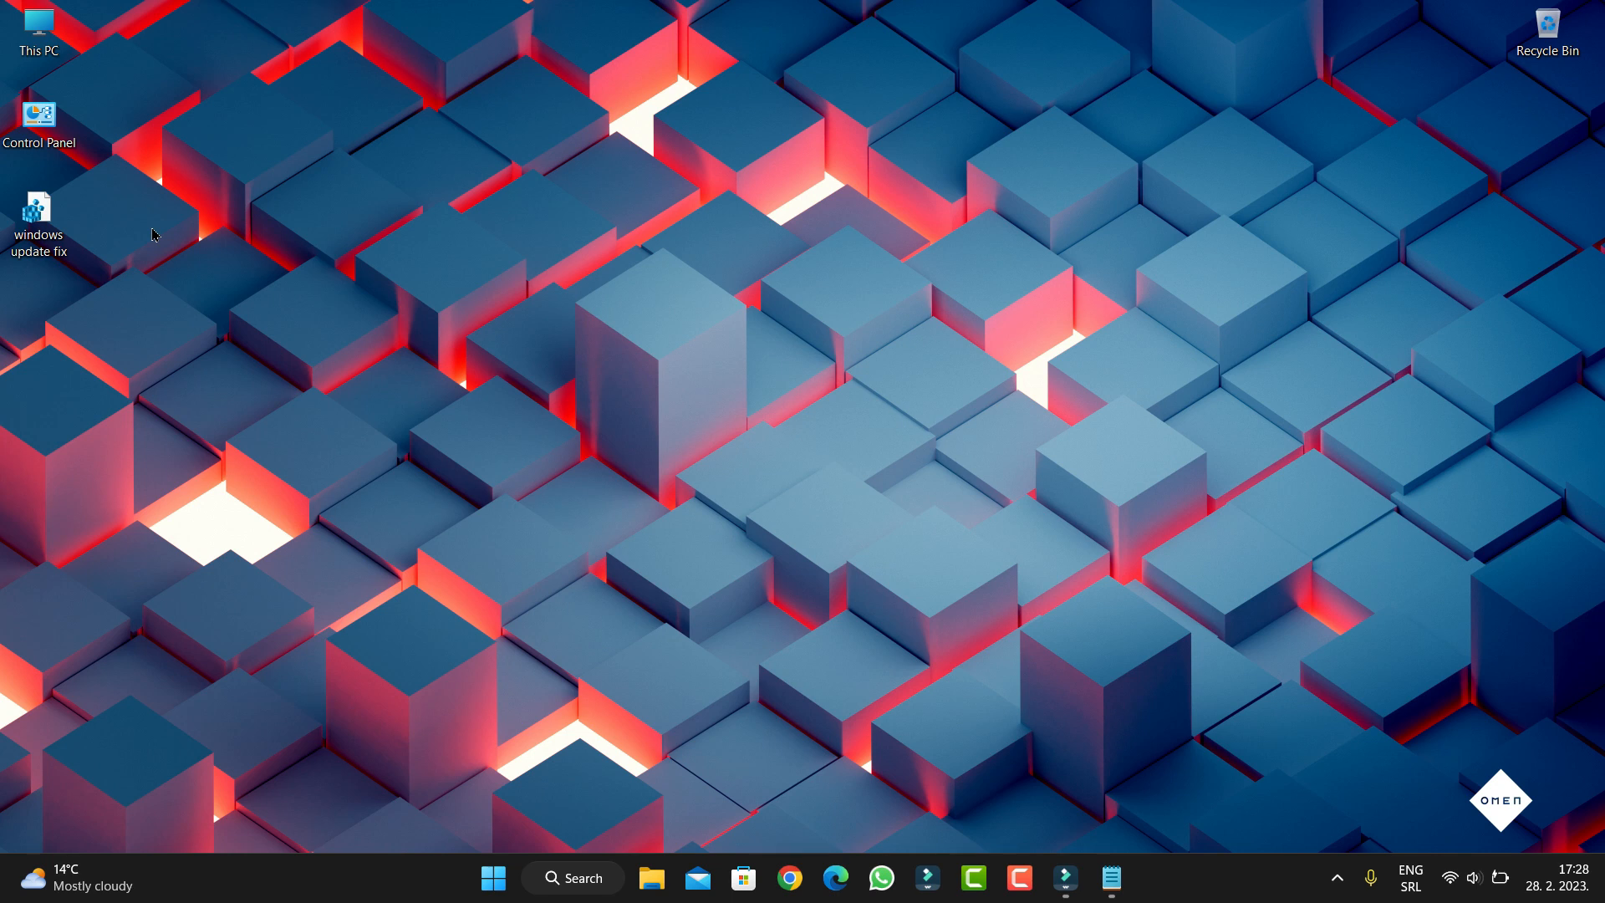
mouse_move(191, 306)
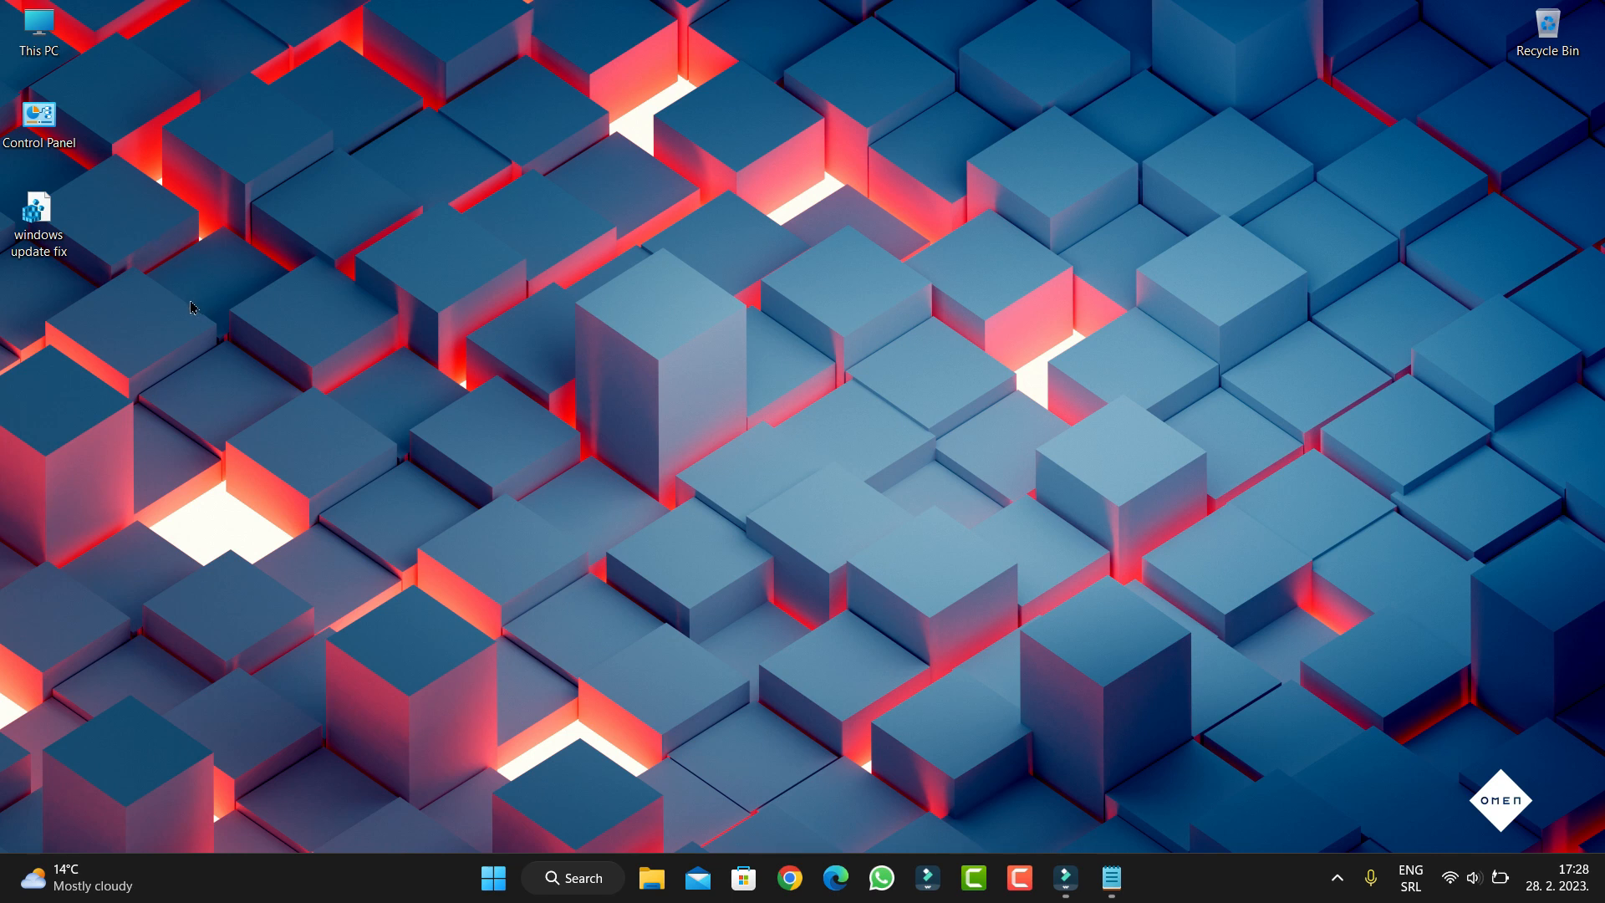
click(39, 211)
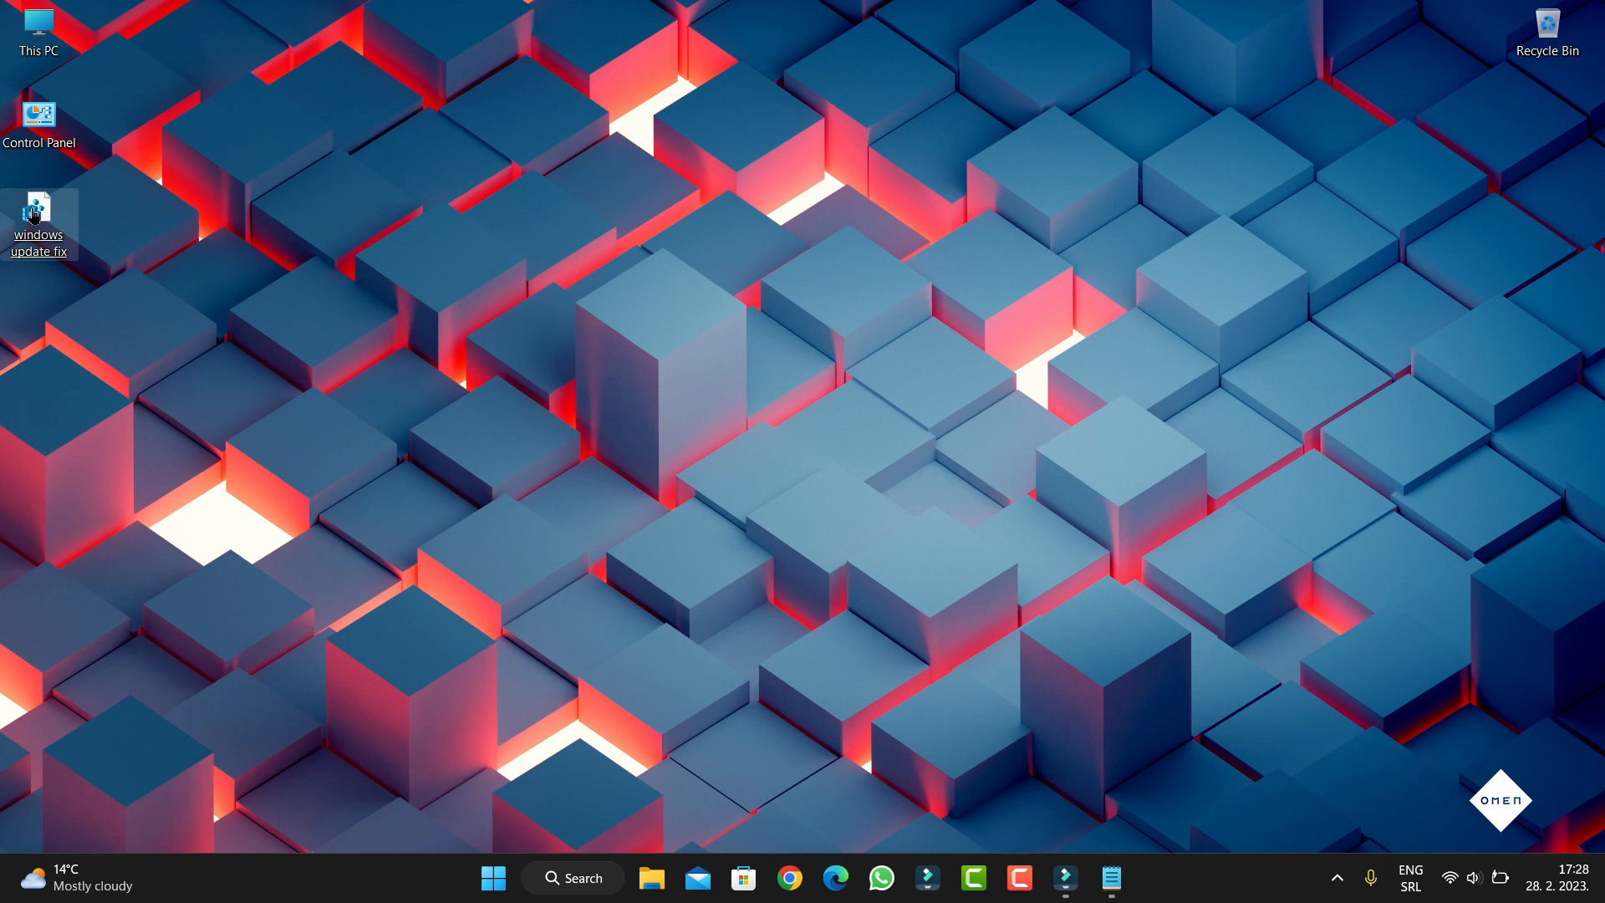
right_click(39, 210)
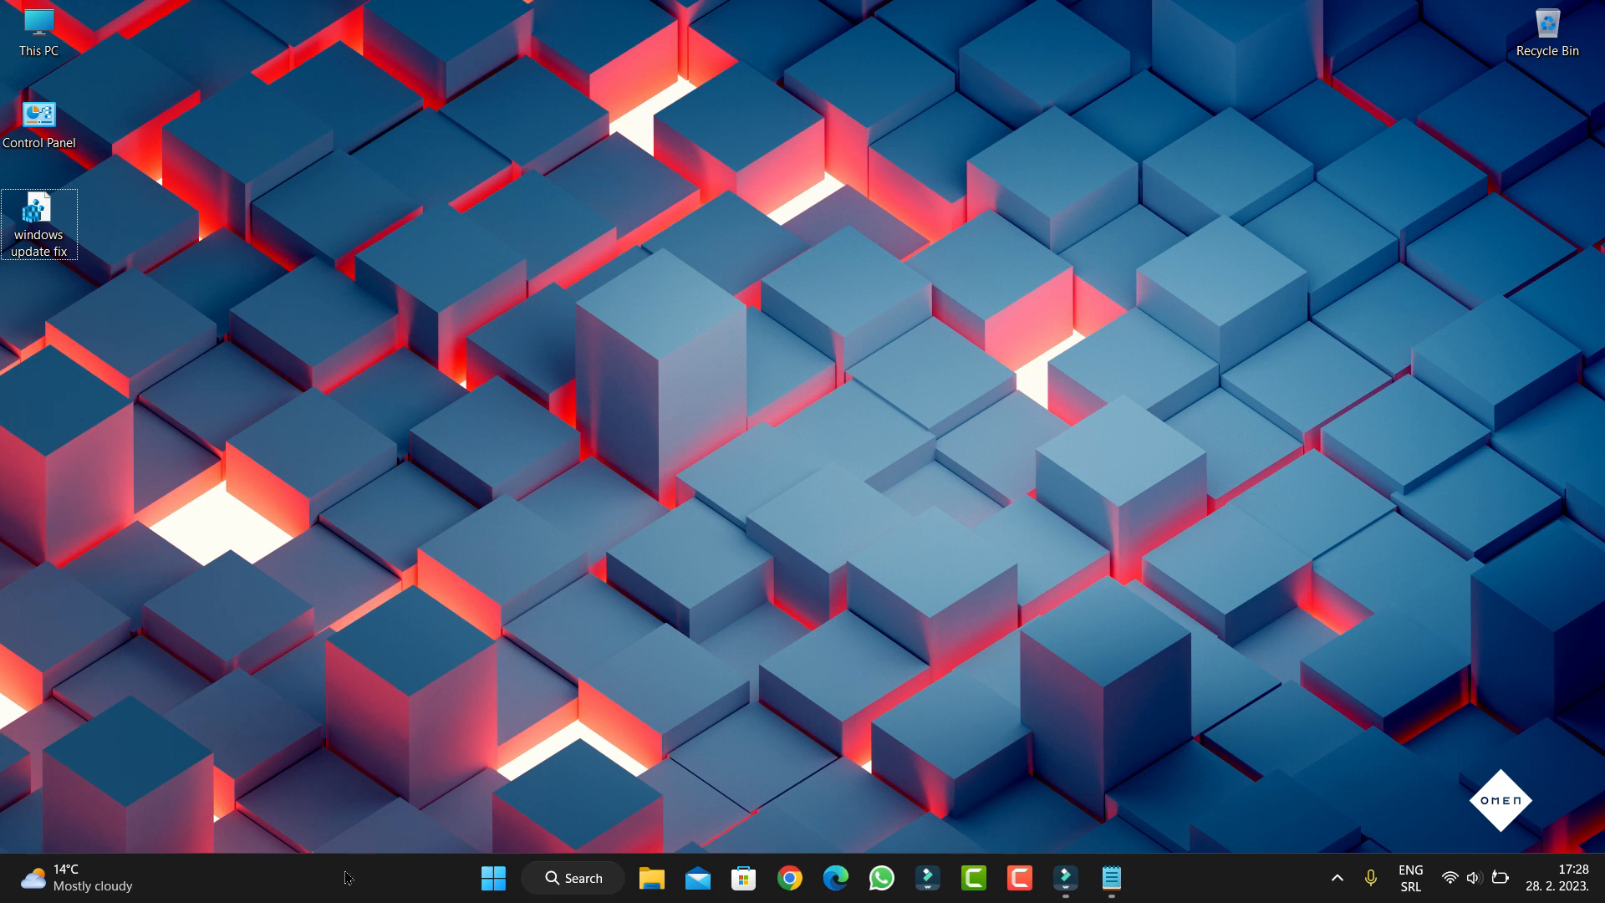
mouse_move(694, 196)
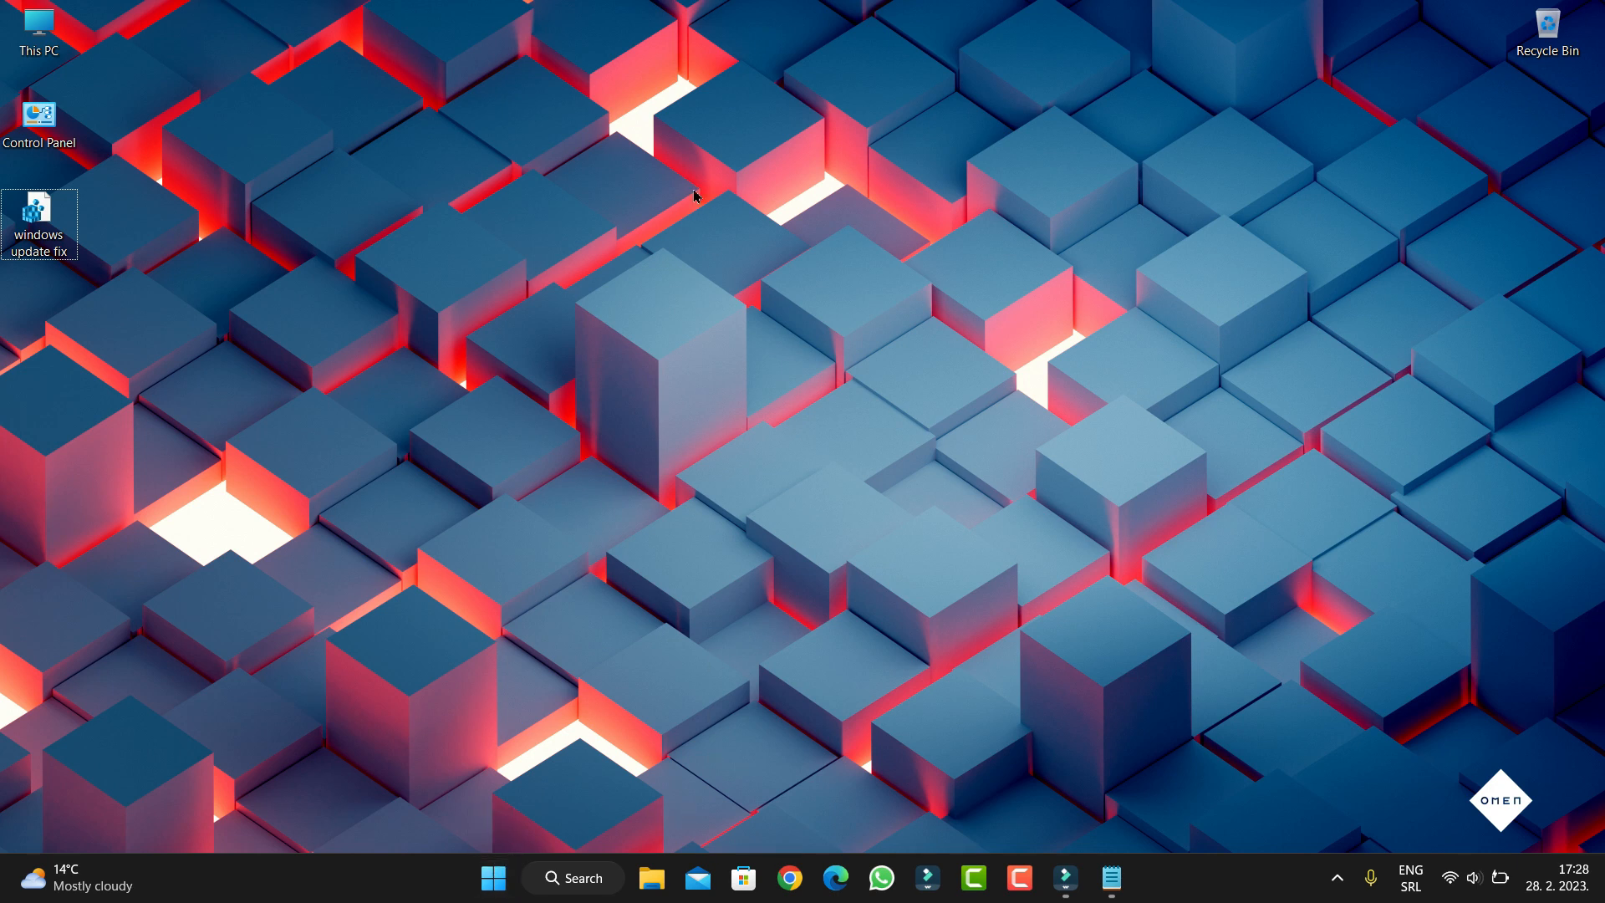
mouse_move(580, 622)
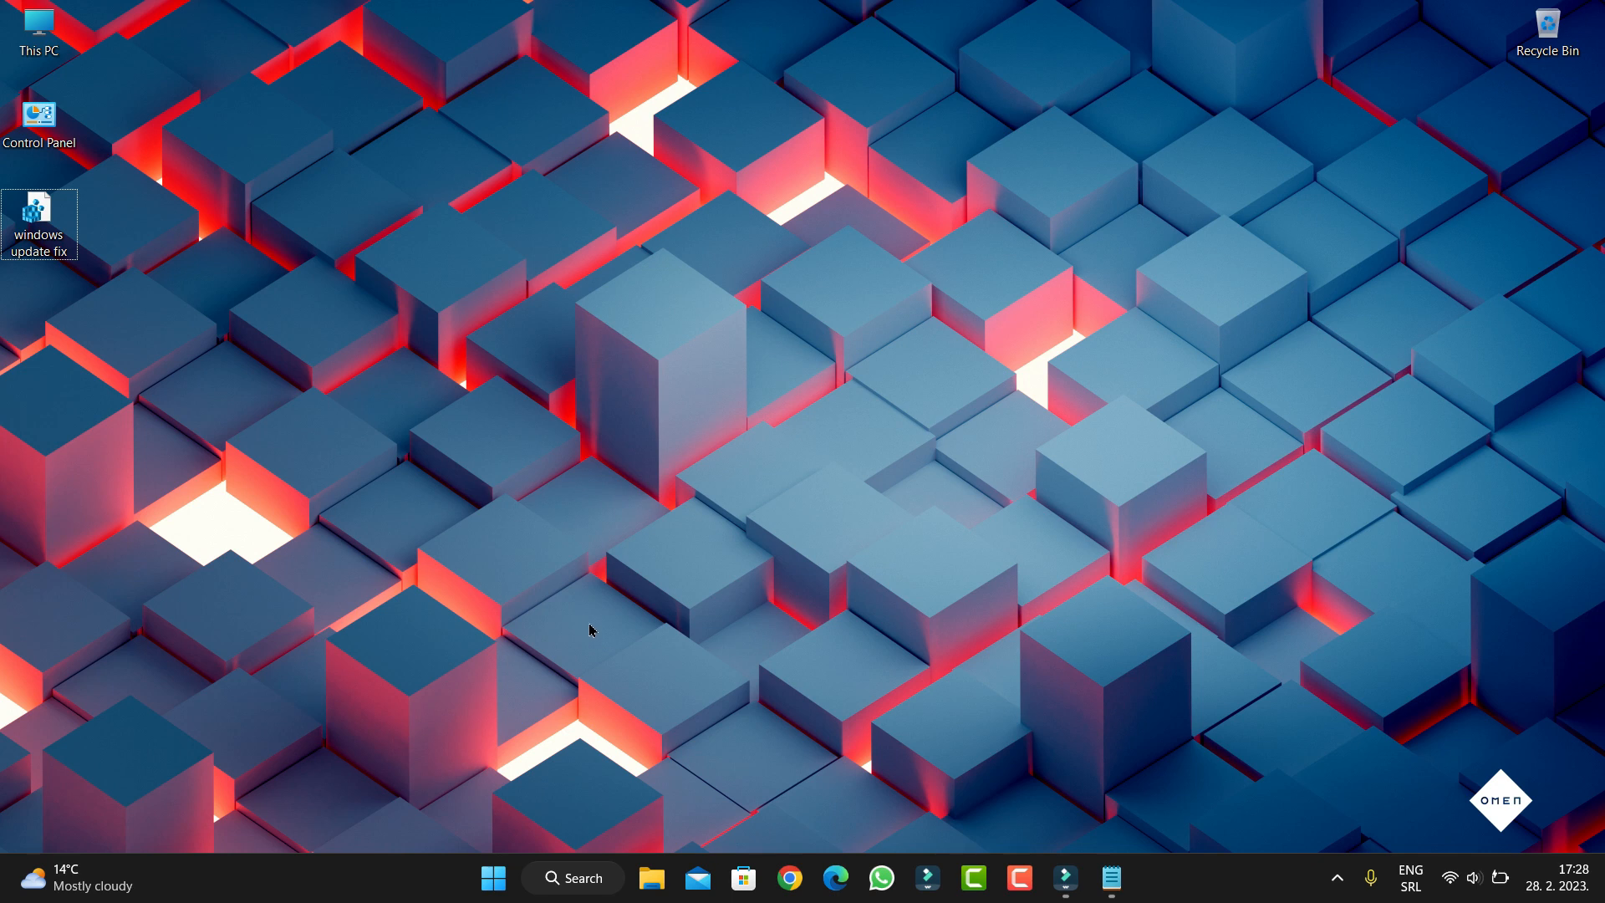
mouse_move(617, 600)
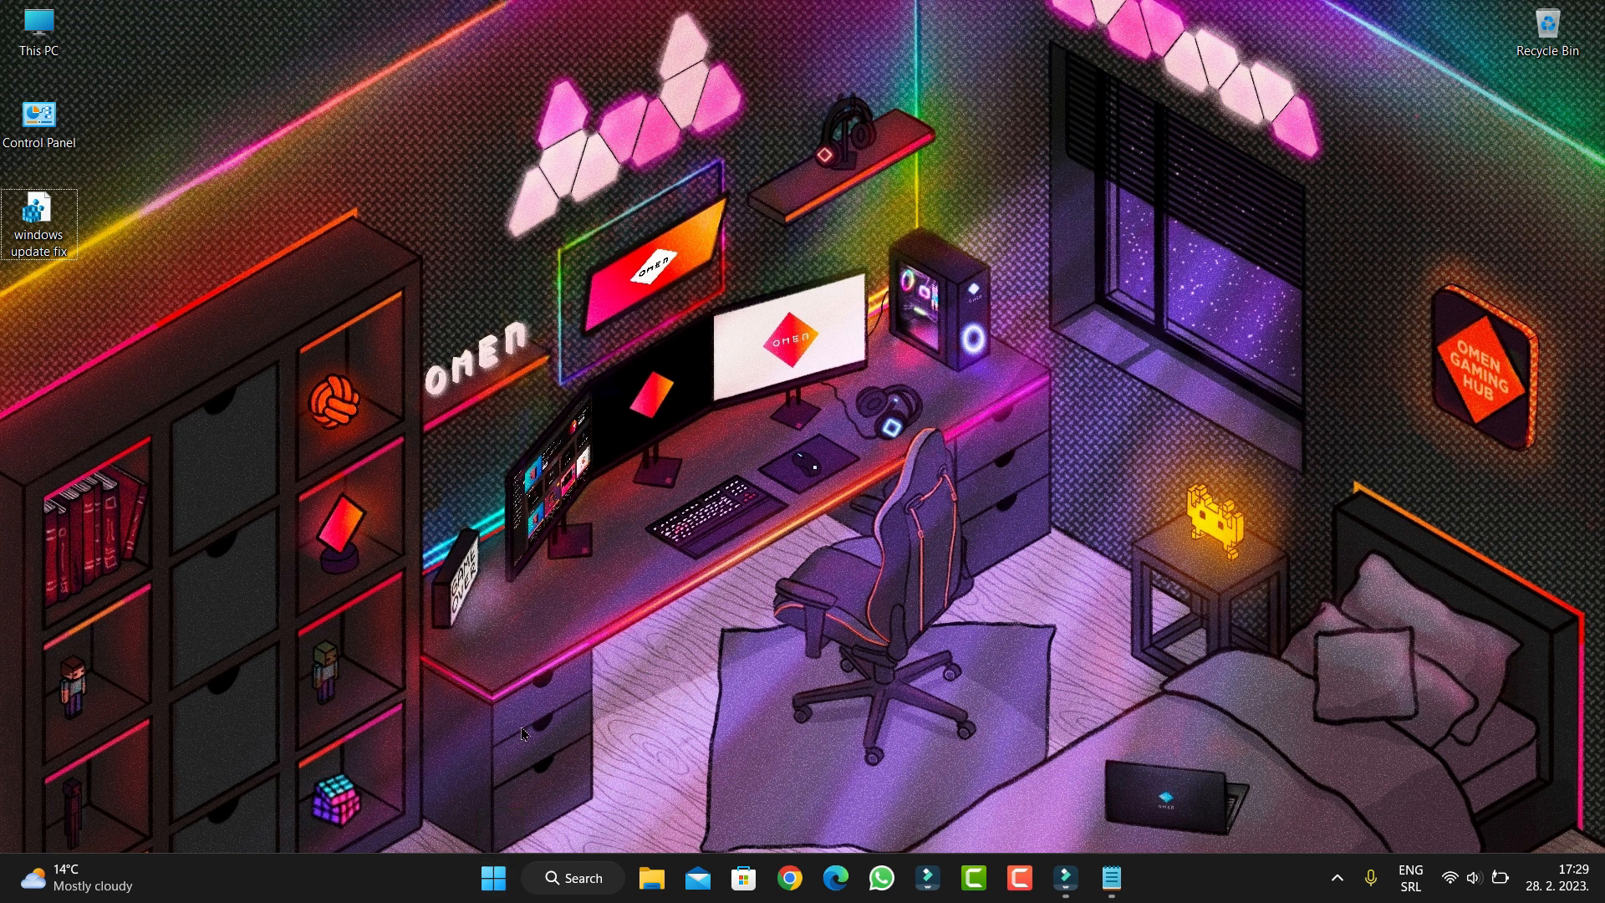
mouse_move(401, 691)
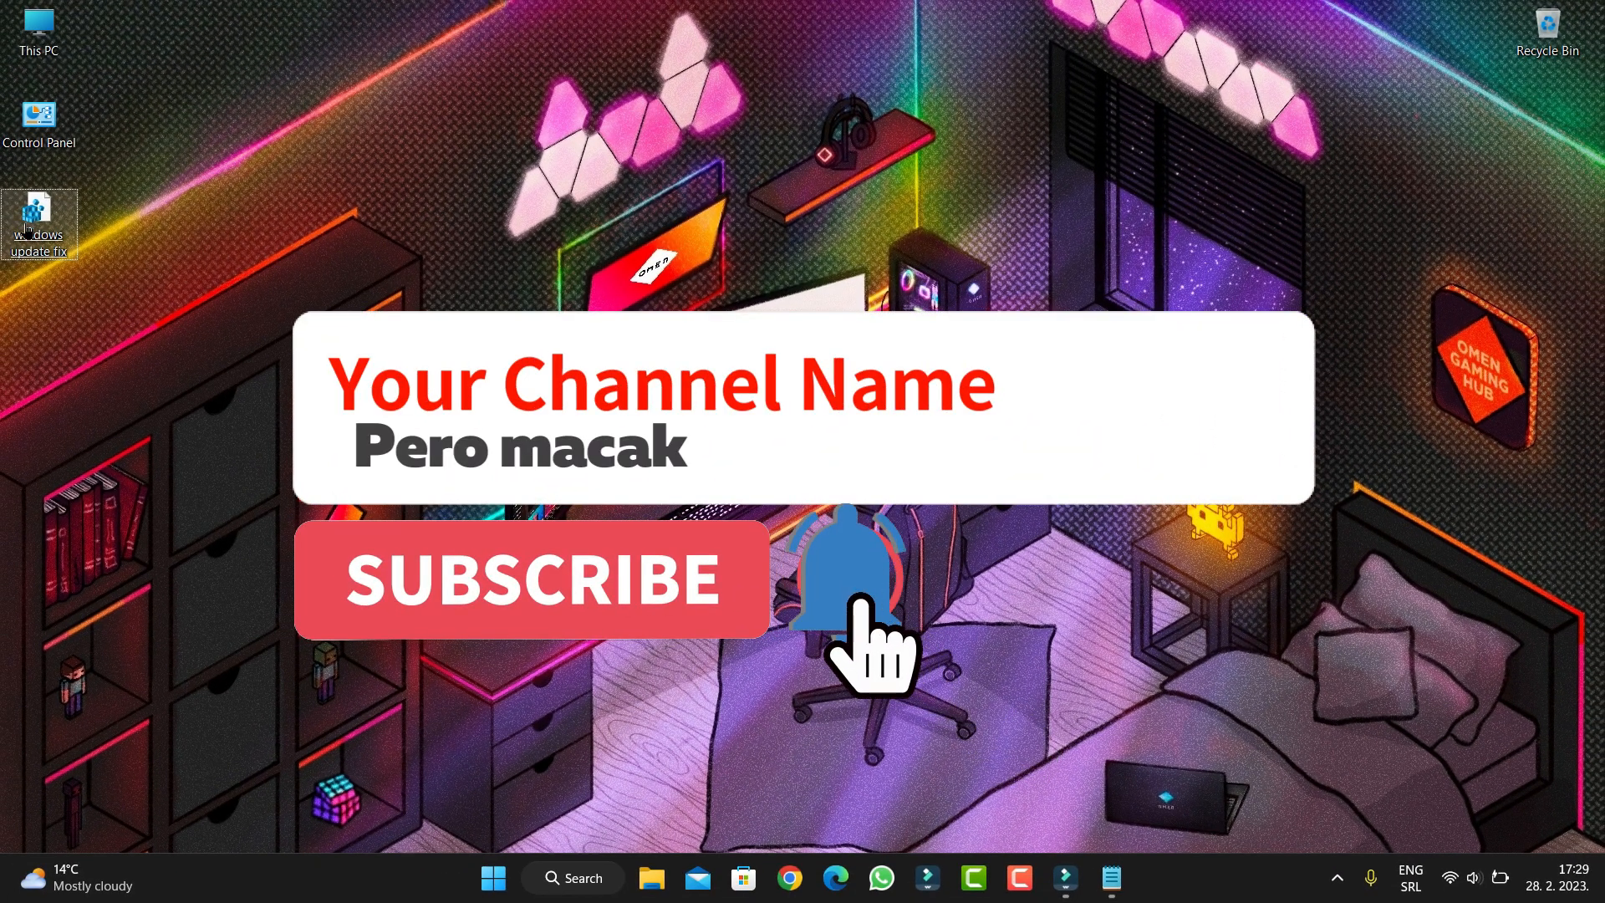
click(530, 578)
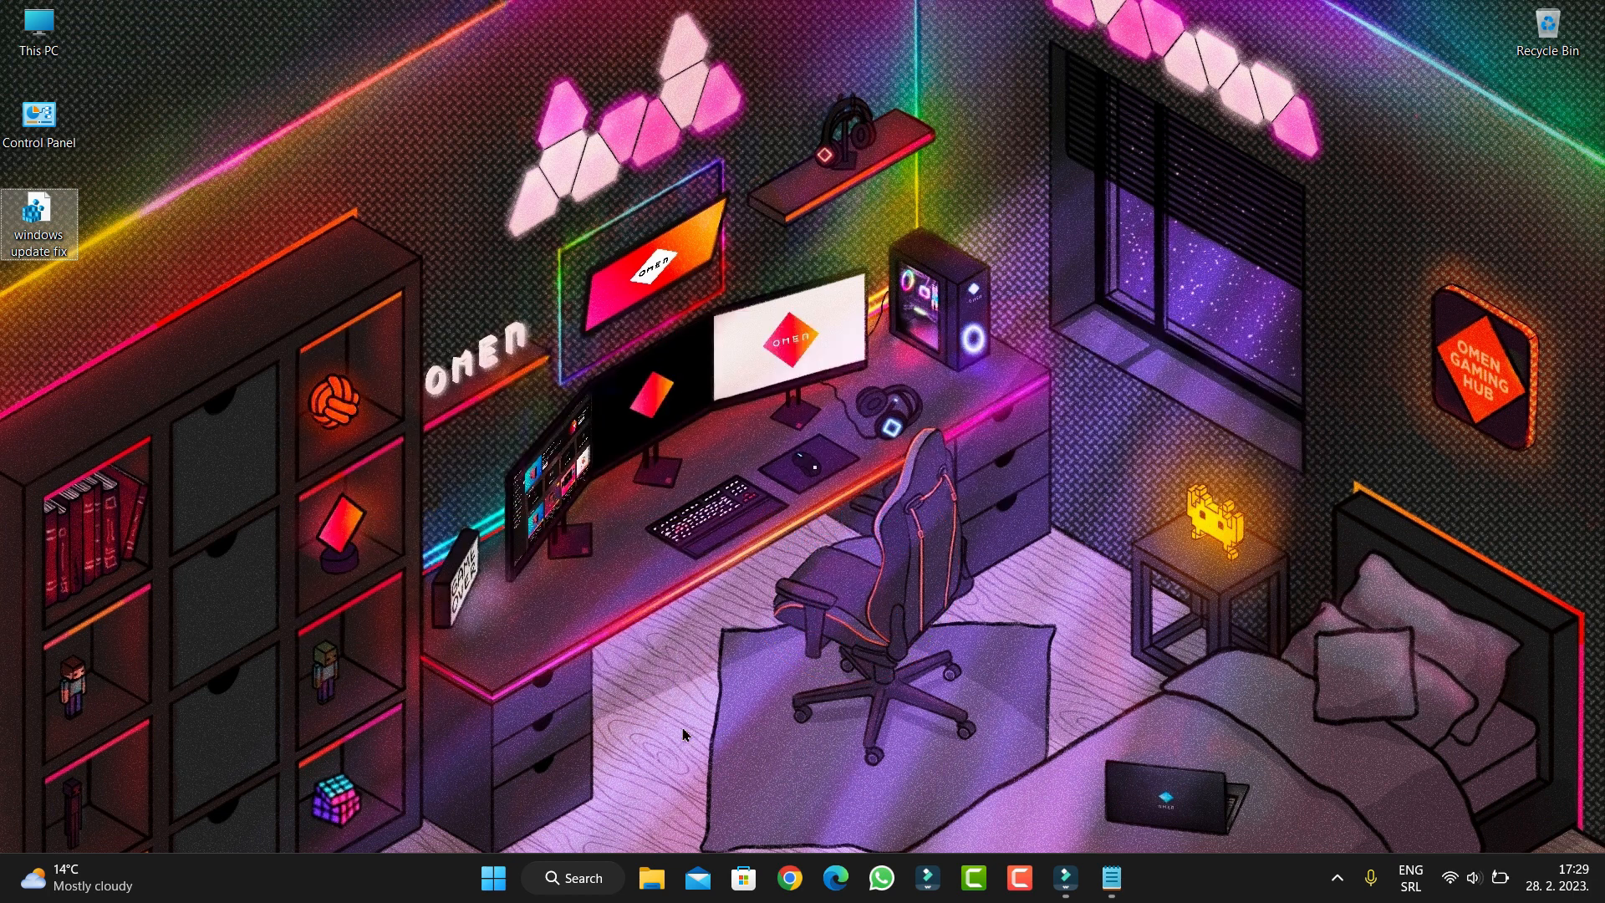
mouse_move(676, 724)
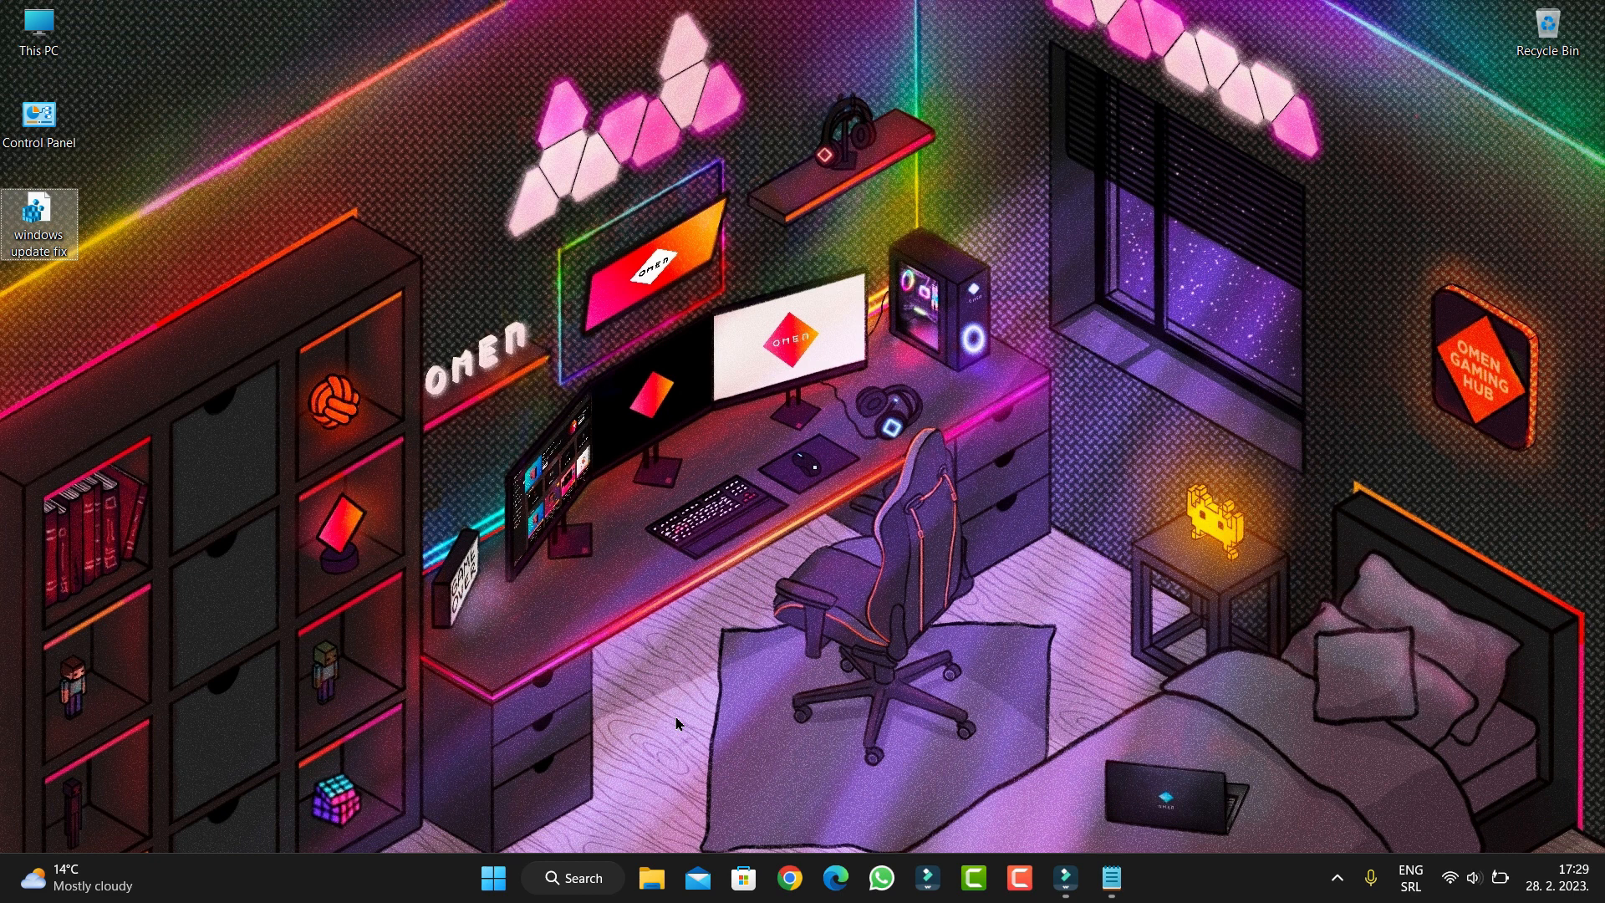
mouse_move(659, 729)
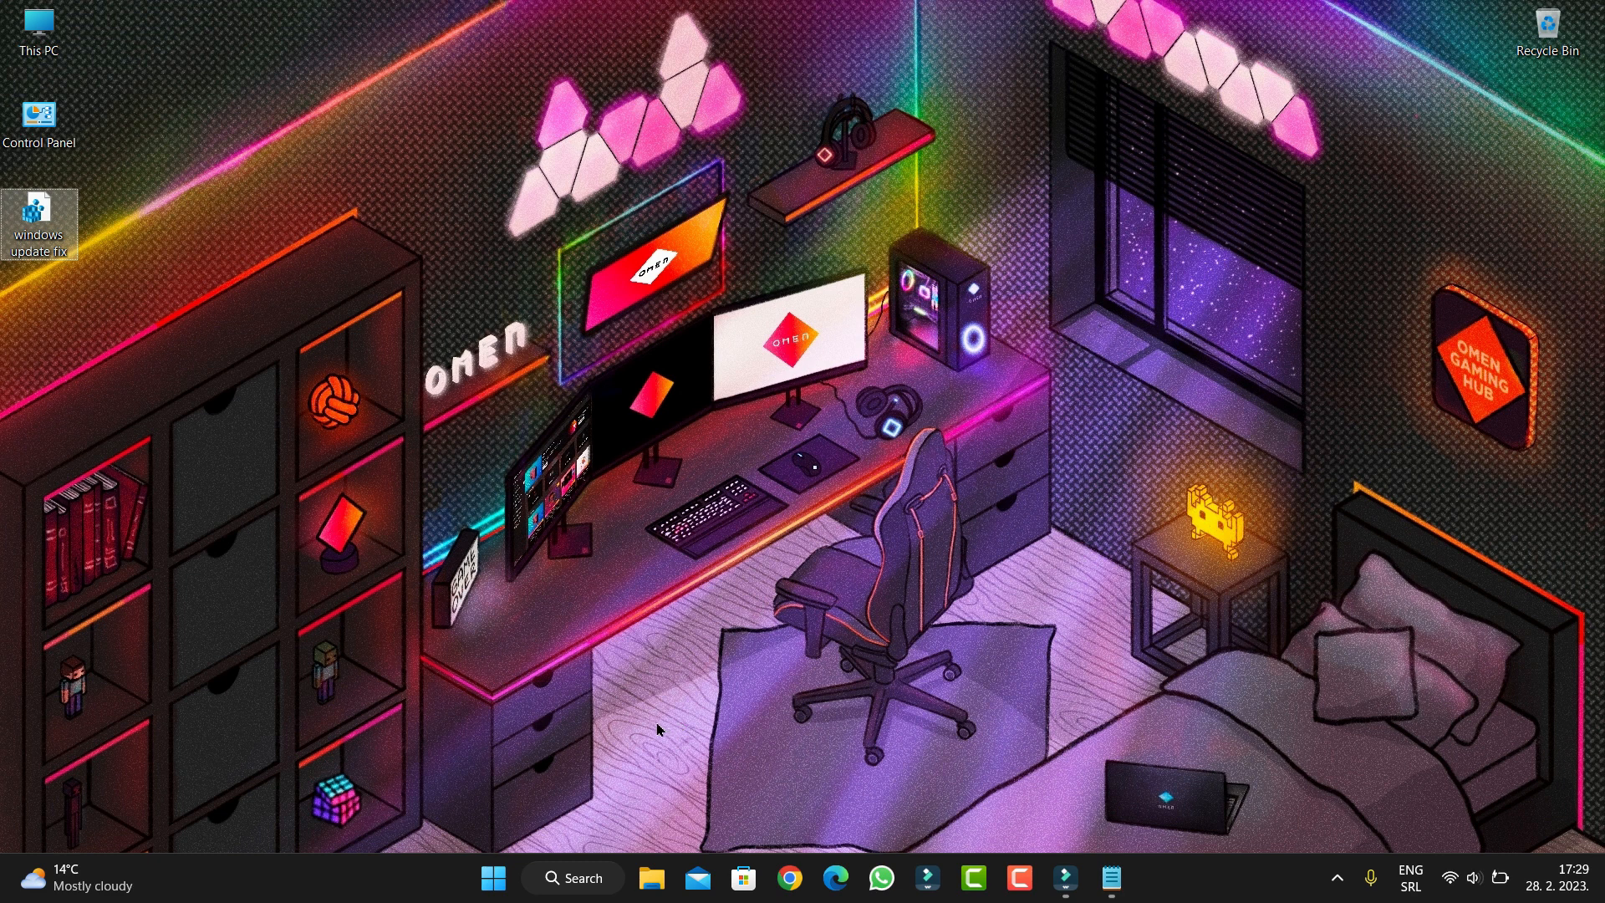
mouse_move(834, 724)
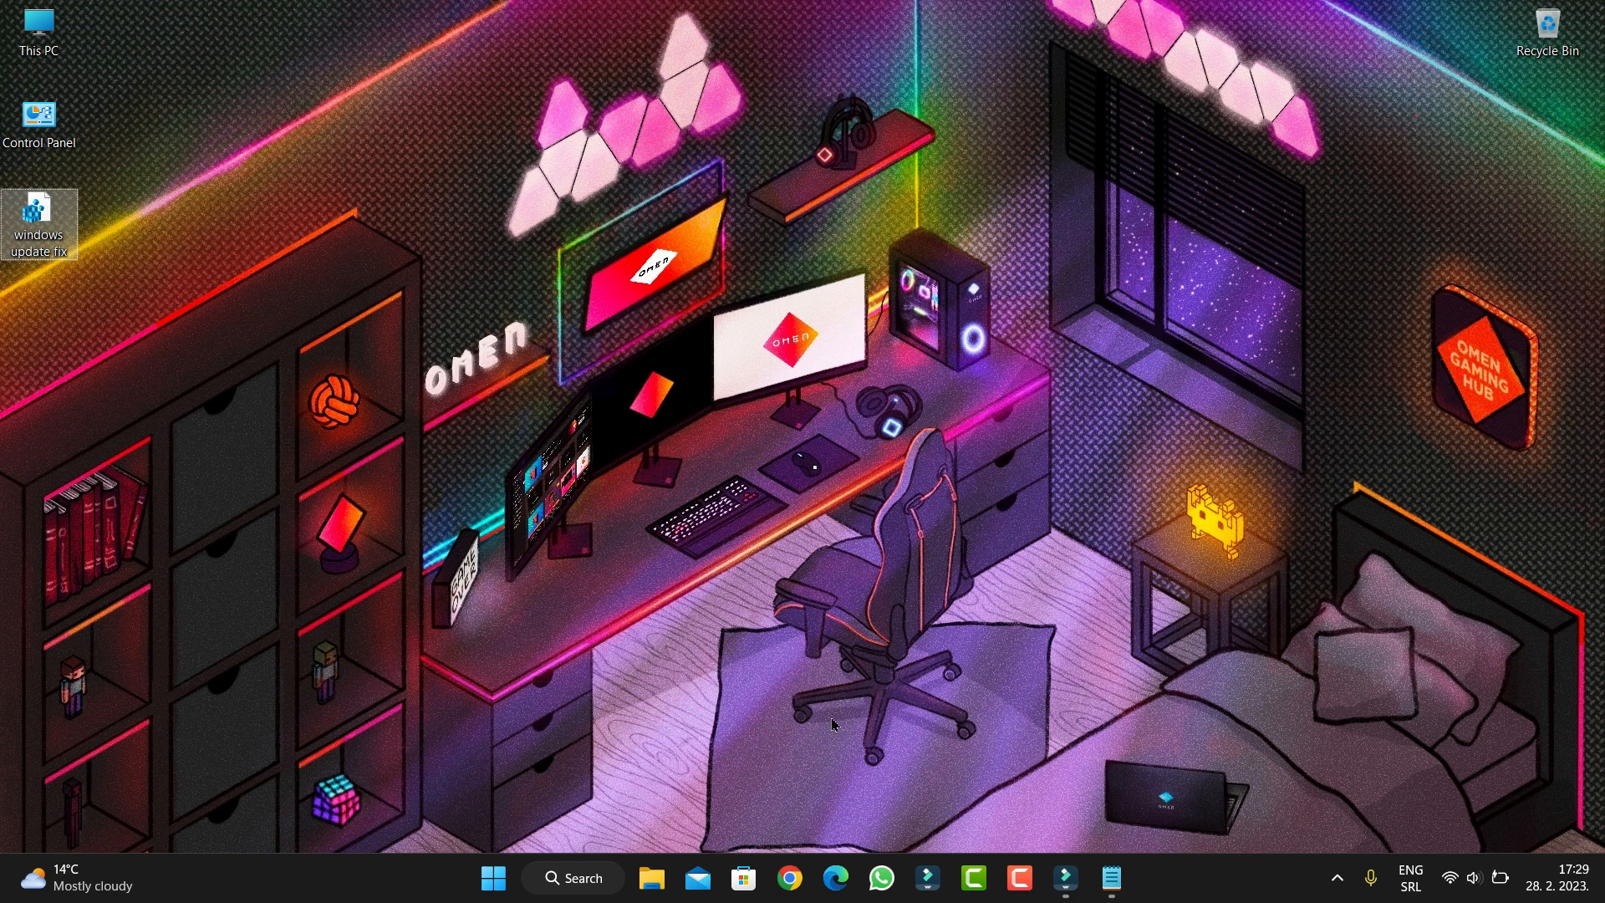
mouse_move(847, 642)
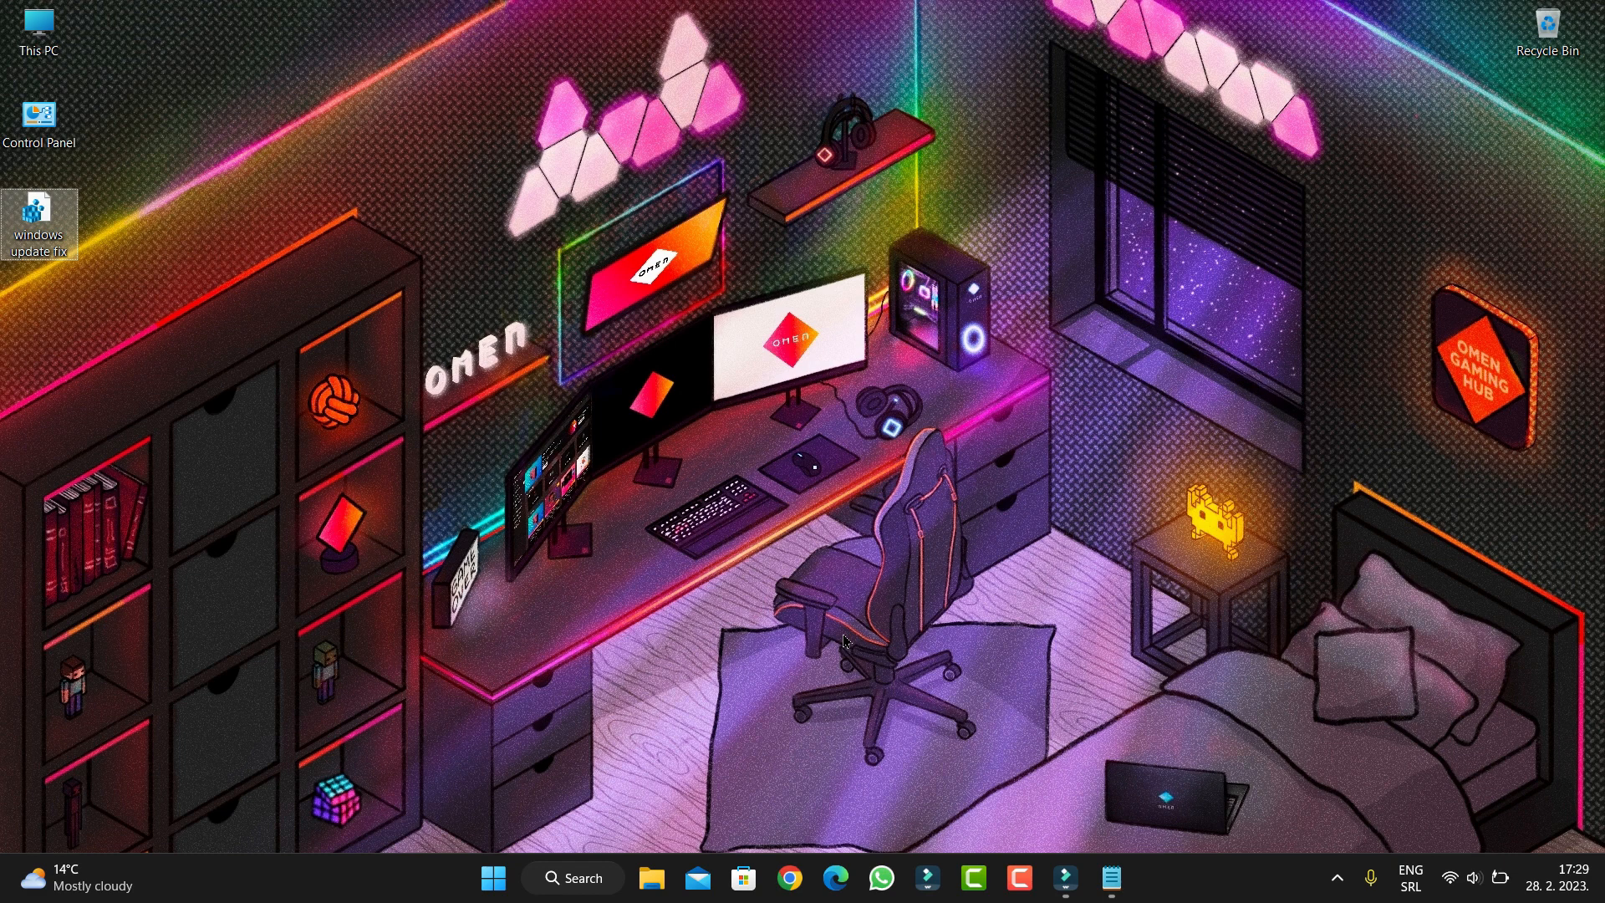
mouse_move(857, 642)
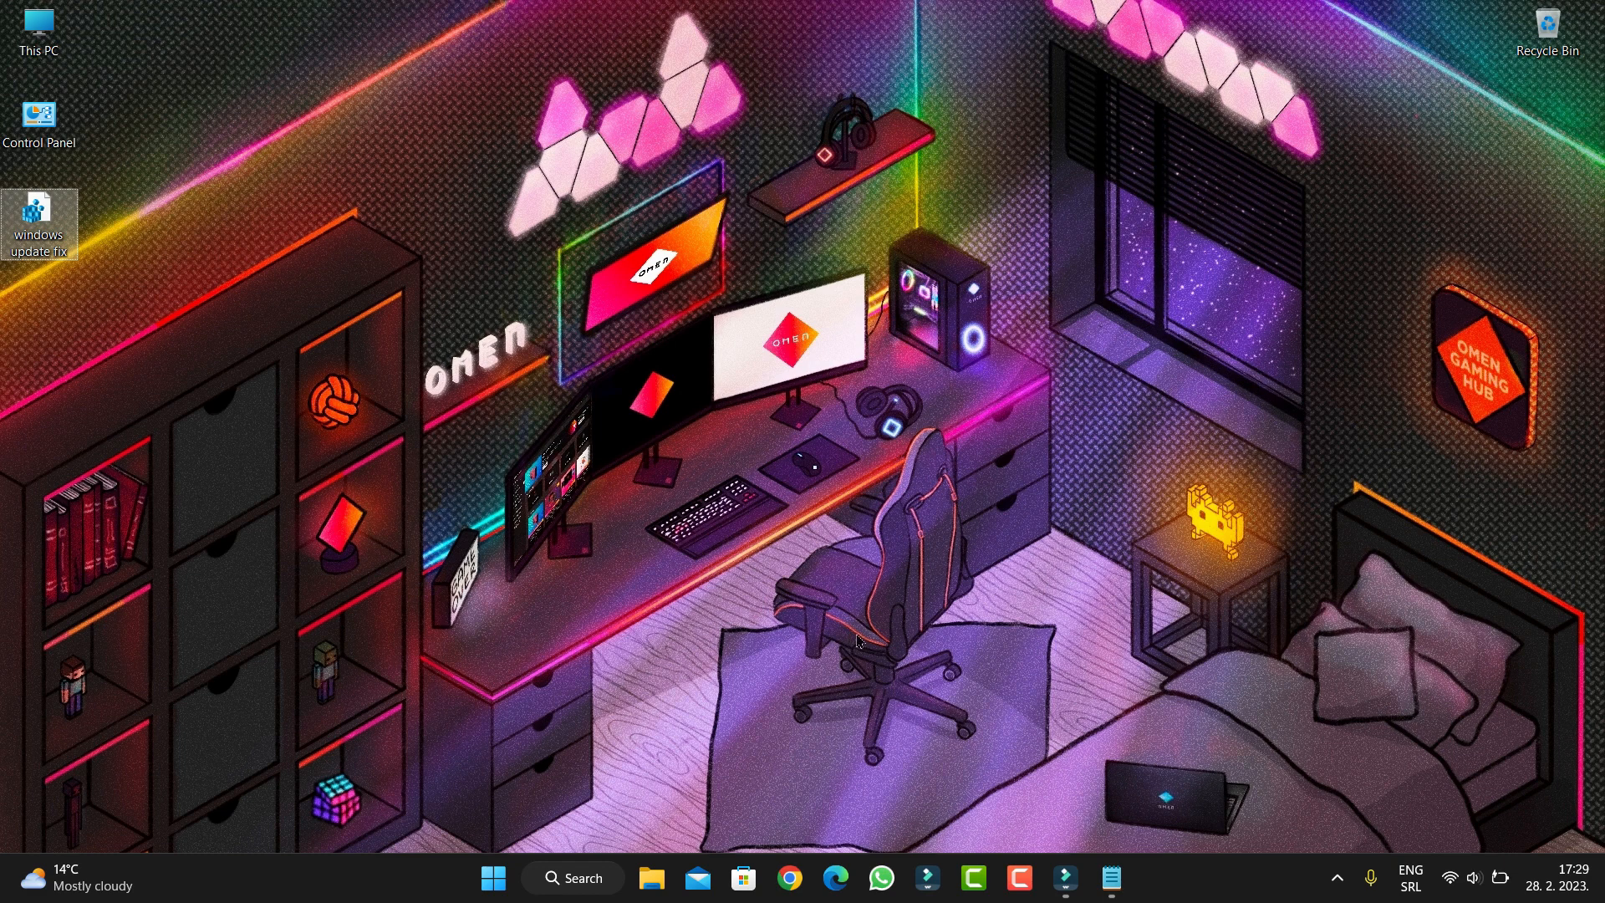